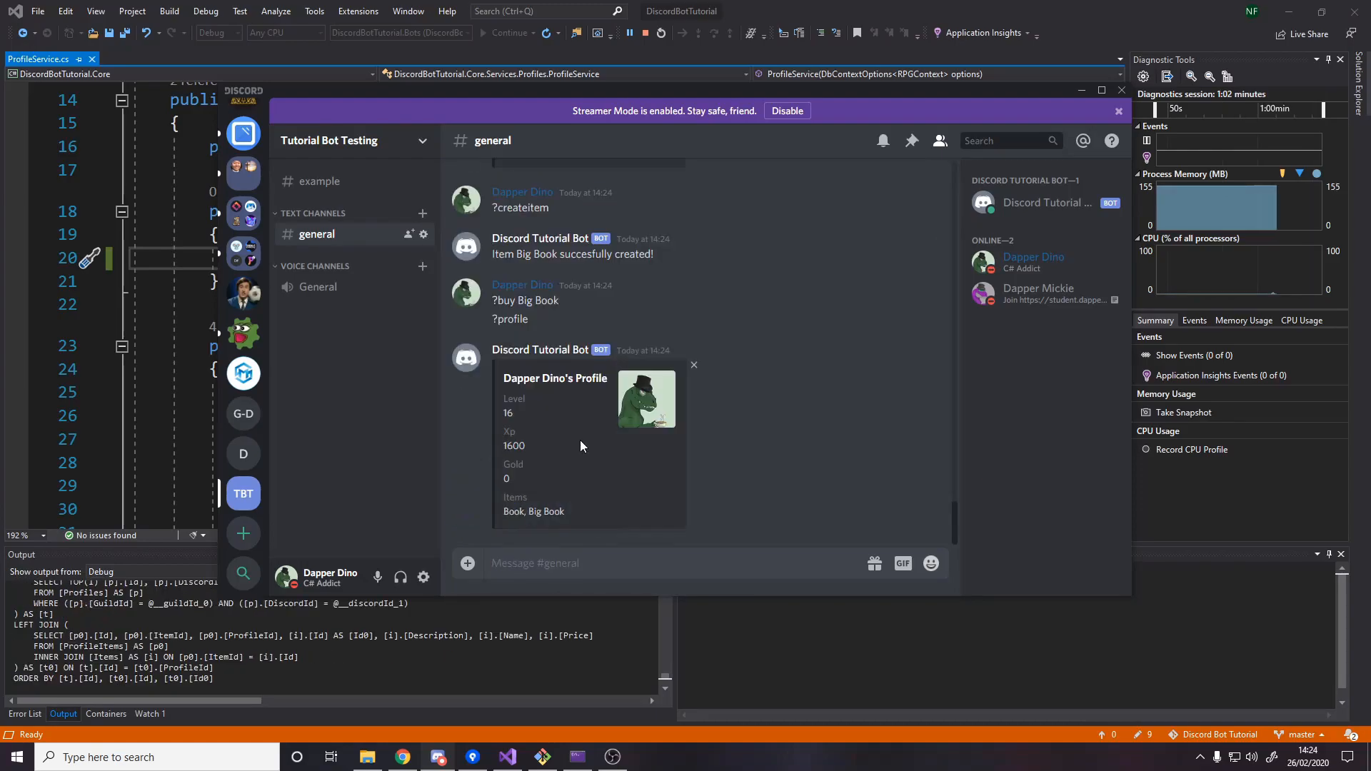
Confirm in Discord that the profile lists Book and Big Book, then return to ProfileItem.cs.
{"action": "double_click", "coordinate": [534, 511]}
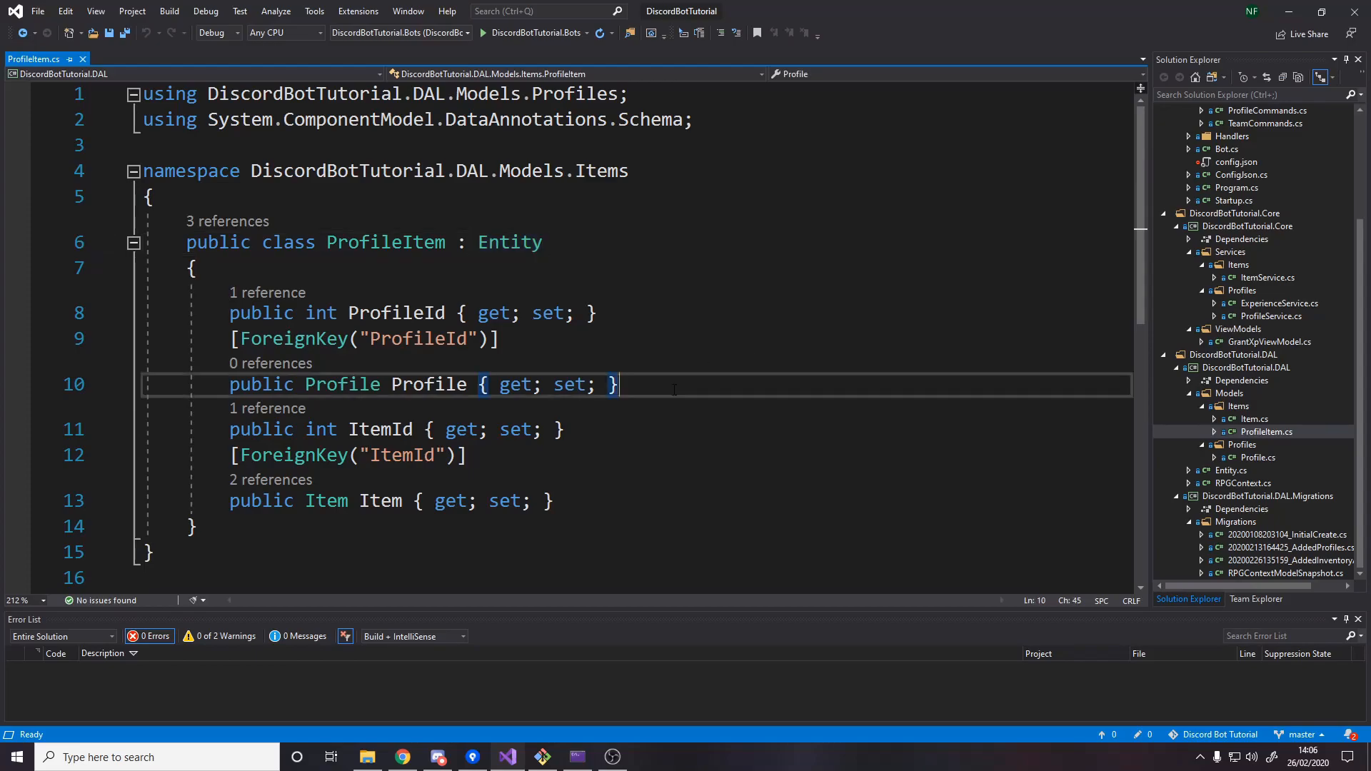
Highlight ProfileItem's ProfileId and Profile properties, then move on to the Item class.
{"action": "left_click", "coordinate": [550, 501]}
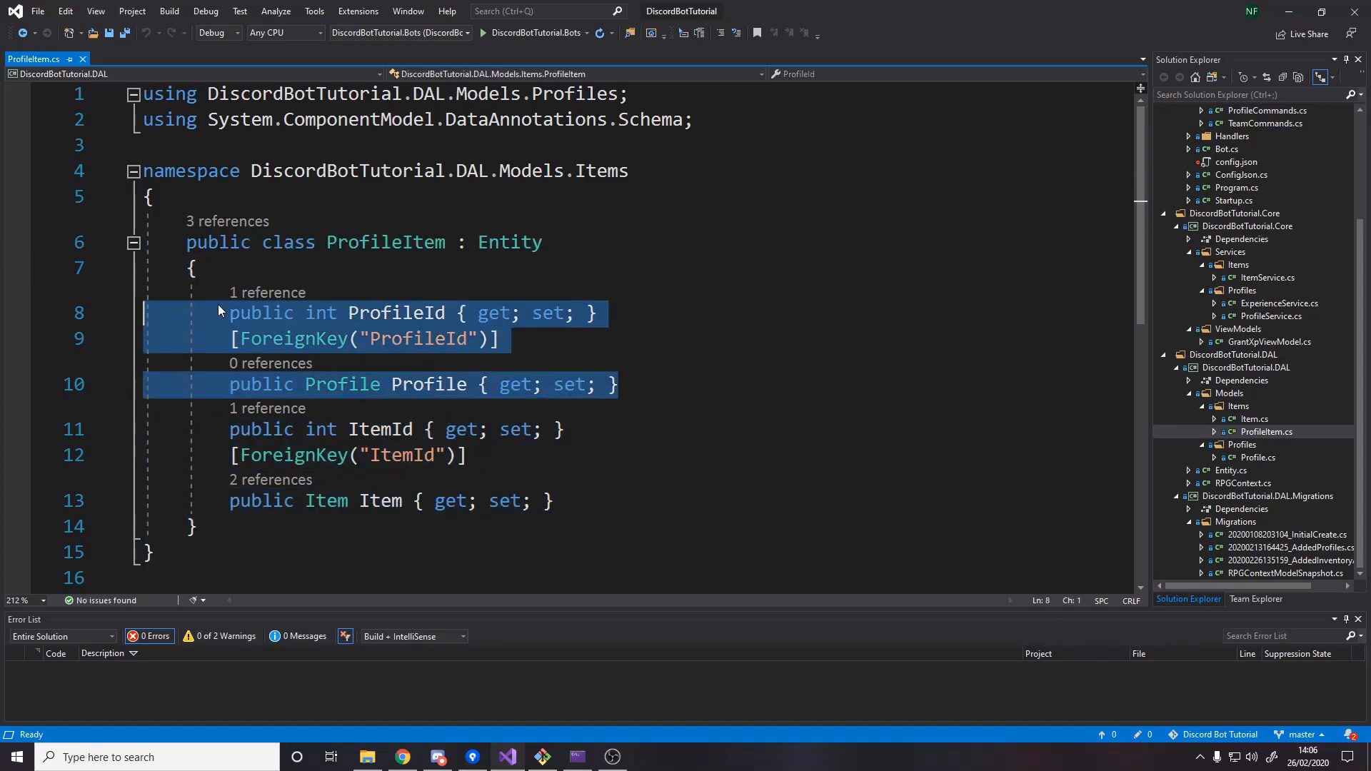
{"action": "left_click", "coordinate": [566, 429]}
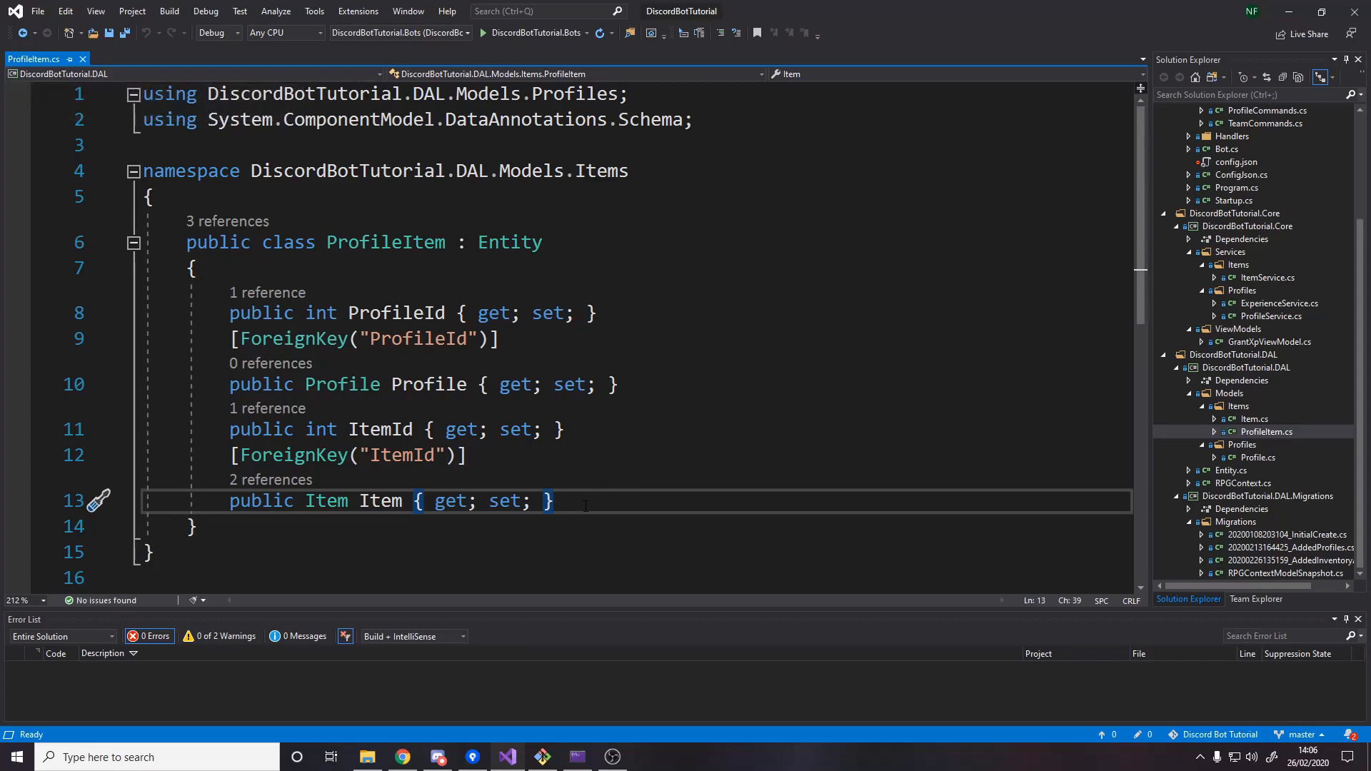
{"action": "key", "text": "ctrl+a"}
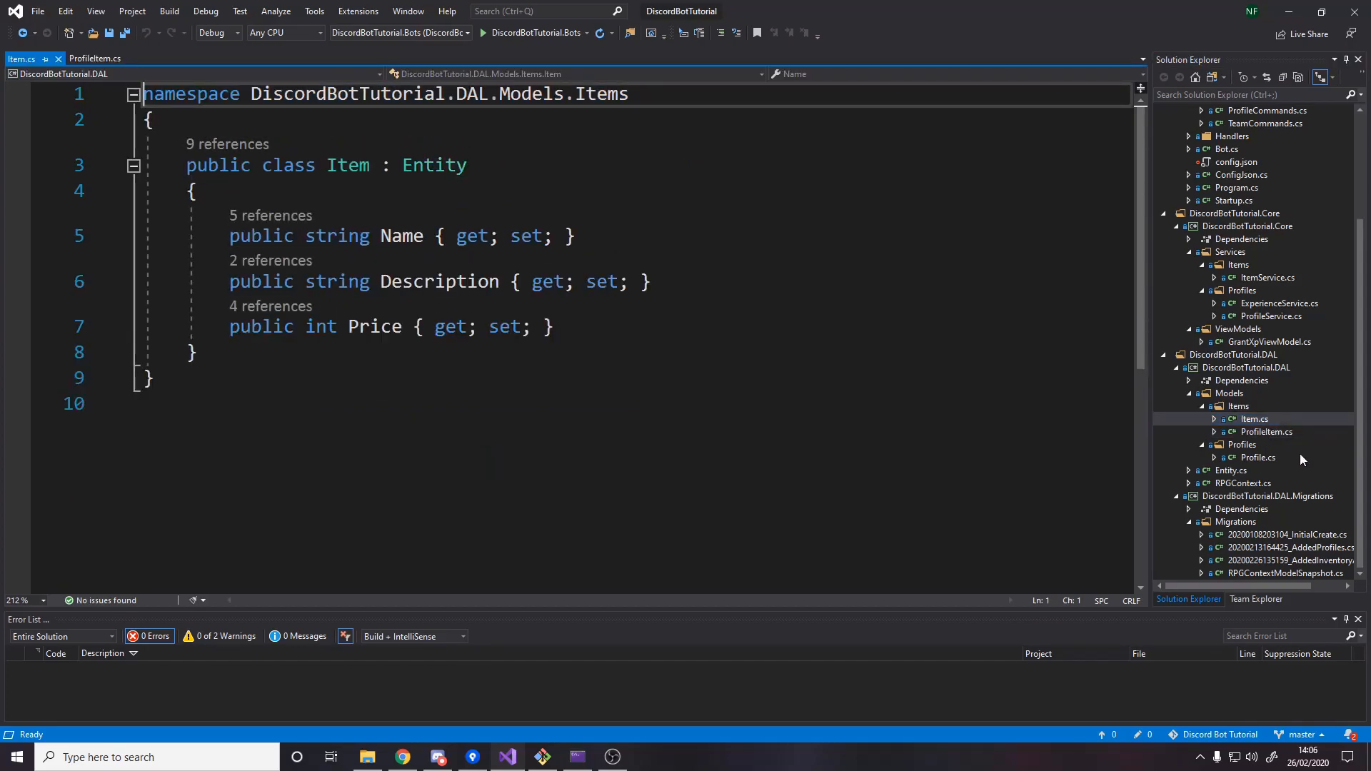
Open Profile.cs, select its Items list of ProfileItem entries, and switch tabs.
{"action": "left_click", "coordinate": [376, 327]}
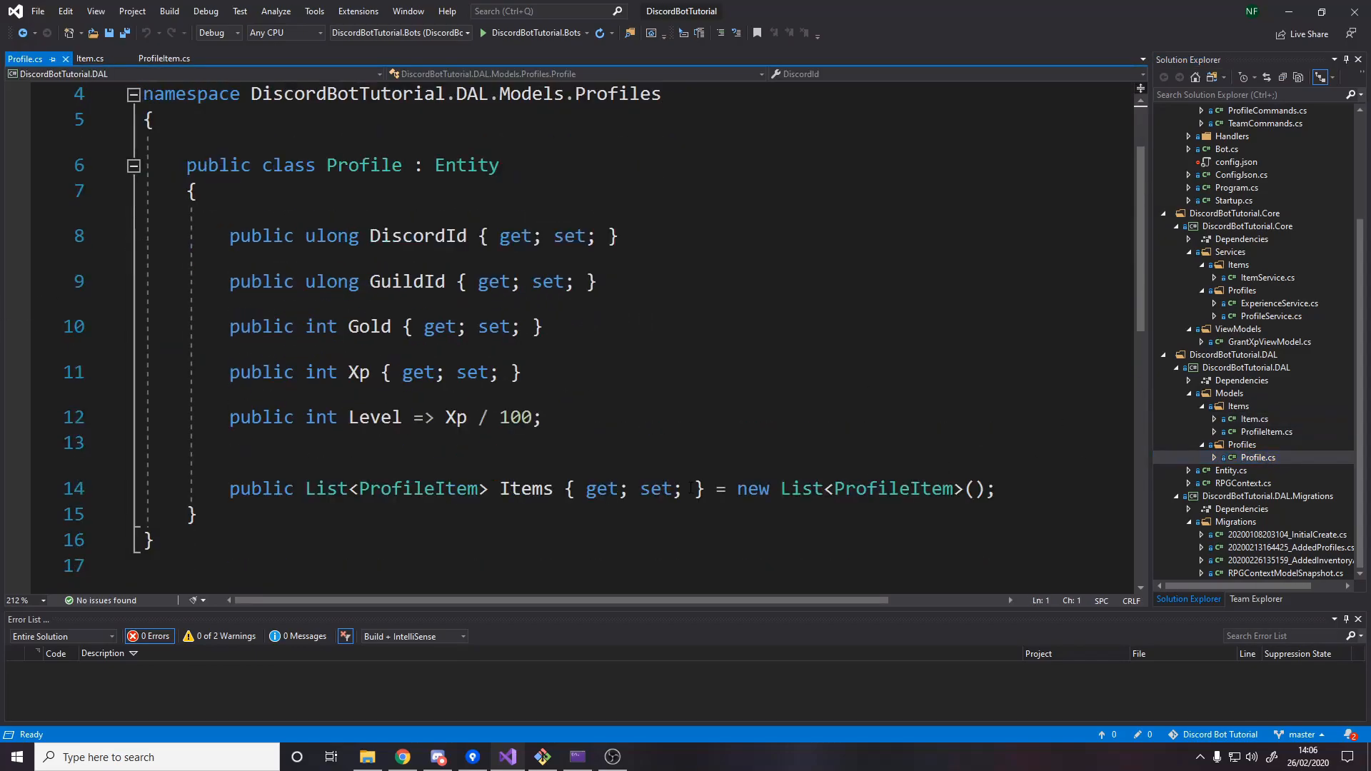
{"action": "left_click", "coordinate": [525, 488]}
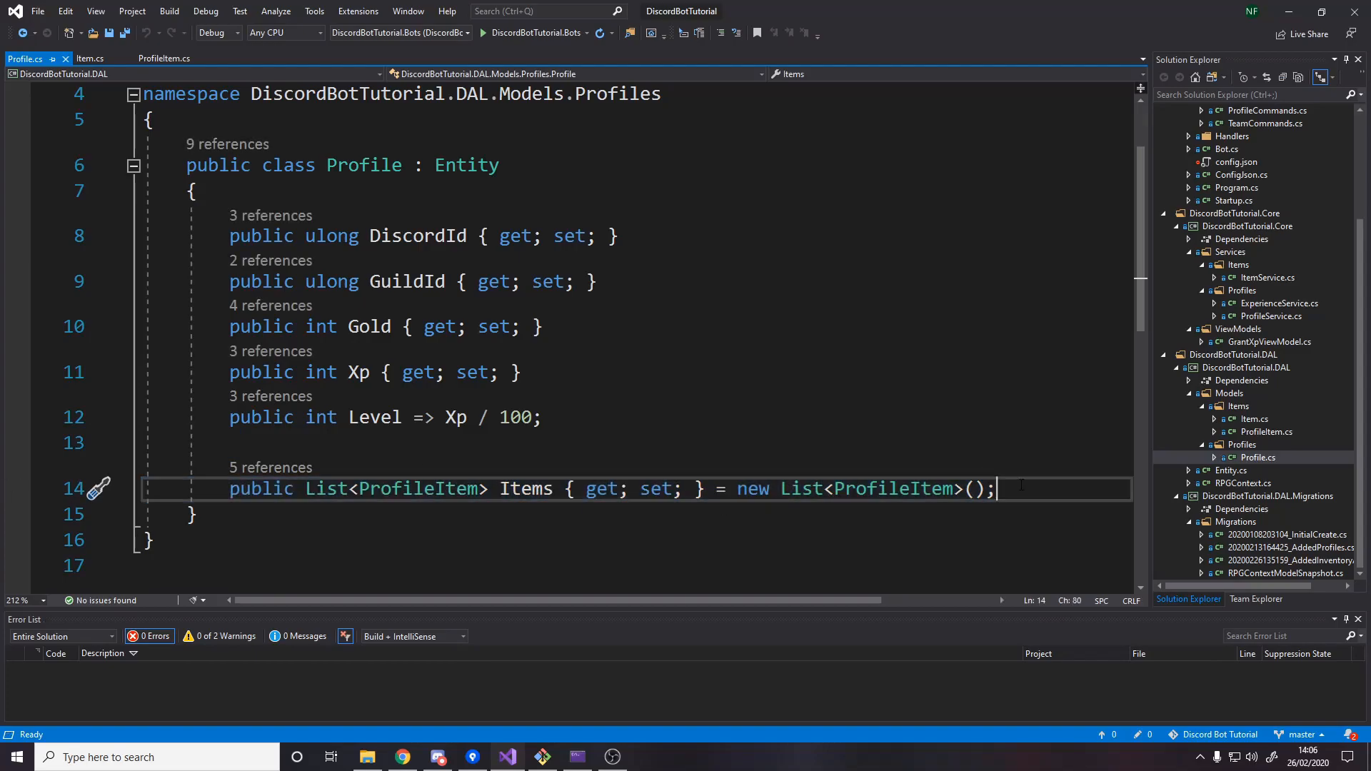
{"action": "double_click", "coordinate": [525, 488]}
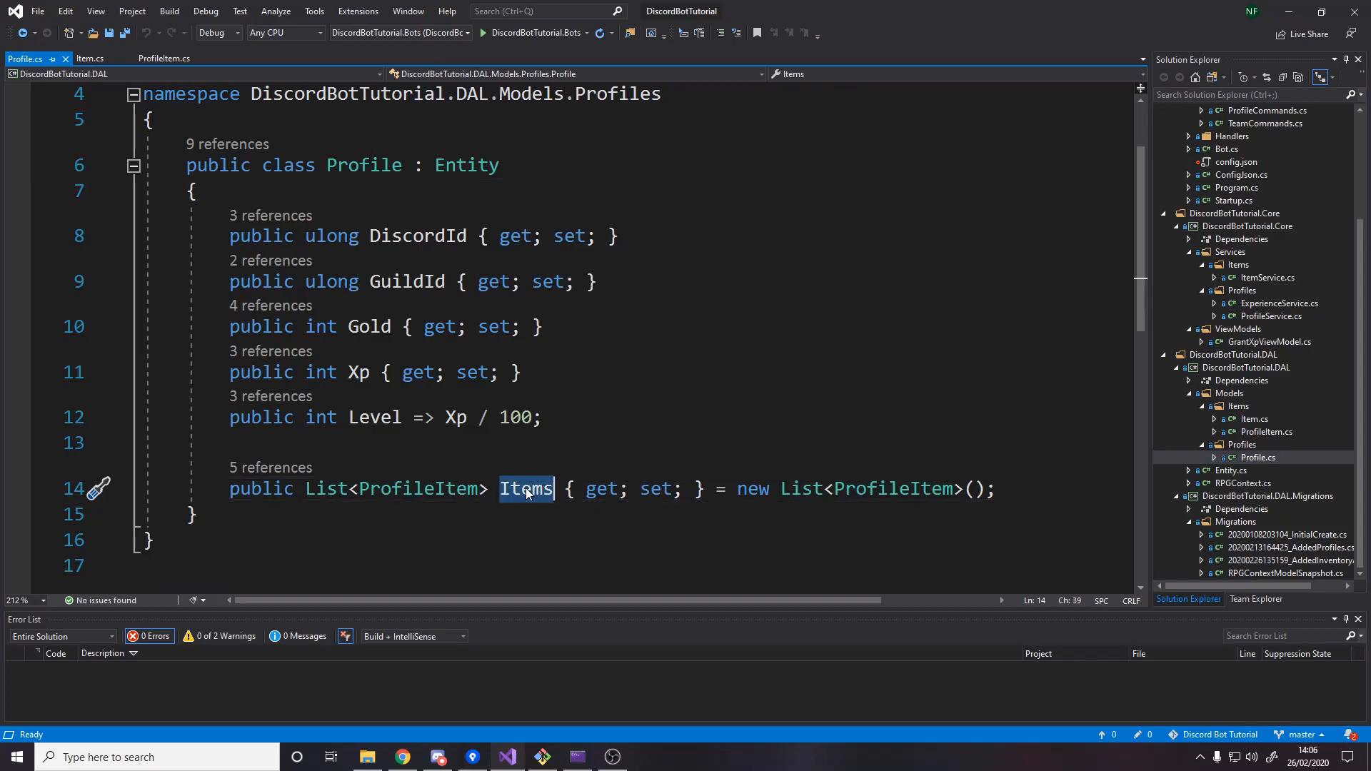
{"action": "mouse_move", "coordinate": [526, 488]}
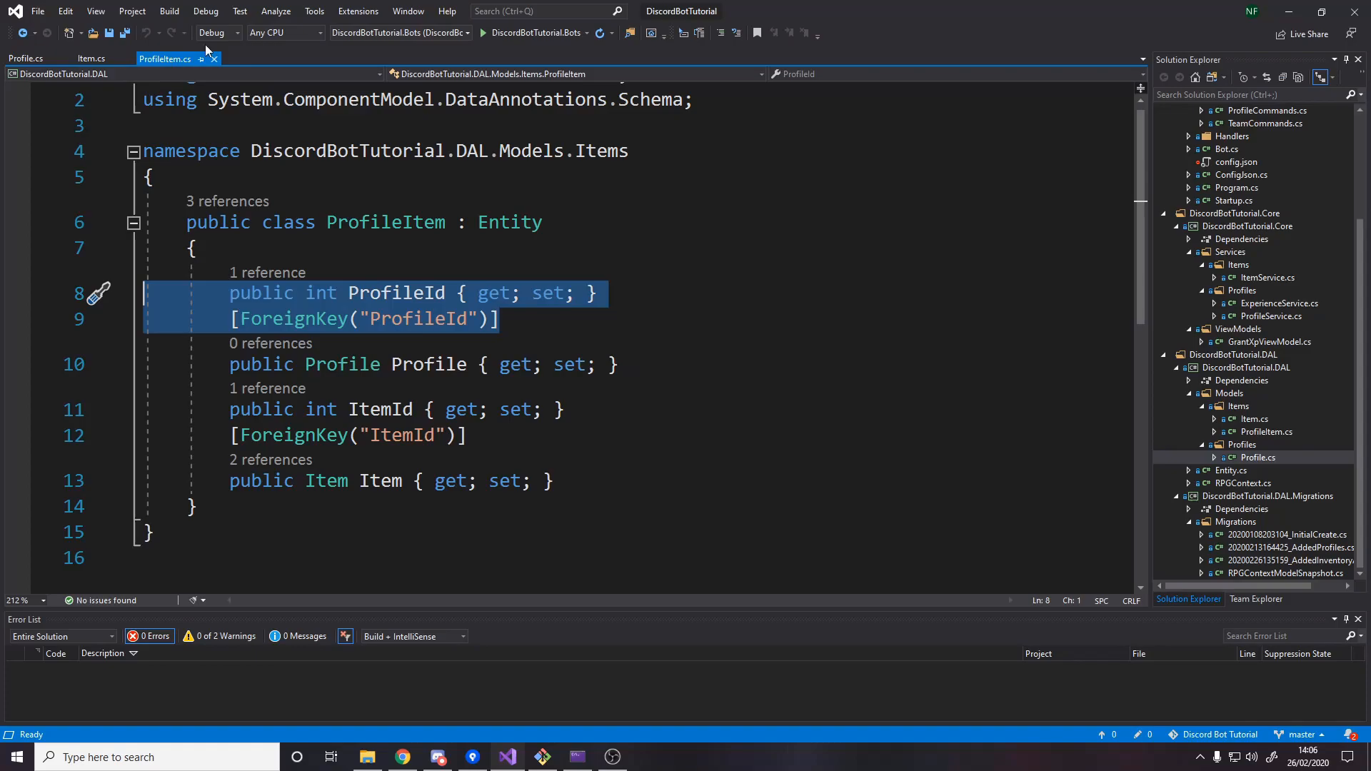
{"action": "left_click", "coordinate": [26, 59]}
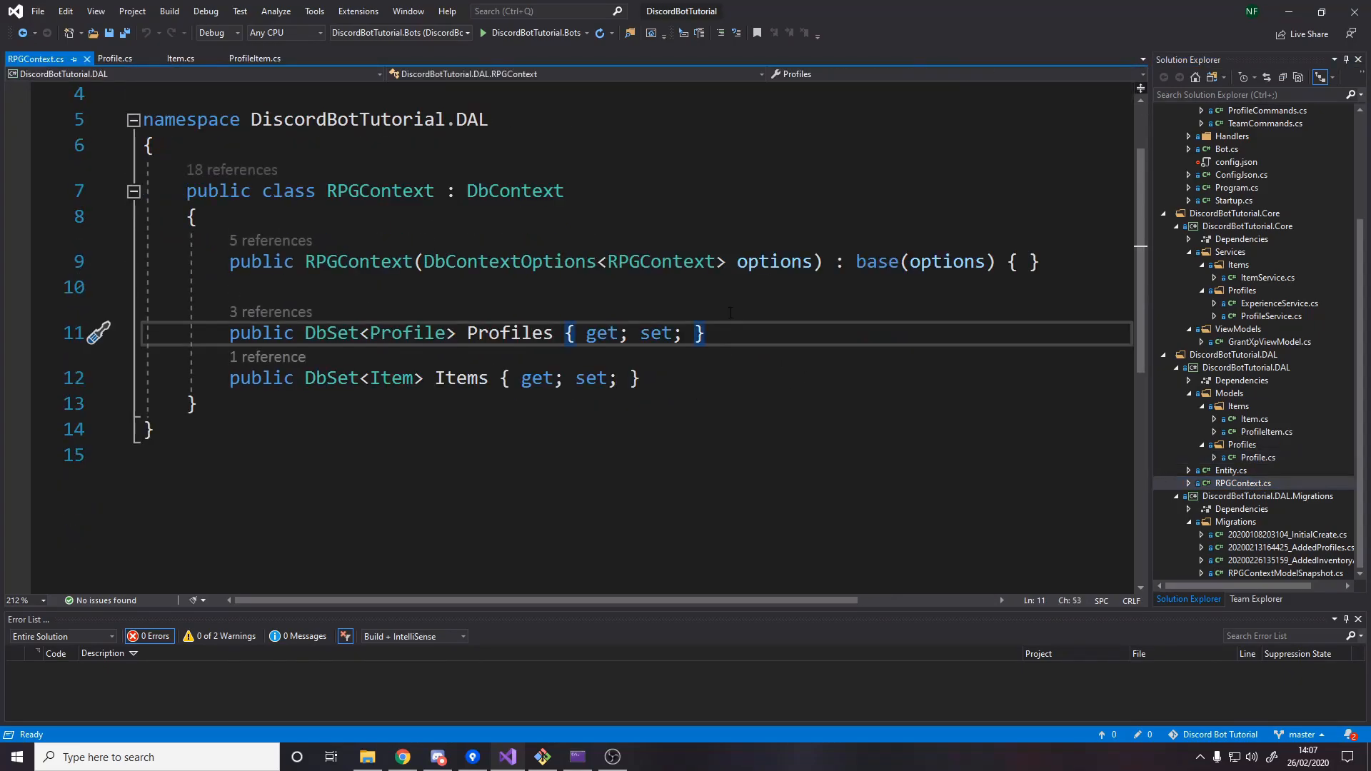
Add 'public DbSet<ProfileItem> ProfileItems { get; set; }' to RPGContext and save it.
{"action": "type", "text": "p"}
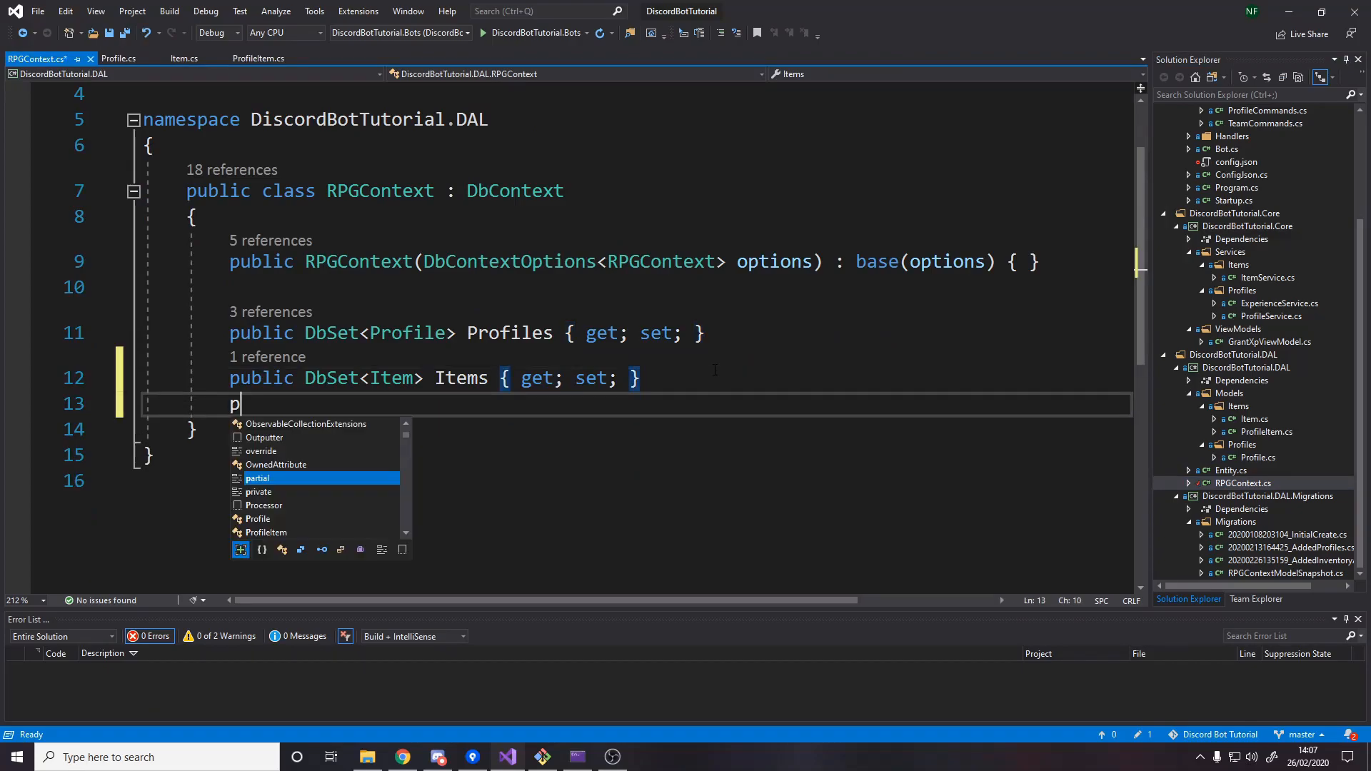
{"action": "type", "text": "public DbSet<>"}
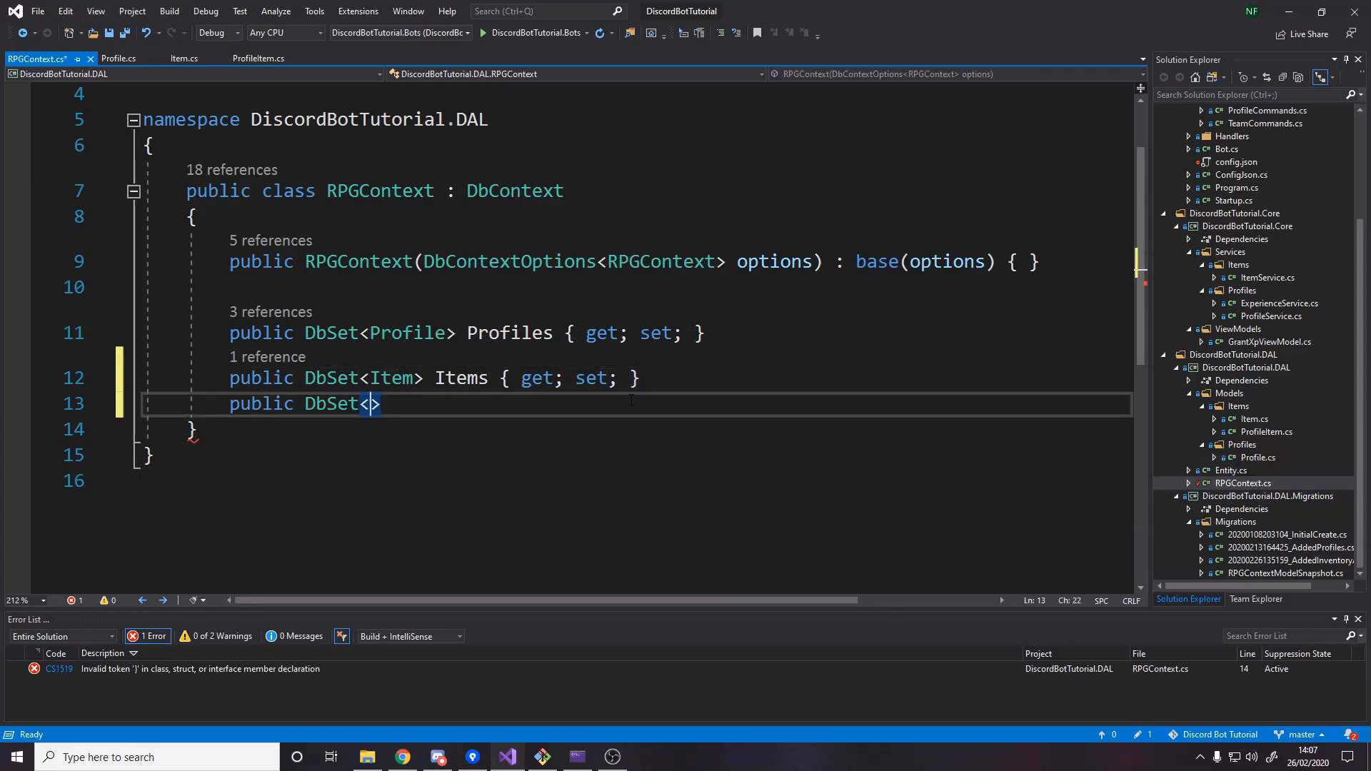
{"action": "type", "text": "ProfileItem"}
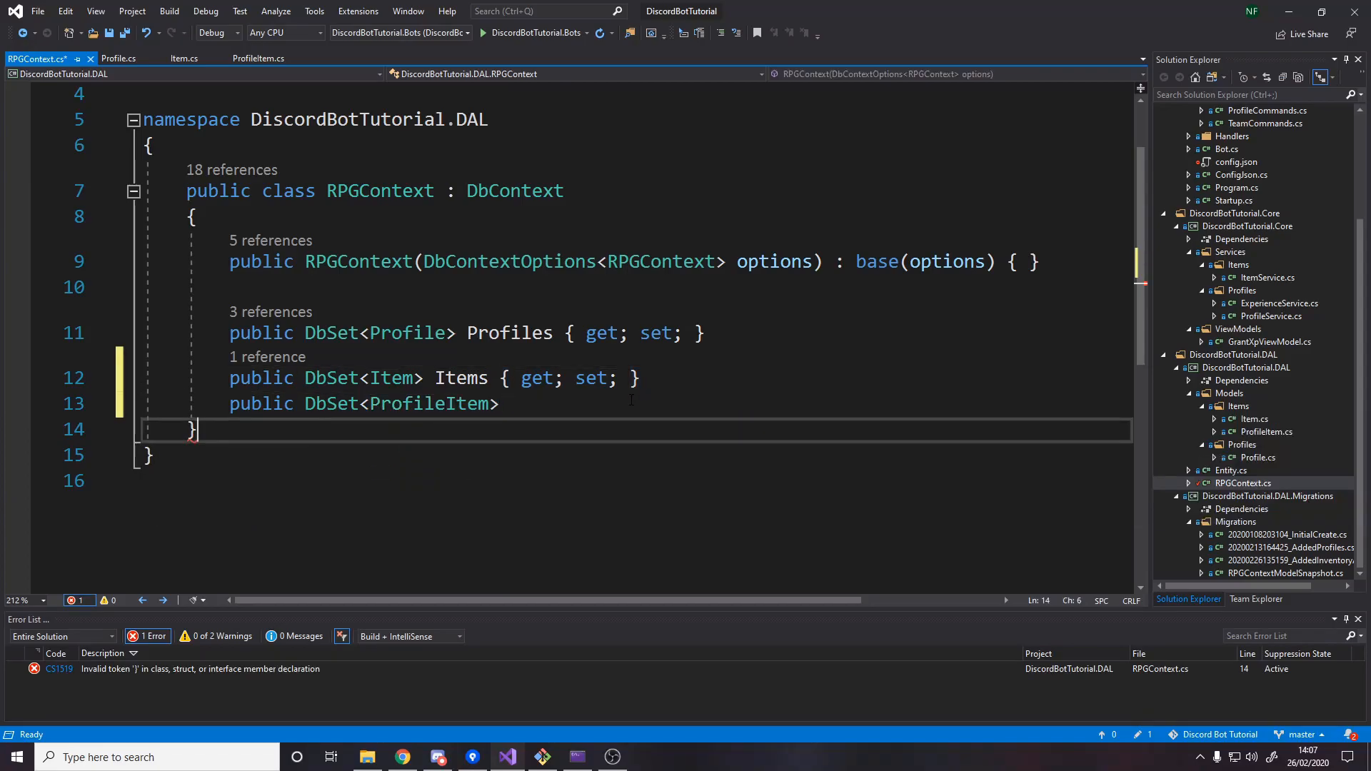
{"action": "type", "text": "PRofileItems {"}
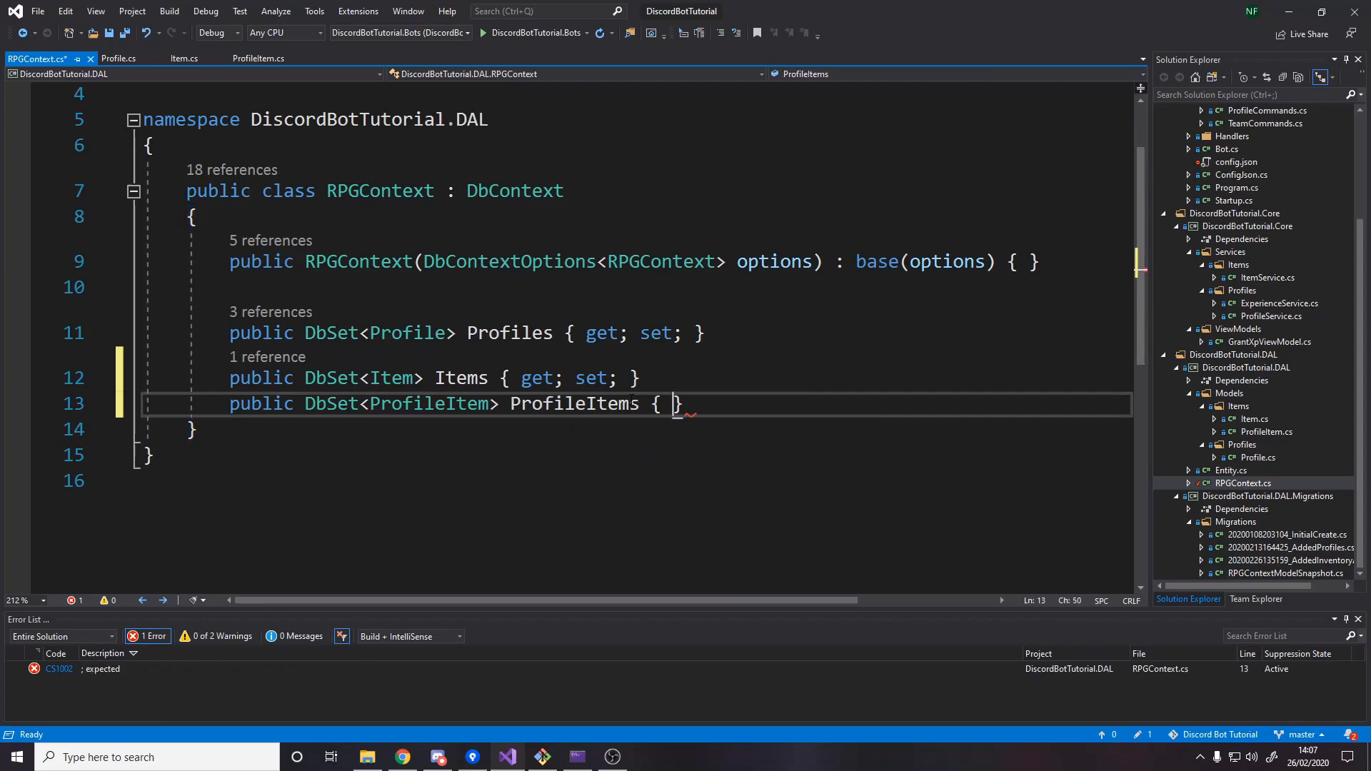
{"action": "type", "text": "get; set;"}
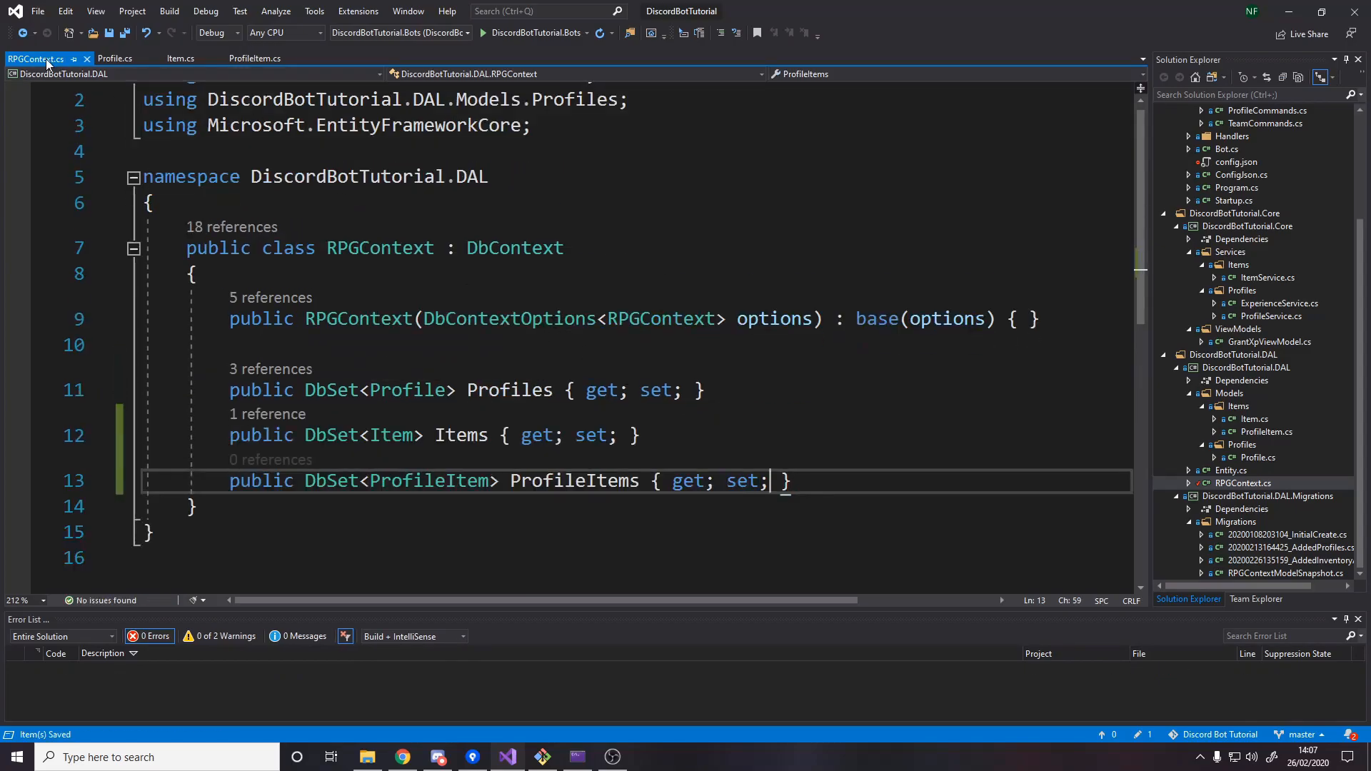
{"action": "left_click", "coordinate": [23, 58]}
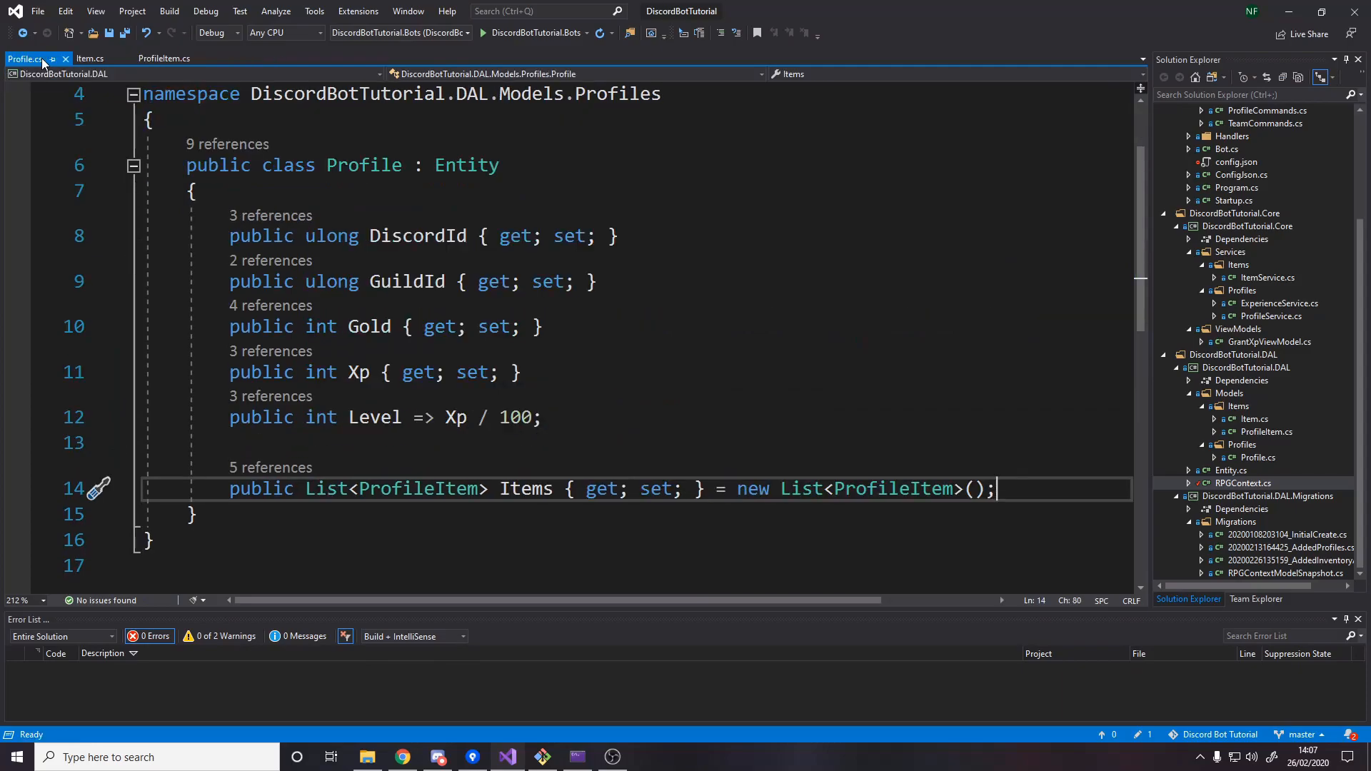
{"action": "left_click", "coordinate": [1257, 457]}
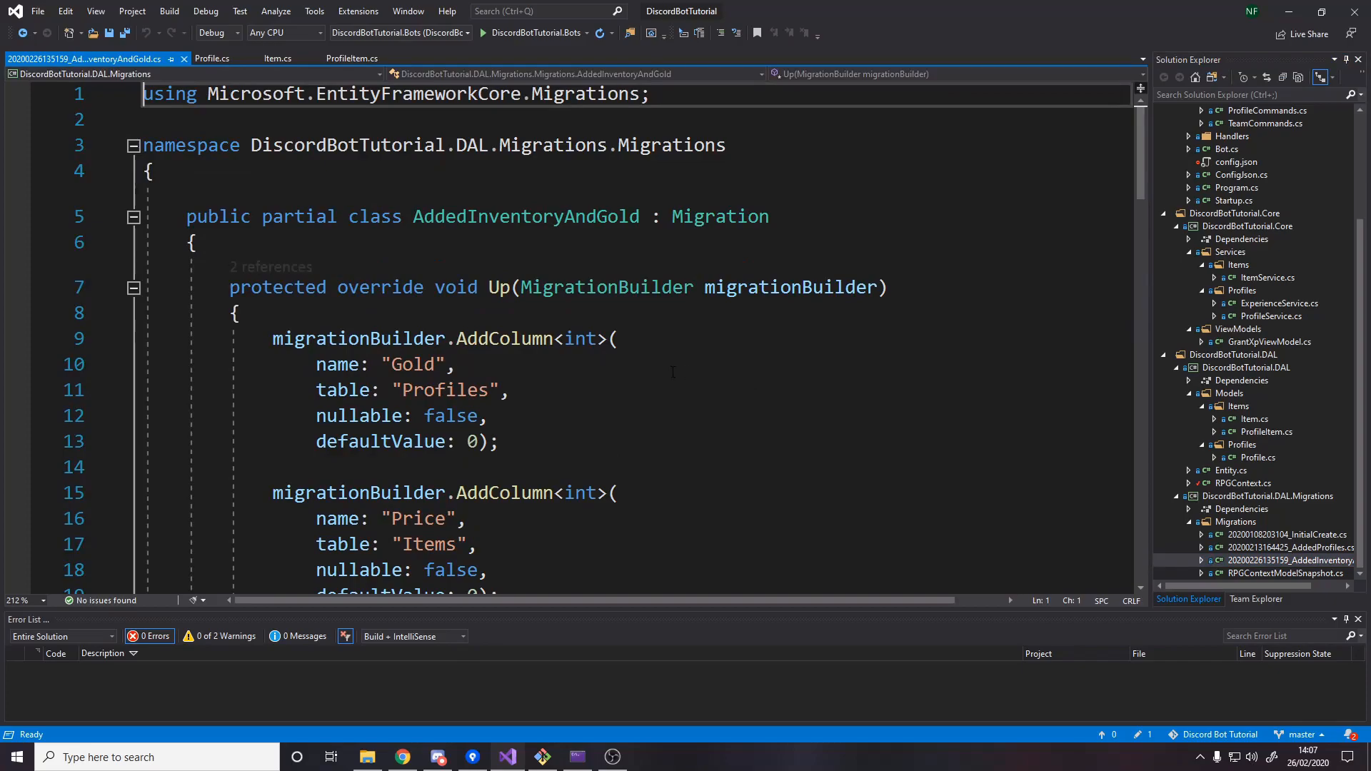
Review and apply the AddedInventoryAndGold migration, then hide the terminal.
{"action": "scroll", "scroll_direction": "down", "scroll_amount": 3}
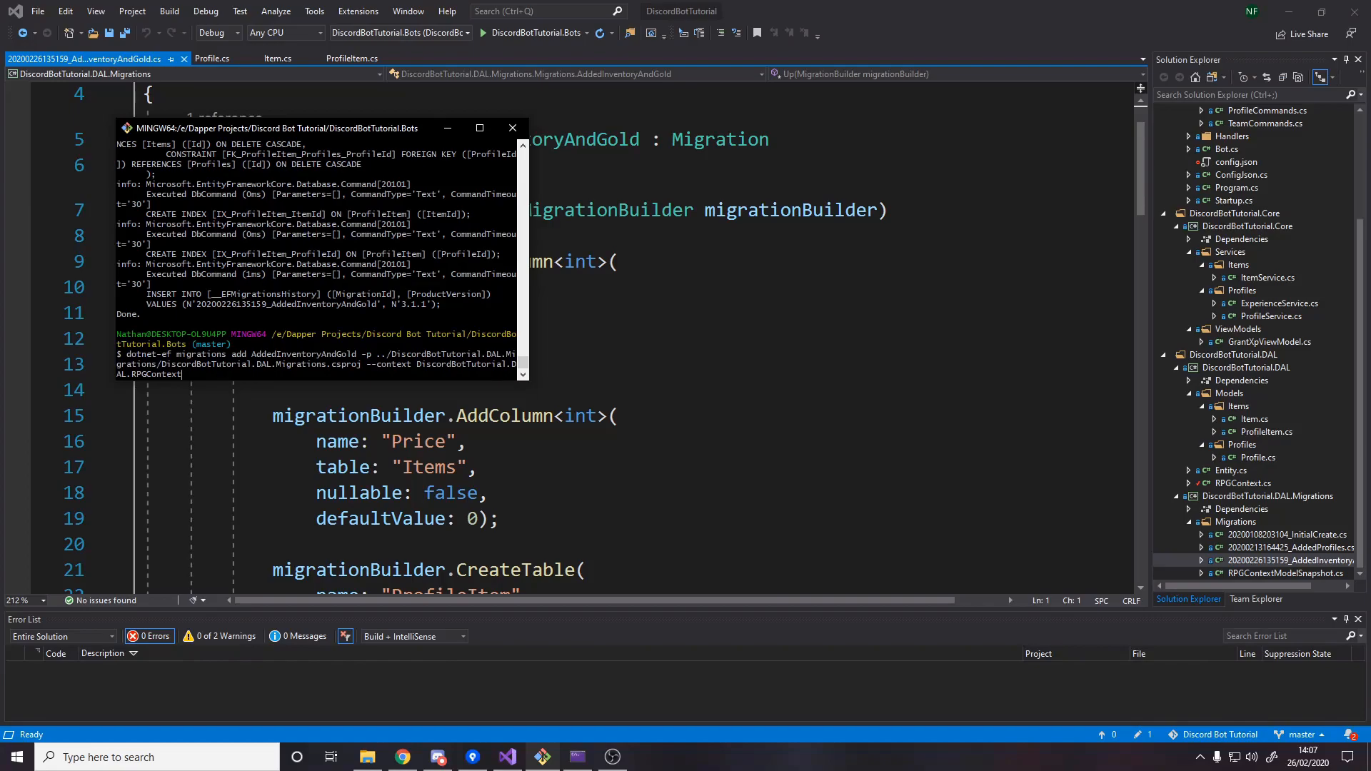
{"action": "double_click", "coordinate": [299, 354]}
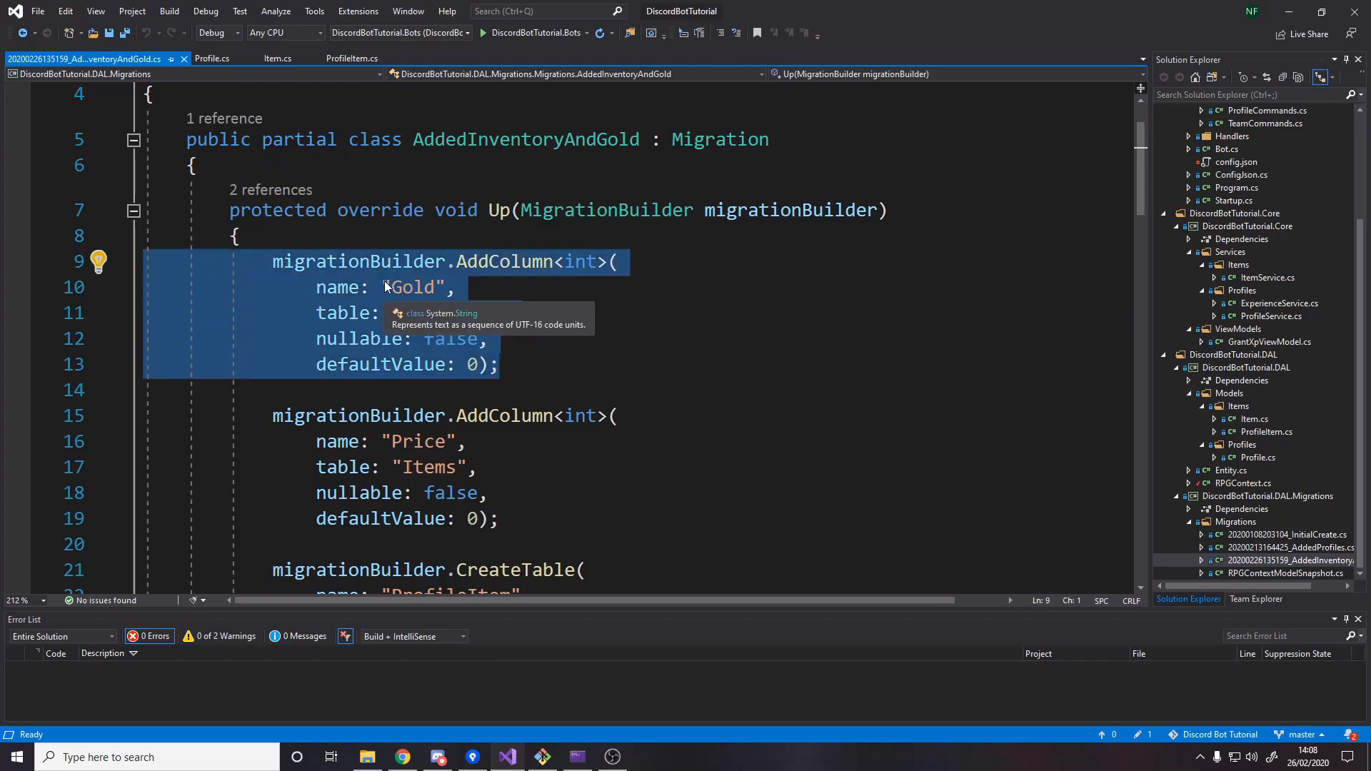
{"action": "scroll", "scroll_direction": "down", "scroll_amount": 3}
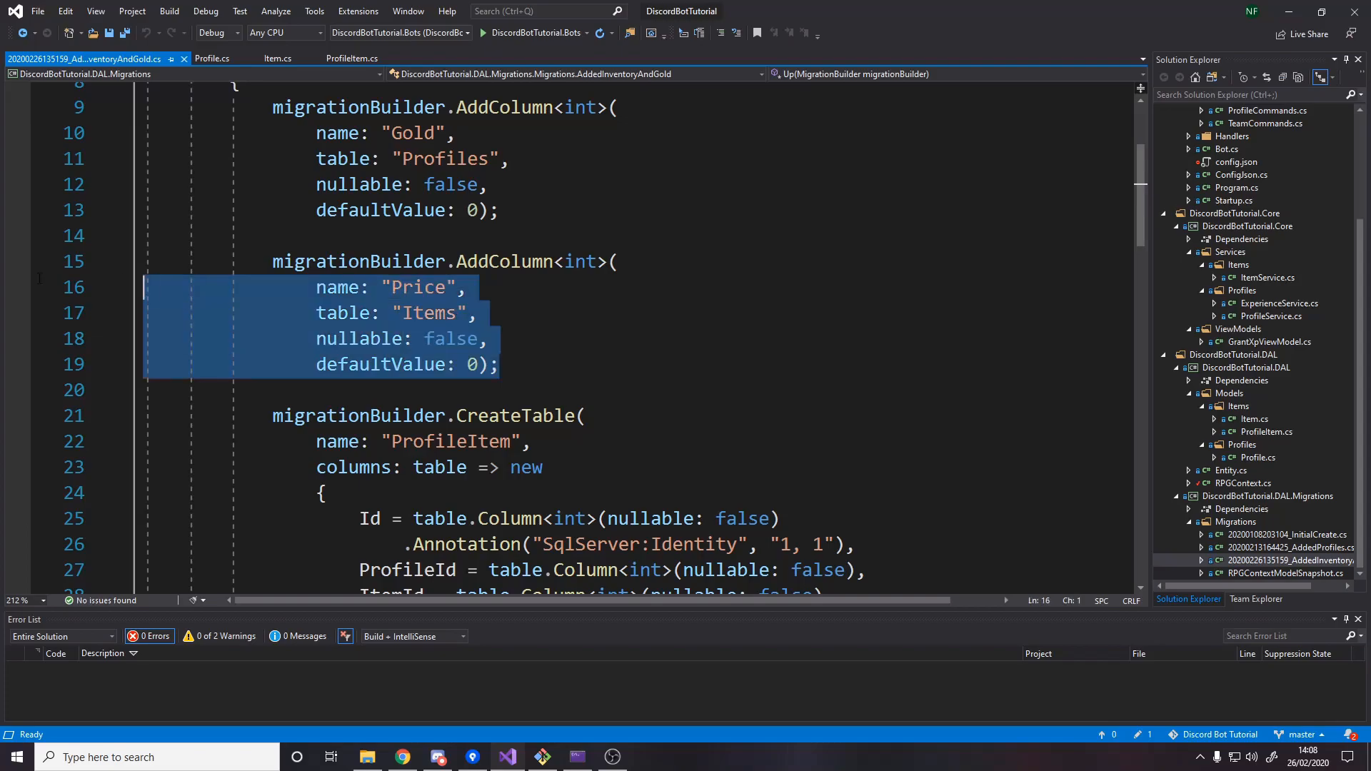
{"action": "scroll", "scroll_direction": "down", "scroll_amount": 3}
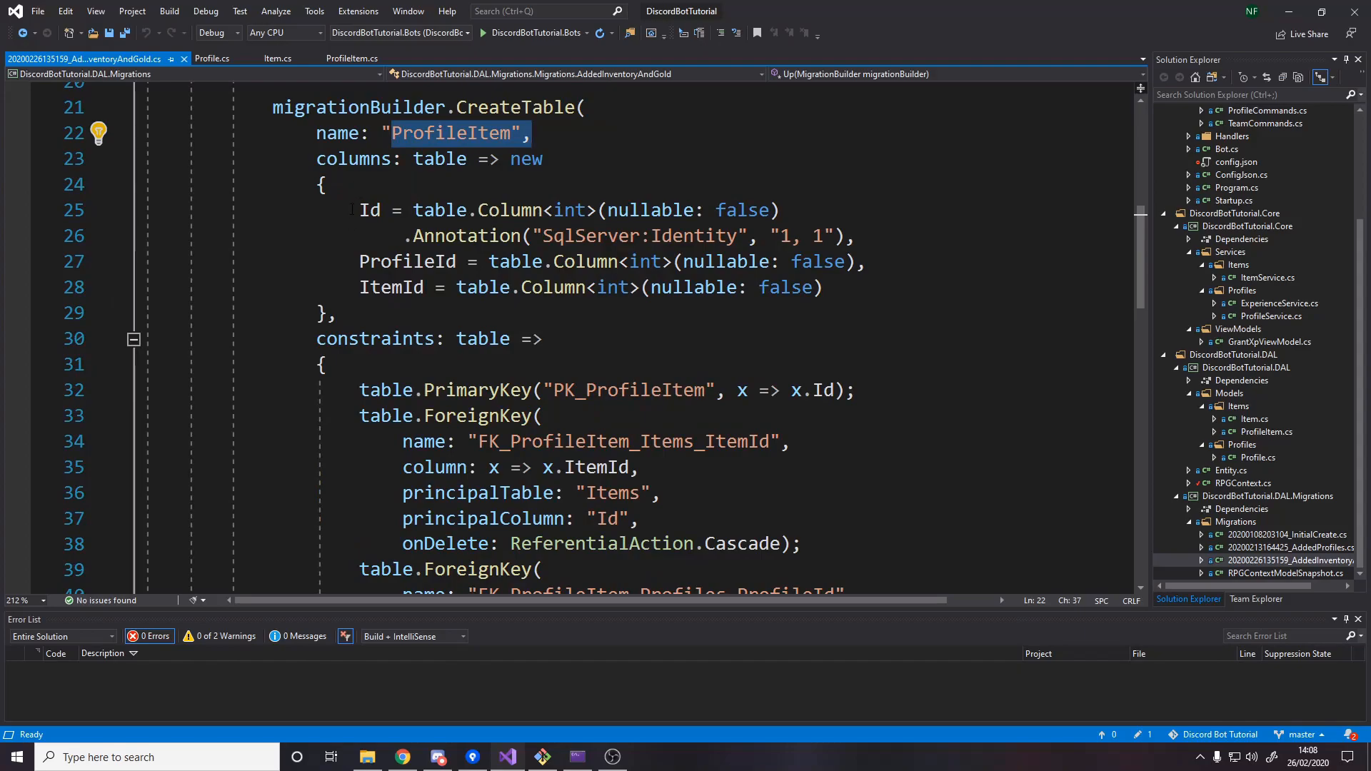
{"action": "scroll", "scroll_direction": "down", "scroll_amount": 3}
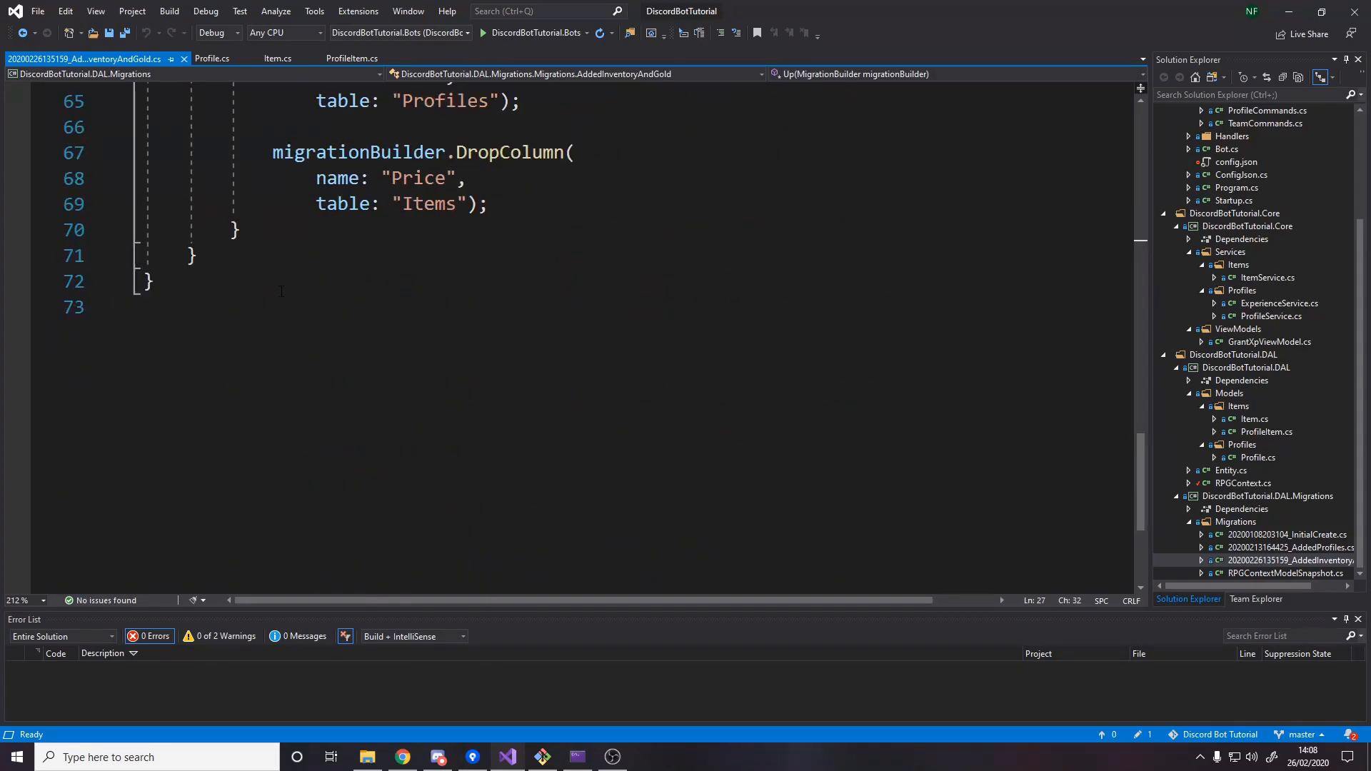
{"action": "scroll", "scroll_direction": "up", "scroll_amount": 3}
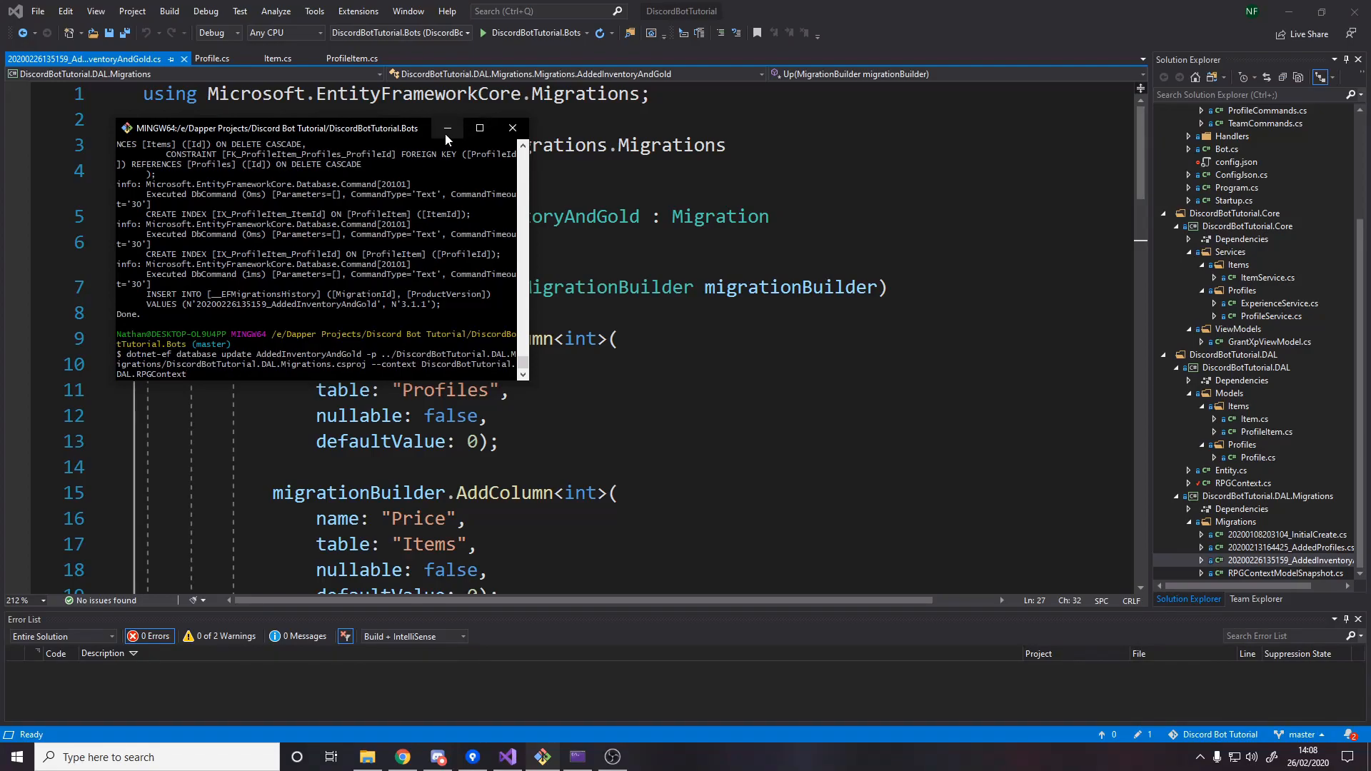
{"action": "left_click", "coordinate": [513, 128]}
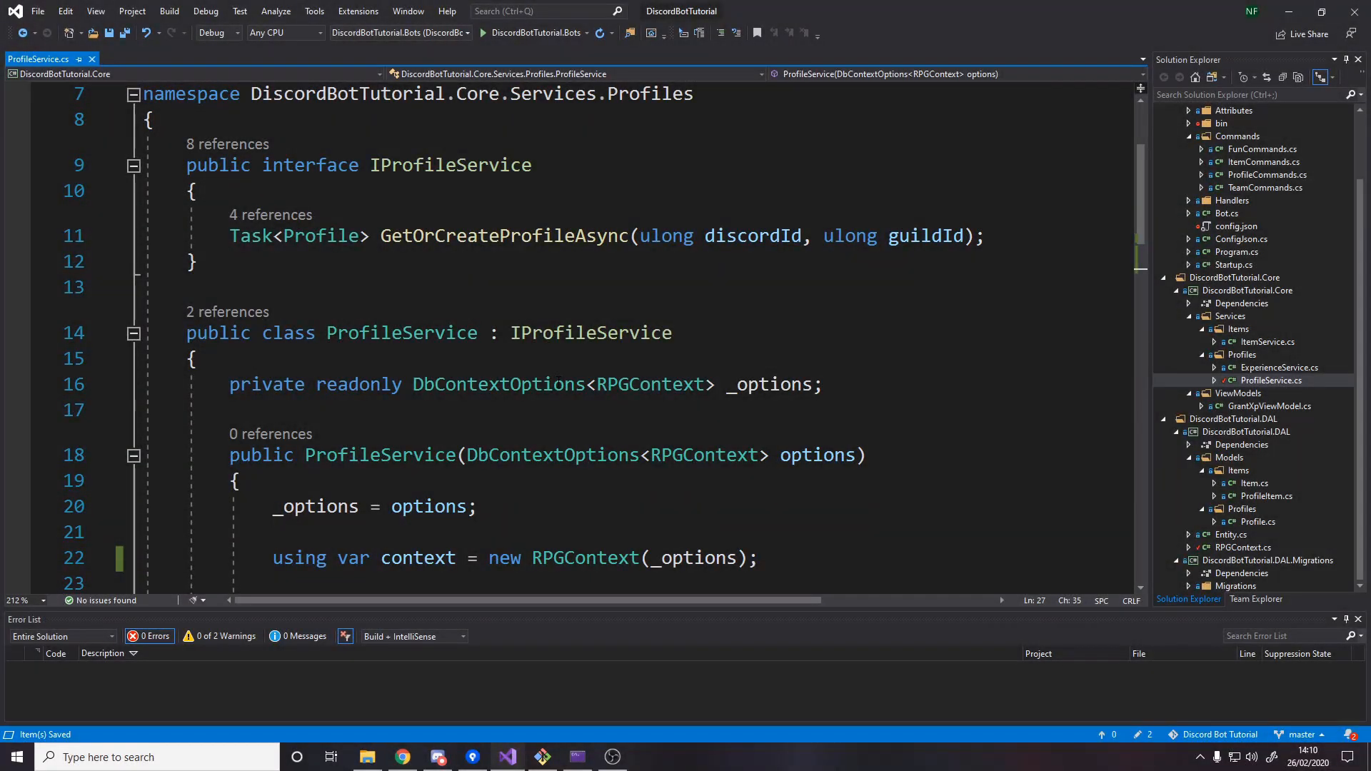
{"action": "mouse_move", "coordinate": [450, 165]}
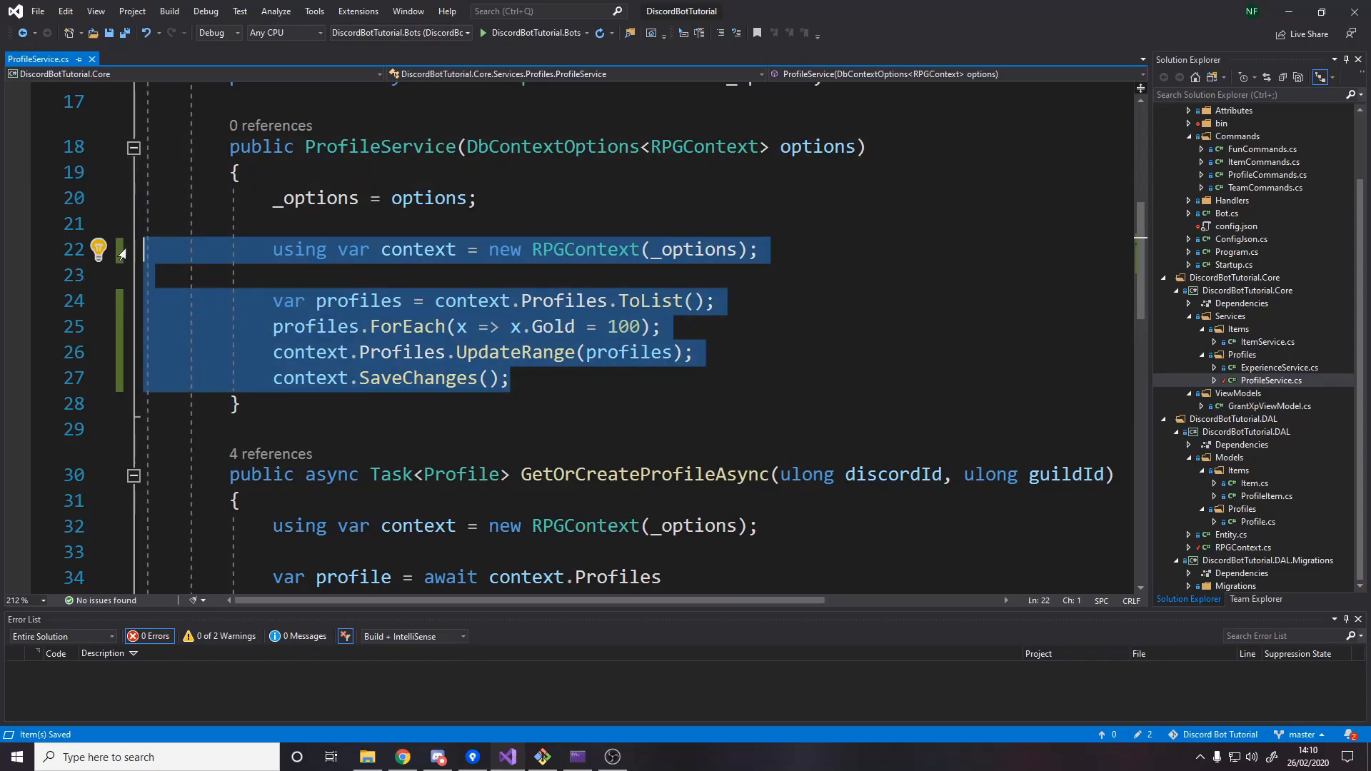
Edit ProfileService's constructor to set every profile's Gold to 100 and save changes.
{"action": "left_click", "coordinate": [715, 301]}
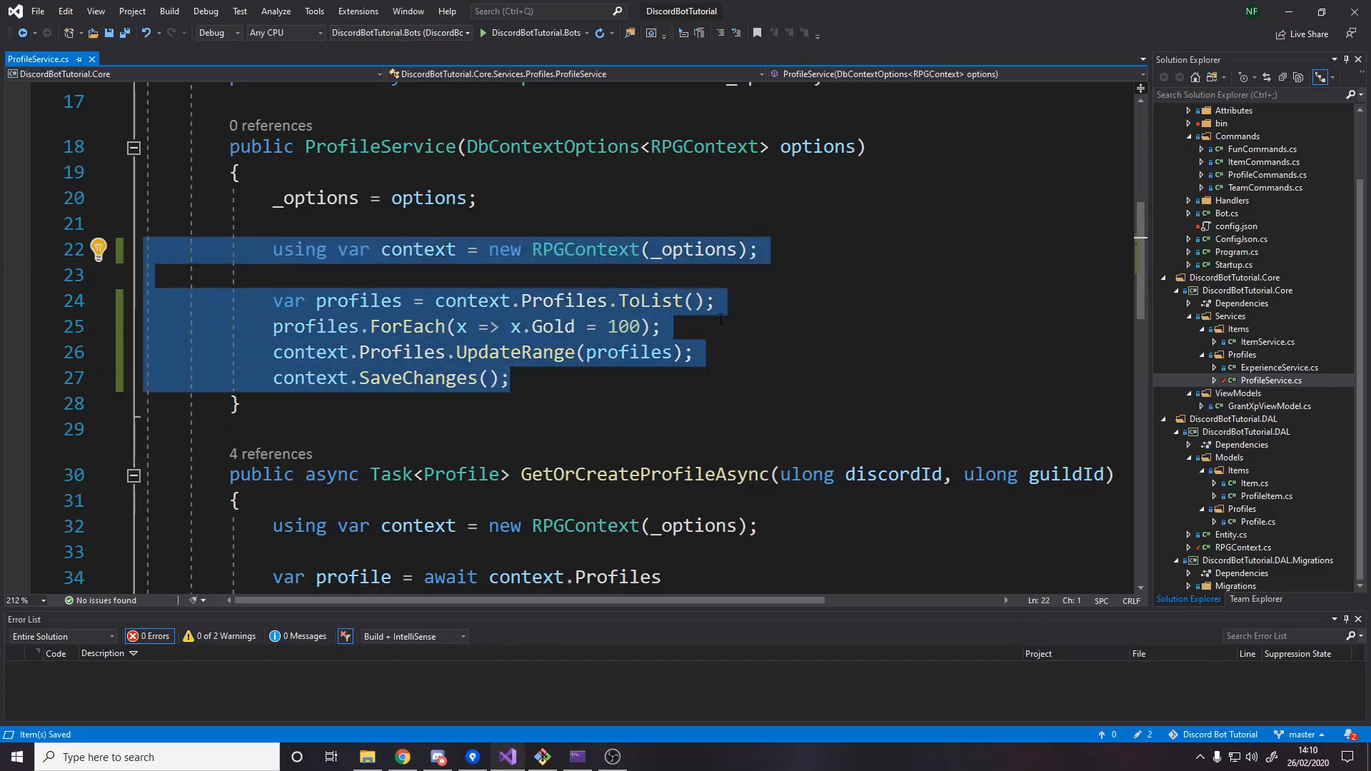
{"action": "mouse_move", "coordinate": [892, 313]}
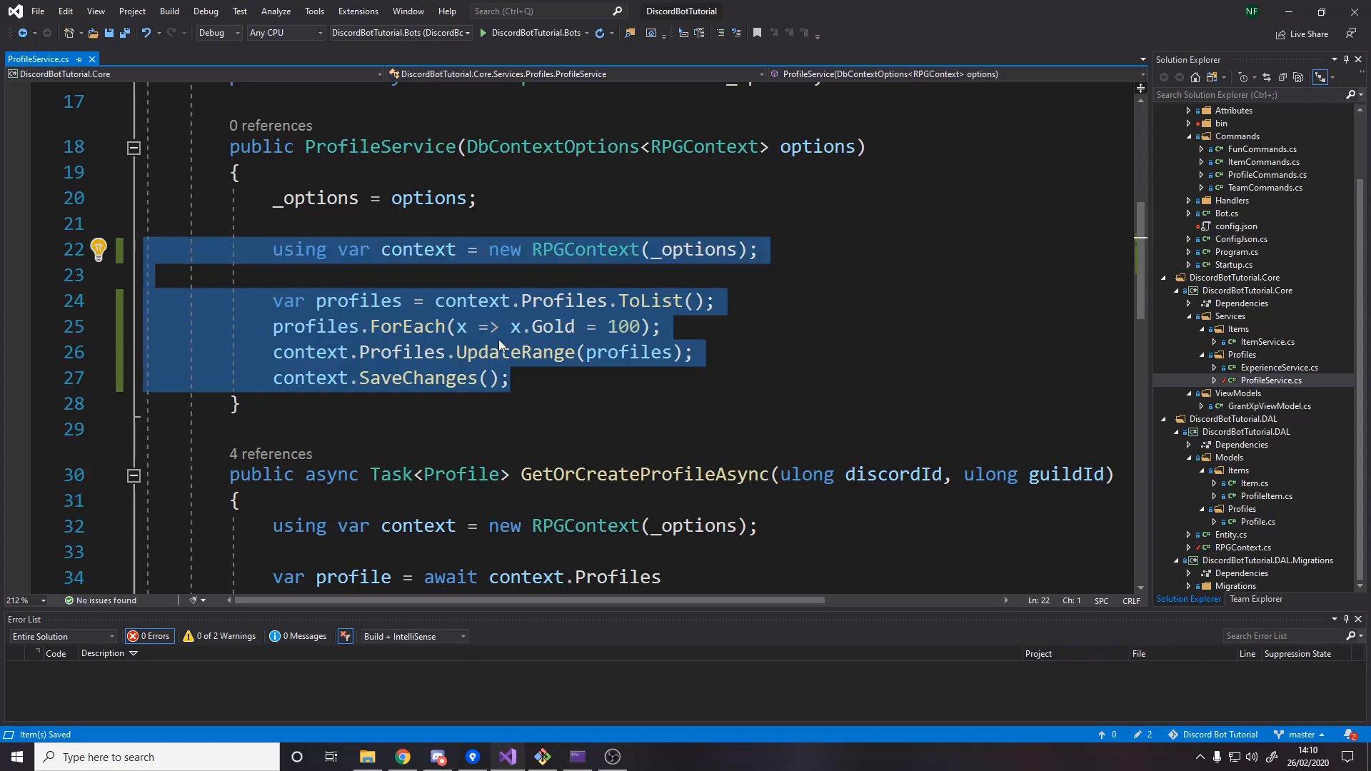
{"action": "scroll", "scroll_direction": "down", "scroll_amount": 3}
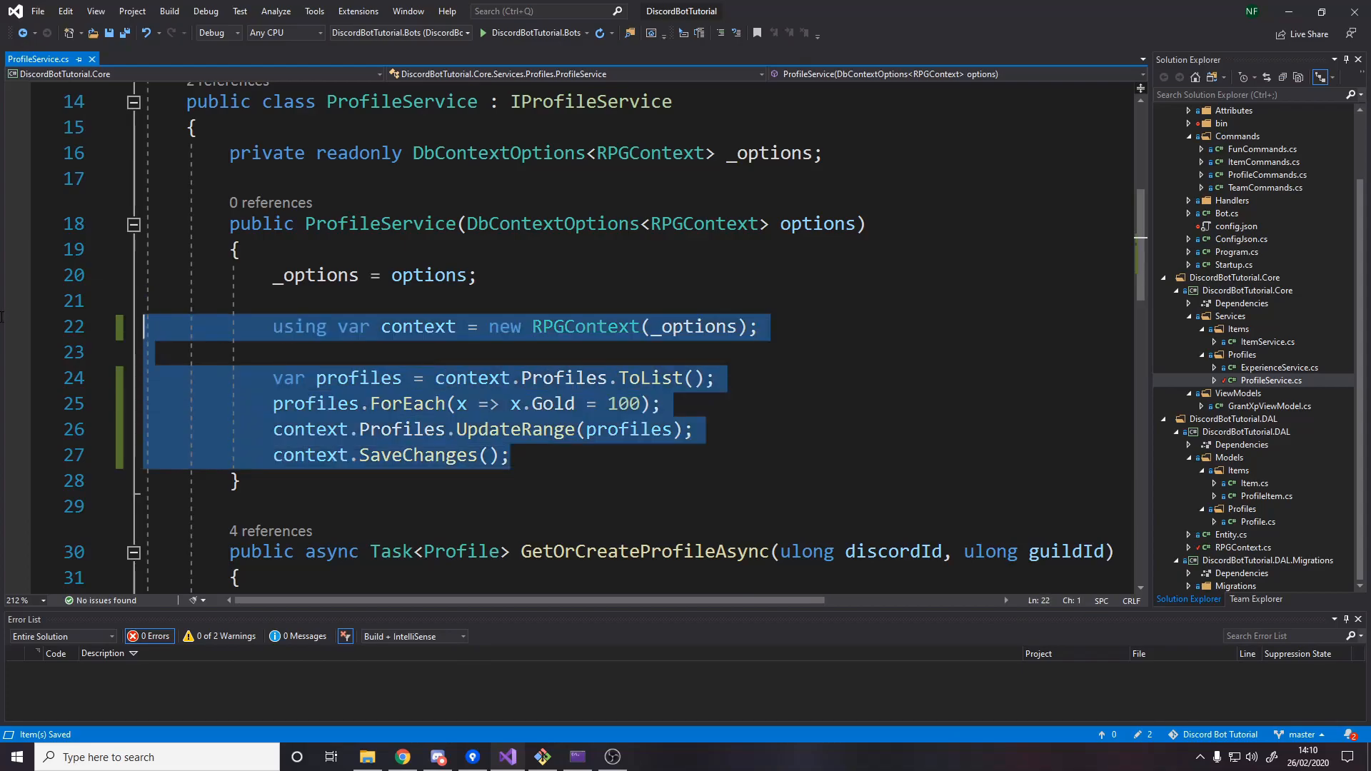
{"action": "key", "text": "Delete"}
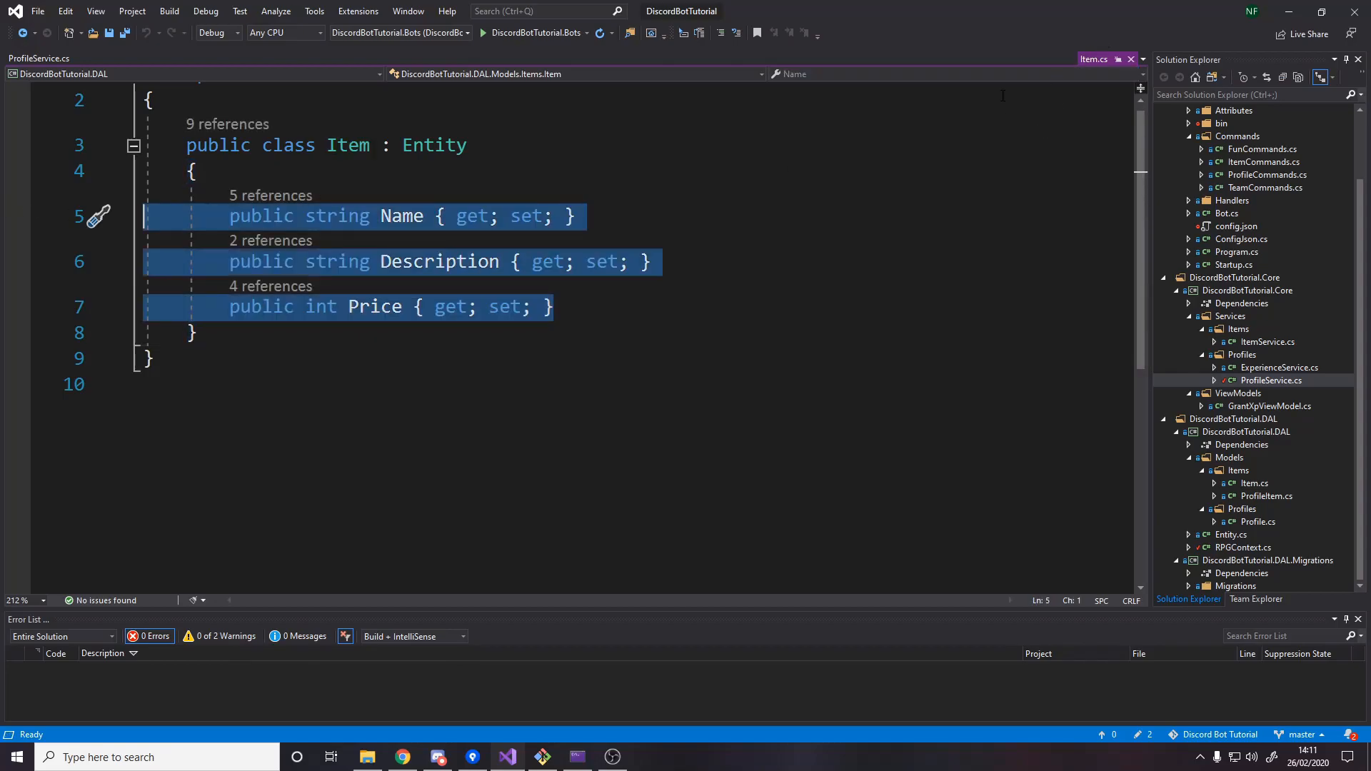
{"action": "left_click", "coordinate": [550, 307]}
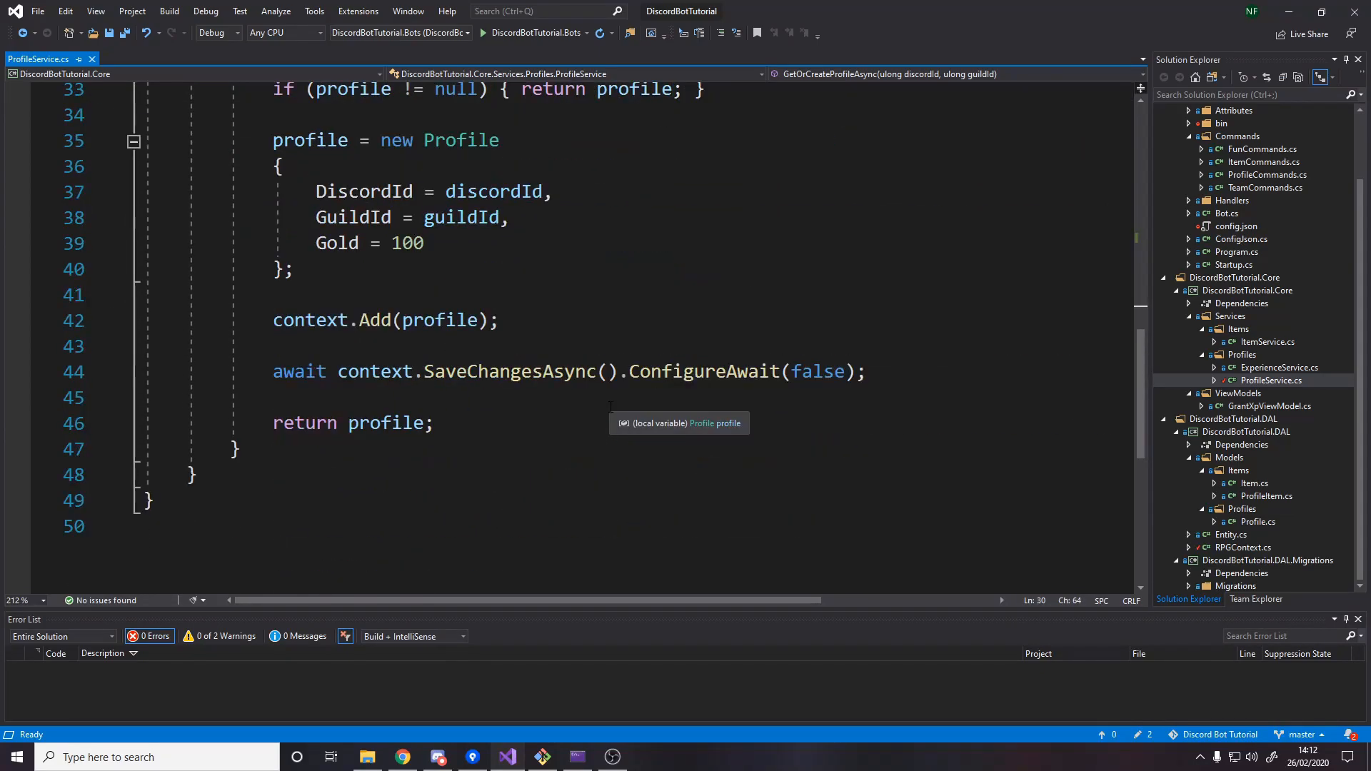
{"action": "left_click", "coordinate": [1265, 342]}
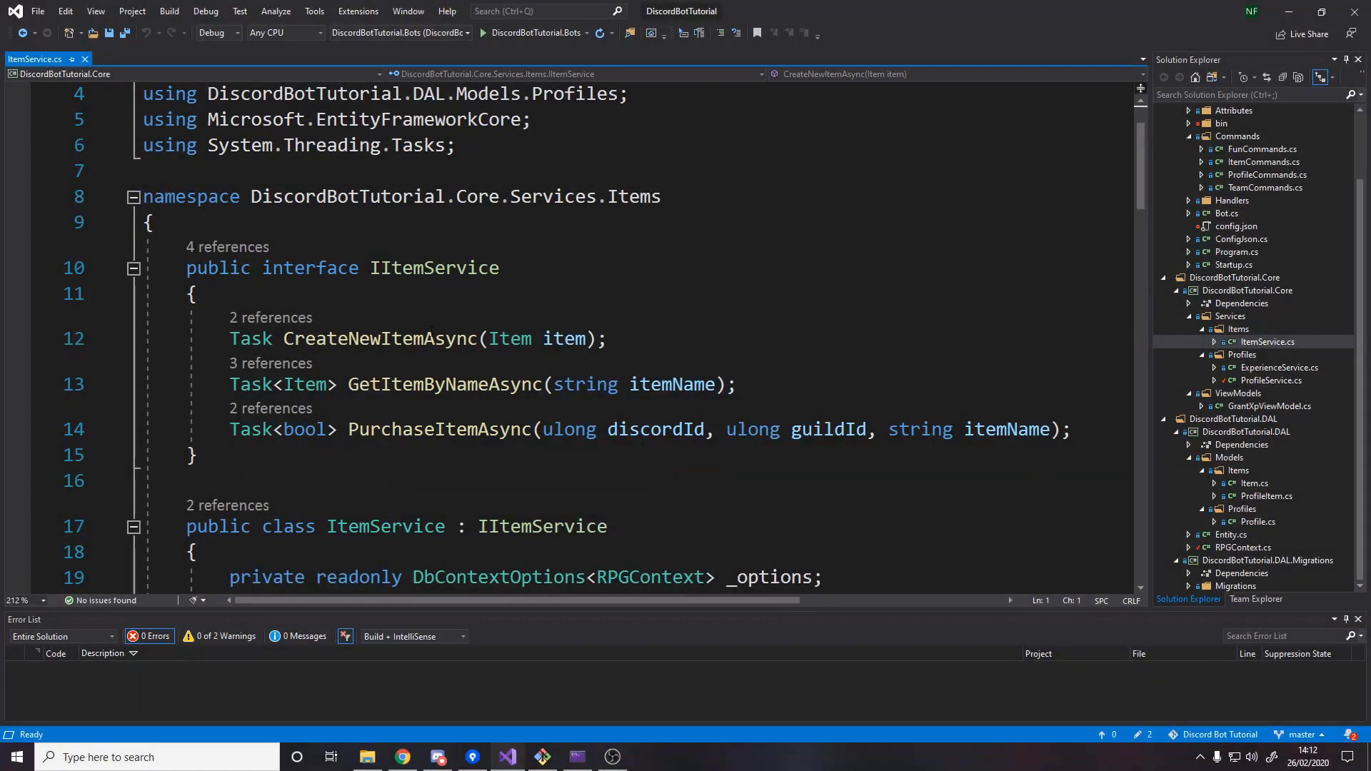
{"action": "triple_click", "coordinate": [647, 429]}
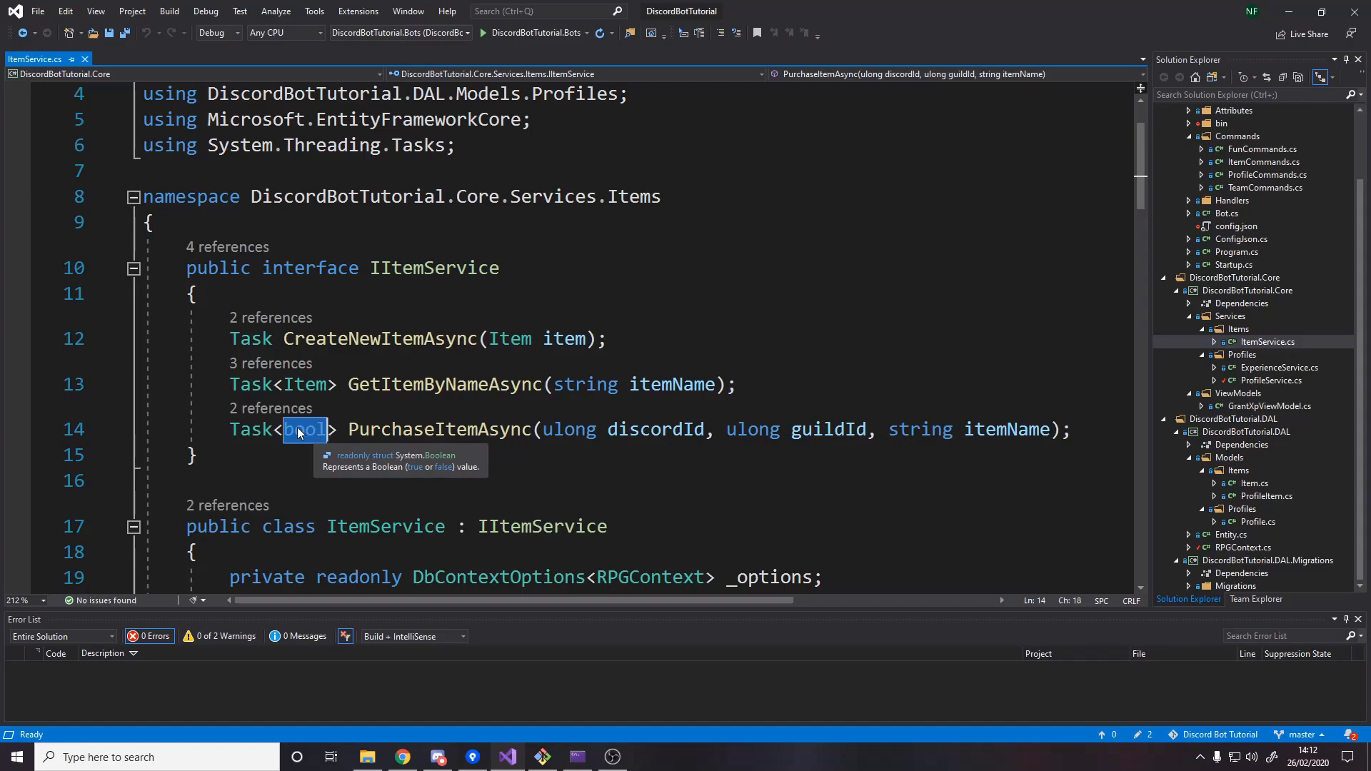
{"action": "mouse_move", "coordinate": [310, 441]}
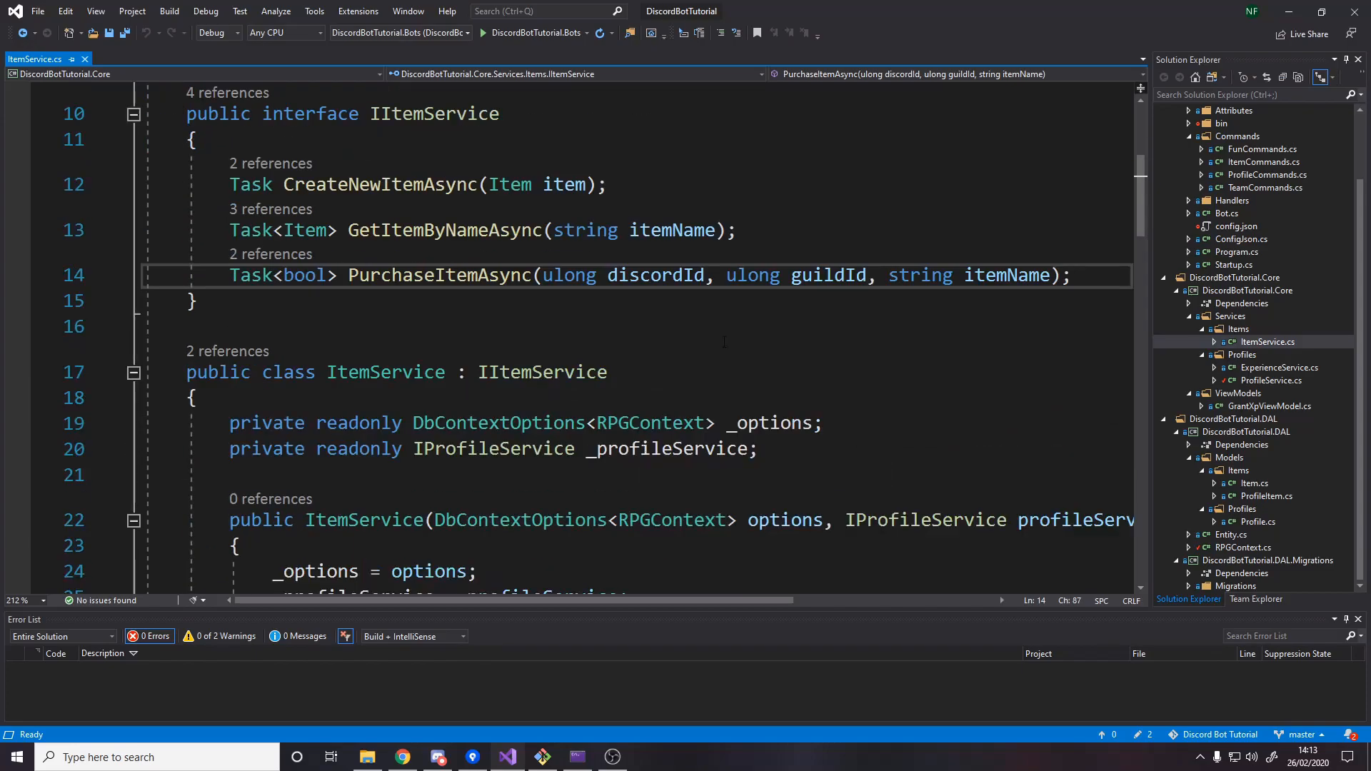
{"action": "scroll", "scroll_direction": "down", "scroll_amount": 3}
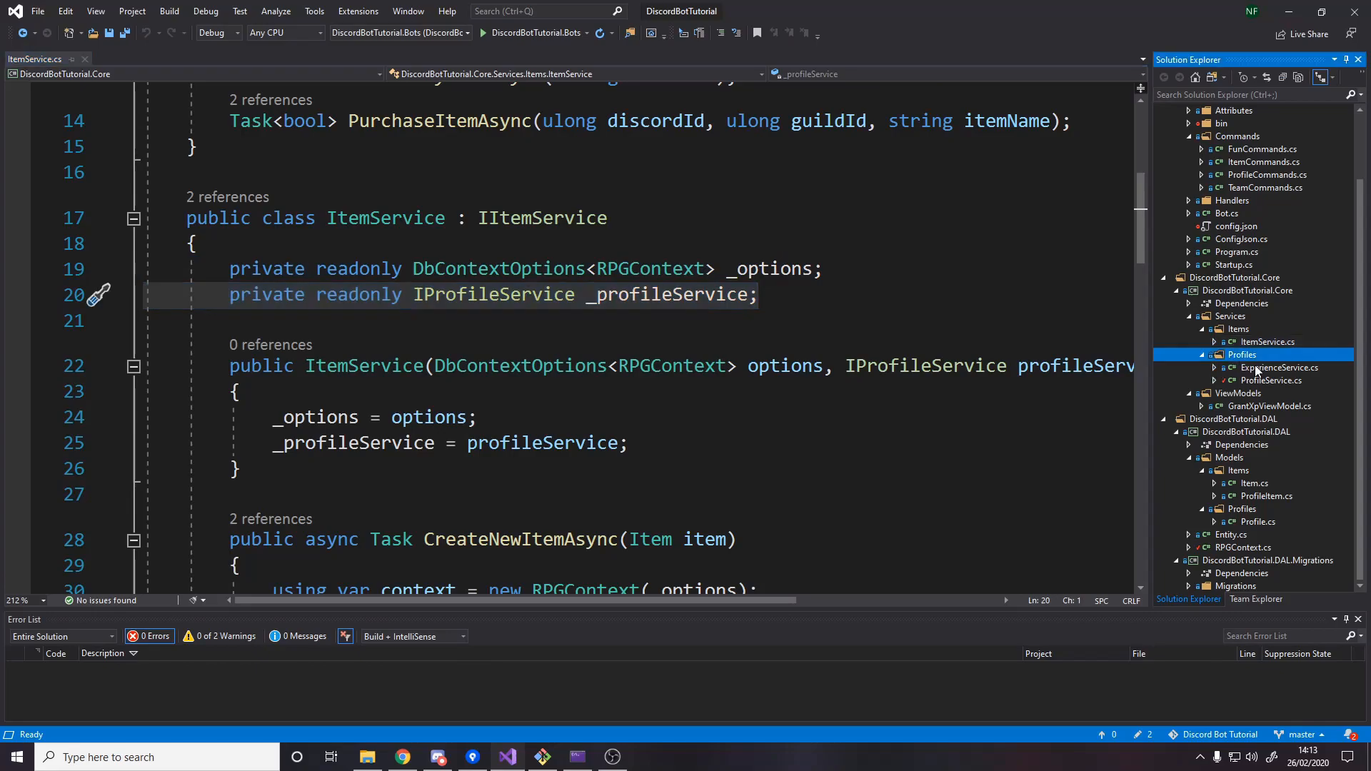
{"action": "double_click", "coordinate": [1278, 367]}
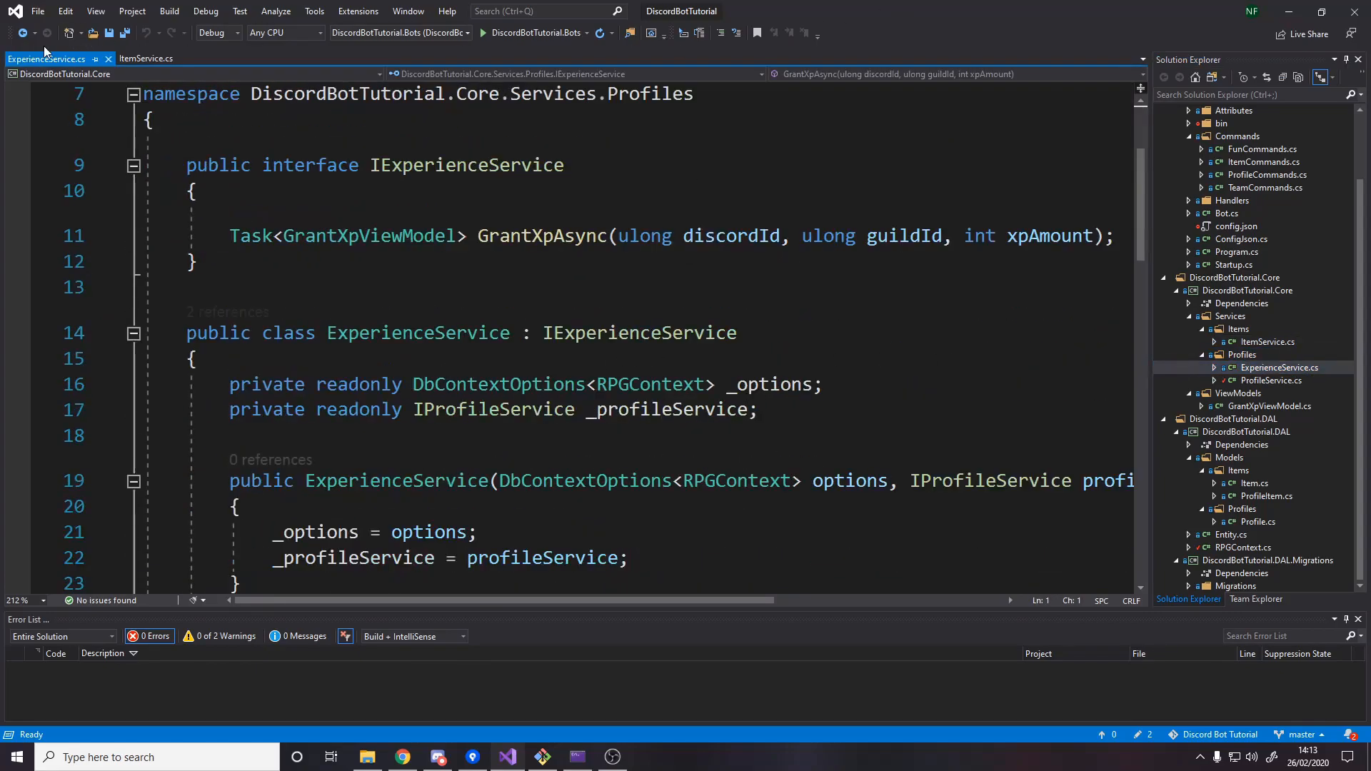
{"action": "left_click", "coordinate": [146, 58]}
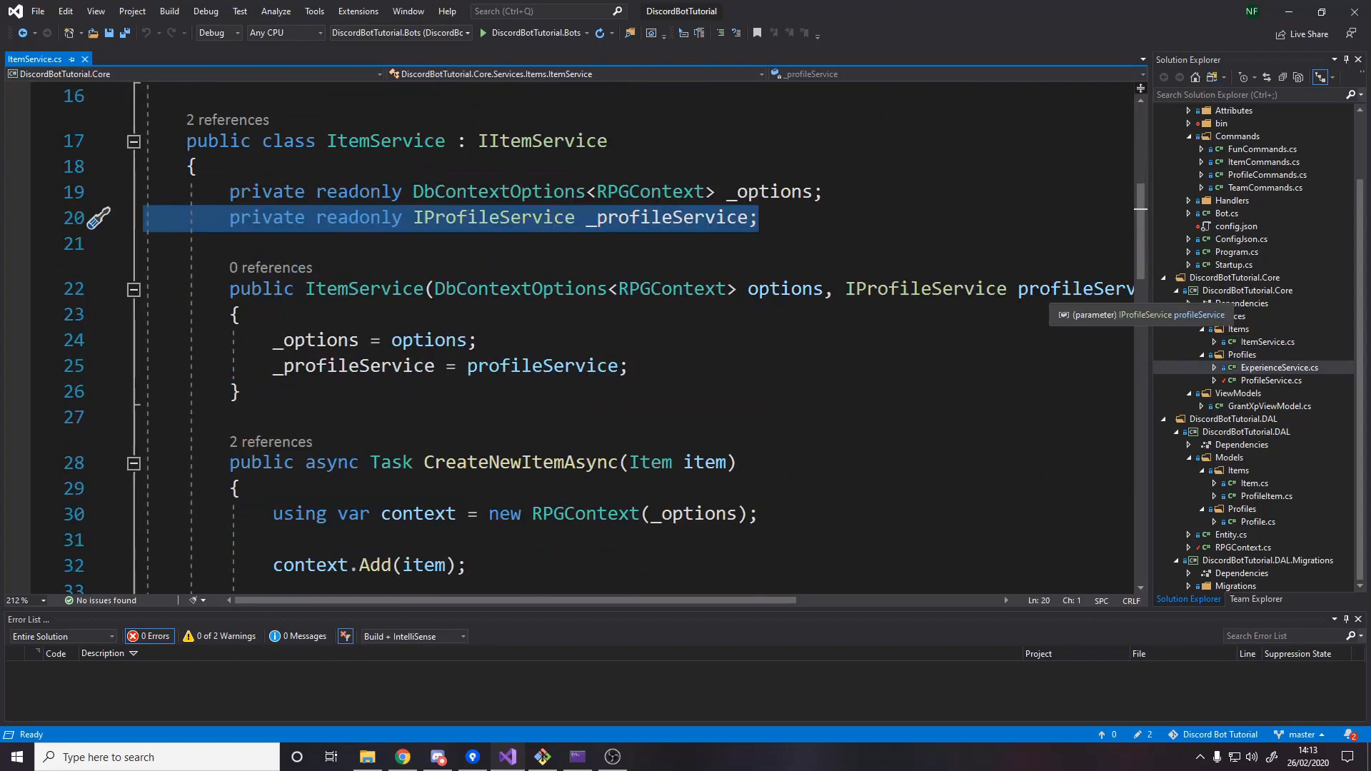
{"action": "scroll", "scroll_direction": "down", "scroll_amount": 3}
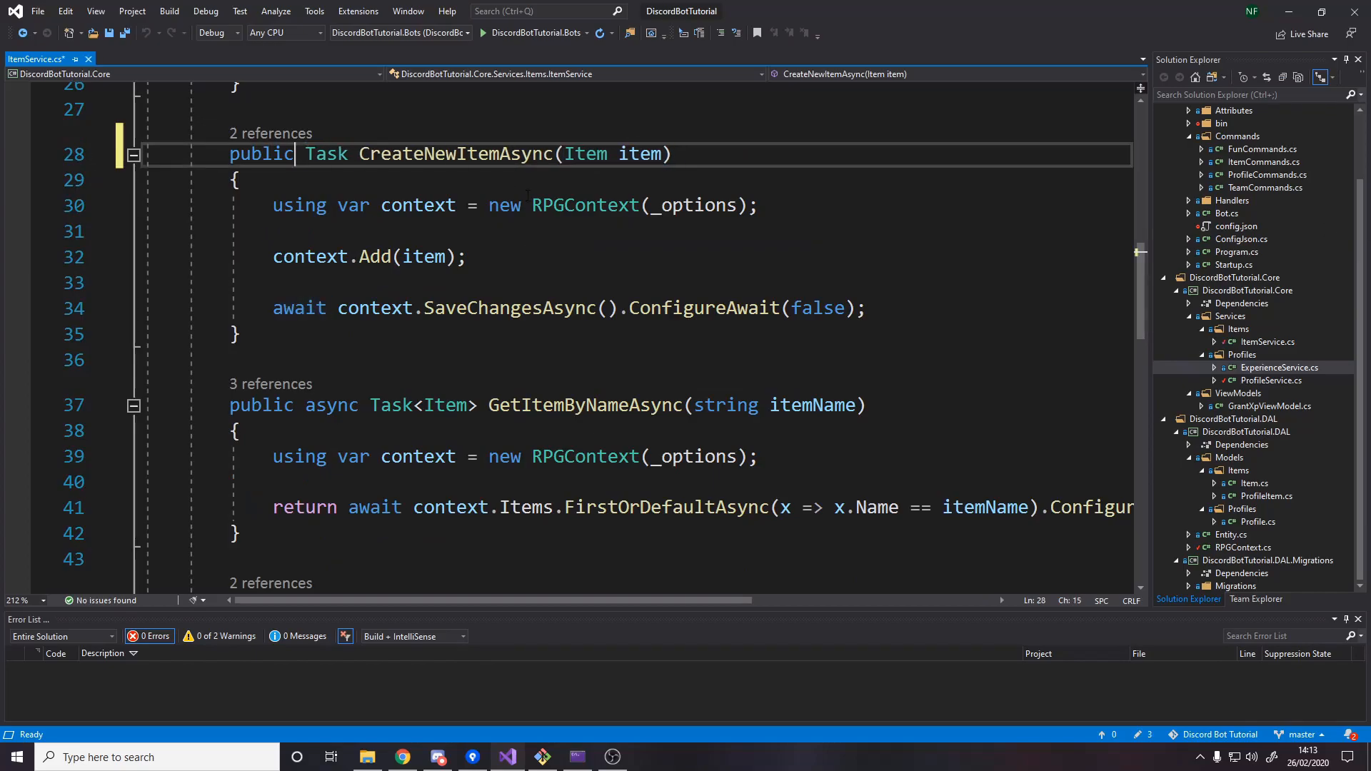
{"action": "type", "text": "async"}
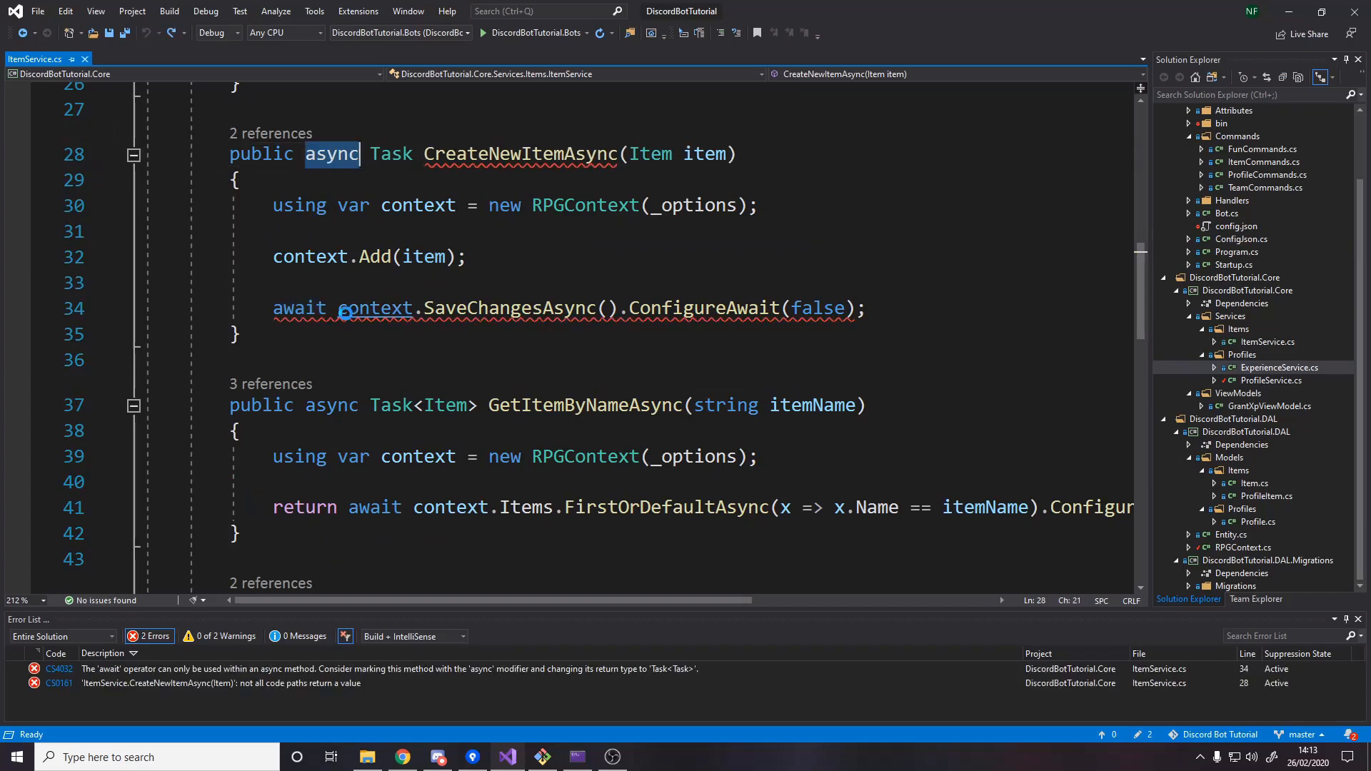
{"action": "key", "text": "ctrl+s"}
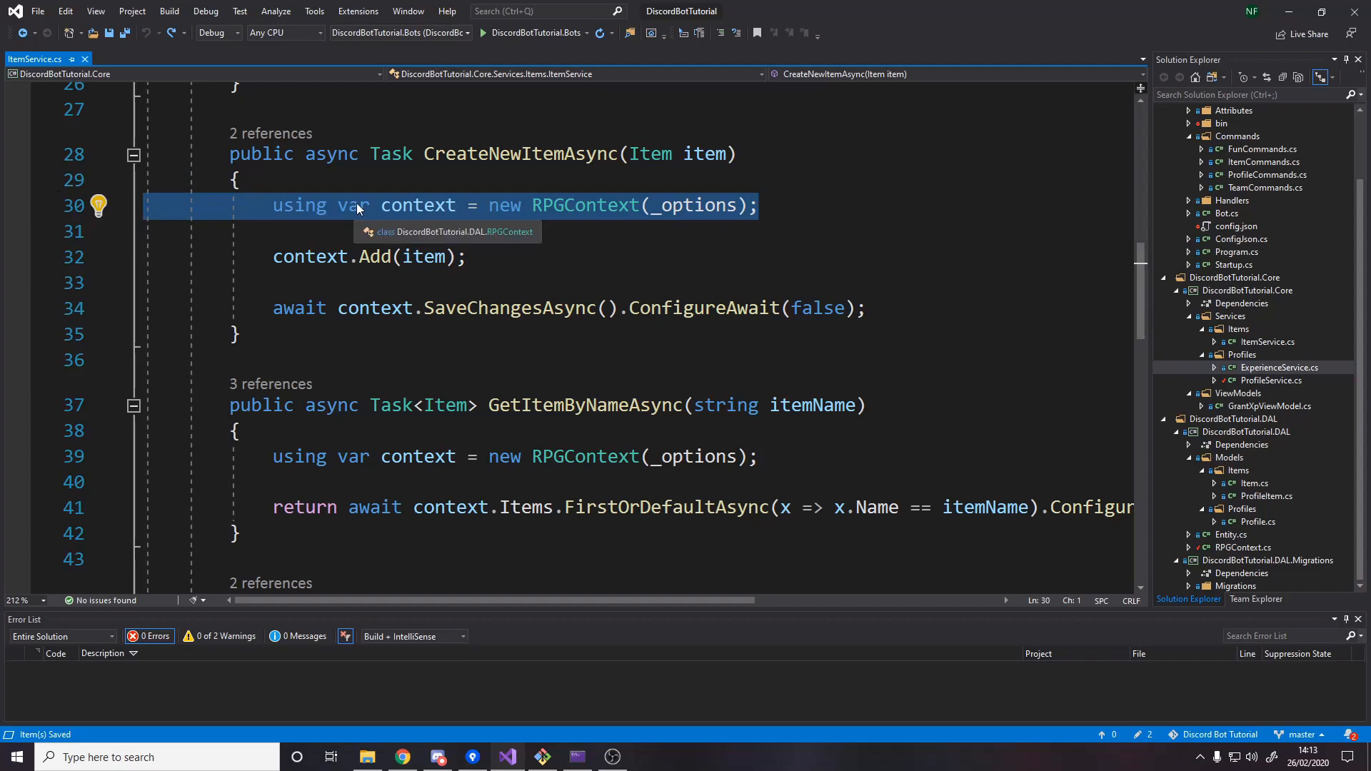
{"action": "left_click", "coordinate": [241, 180]}
{"action": "type", "text": " { }"}
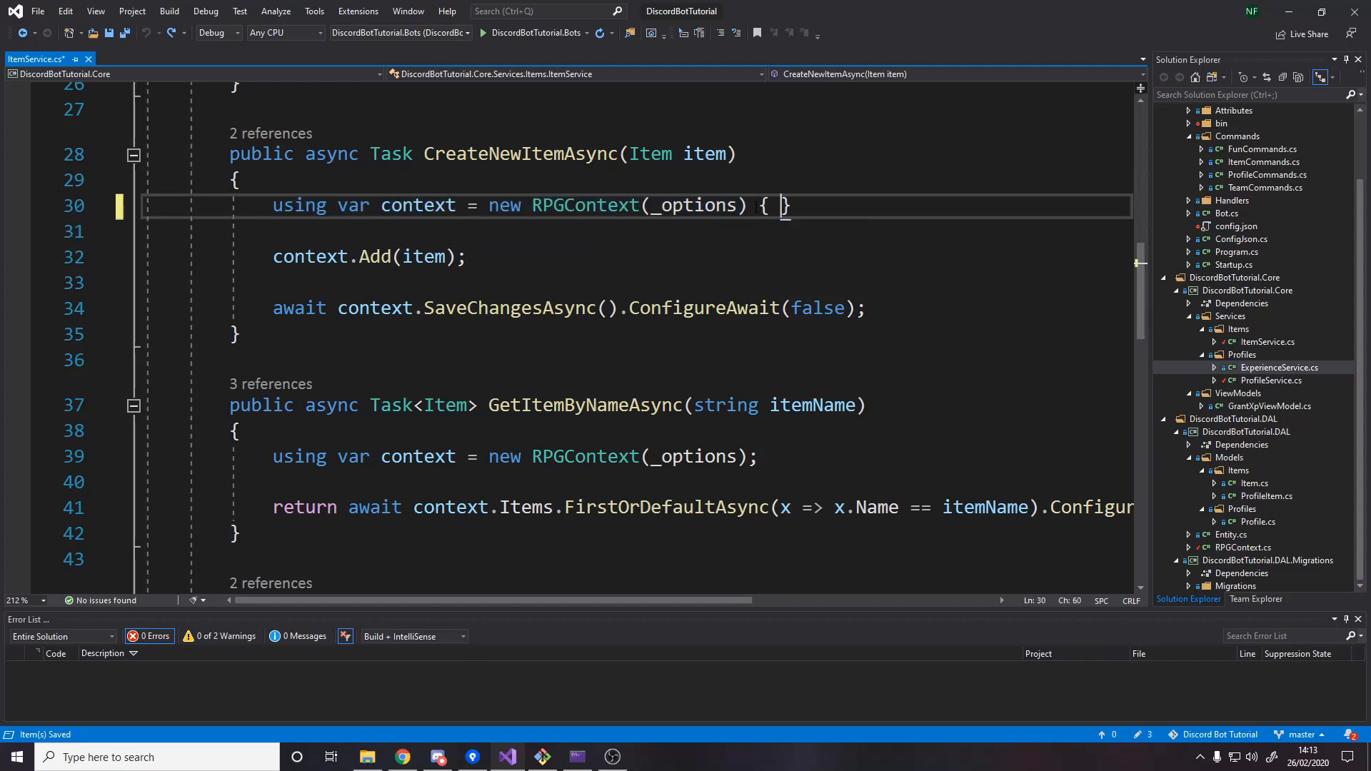
{"action": "key", "text": "Enter"}
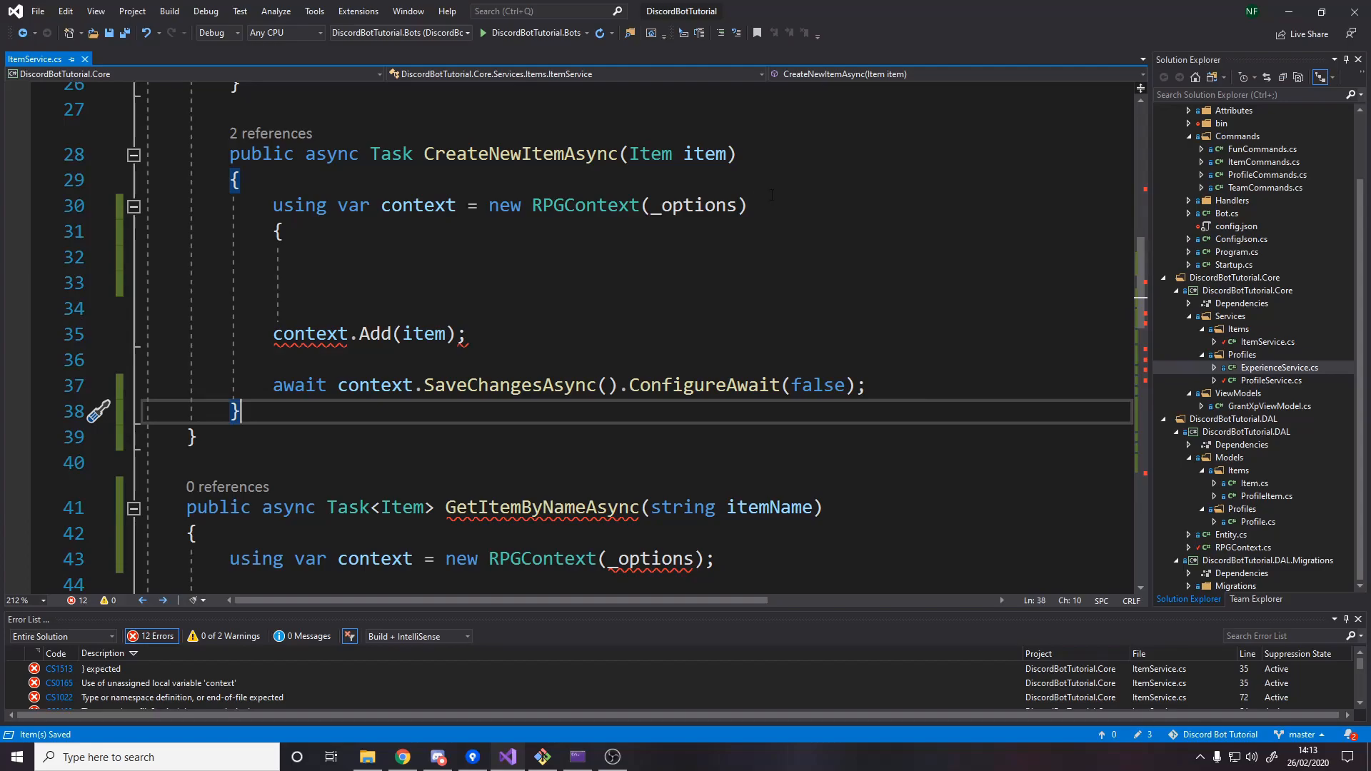
{"action": "type", "text": "("}
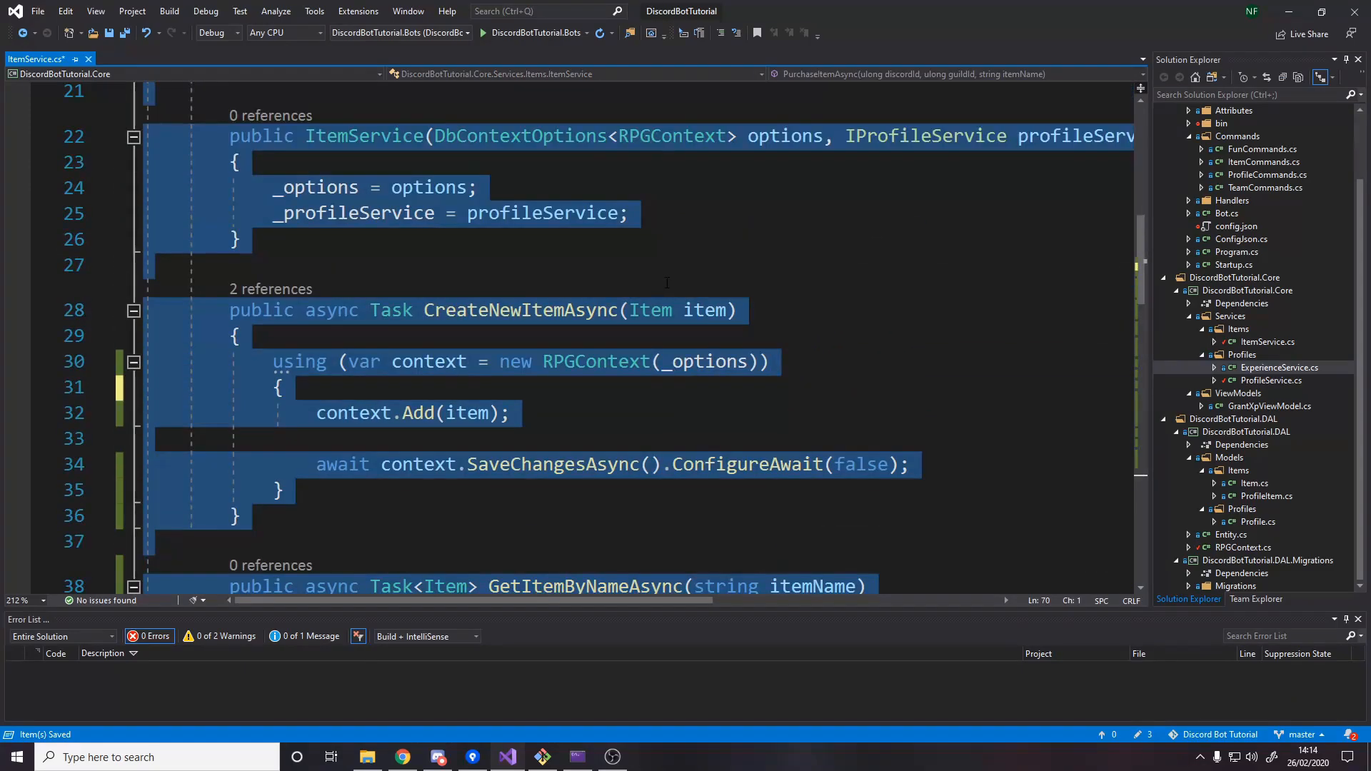
{"action": "left_click", "coordinate": [769, 361]}
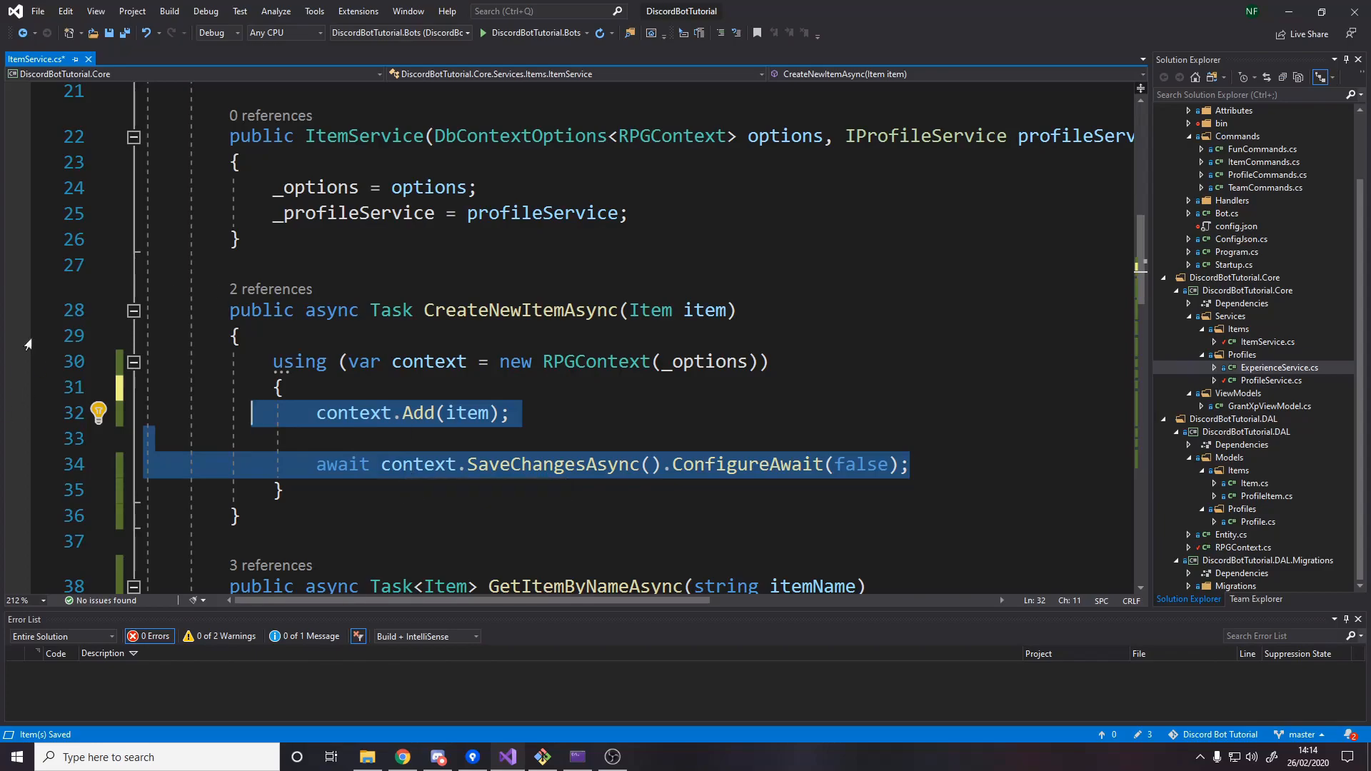
{"action": "mouse_move", "coordinate": [381, 464]}
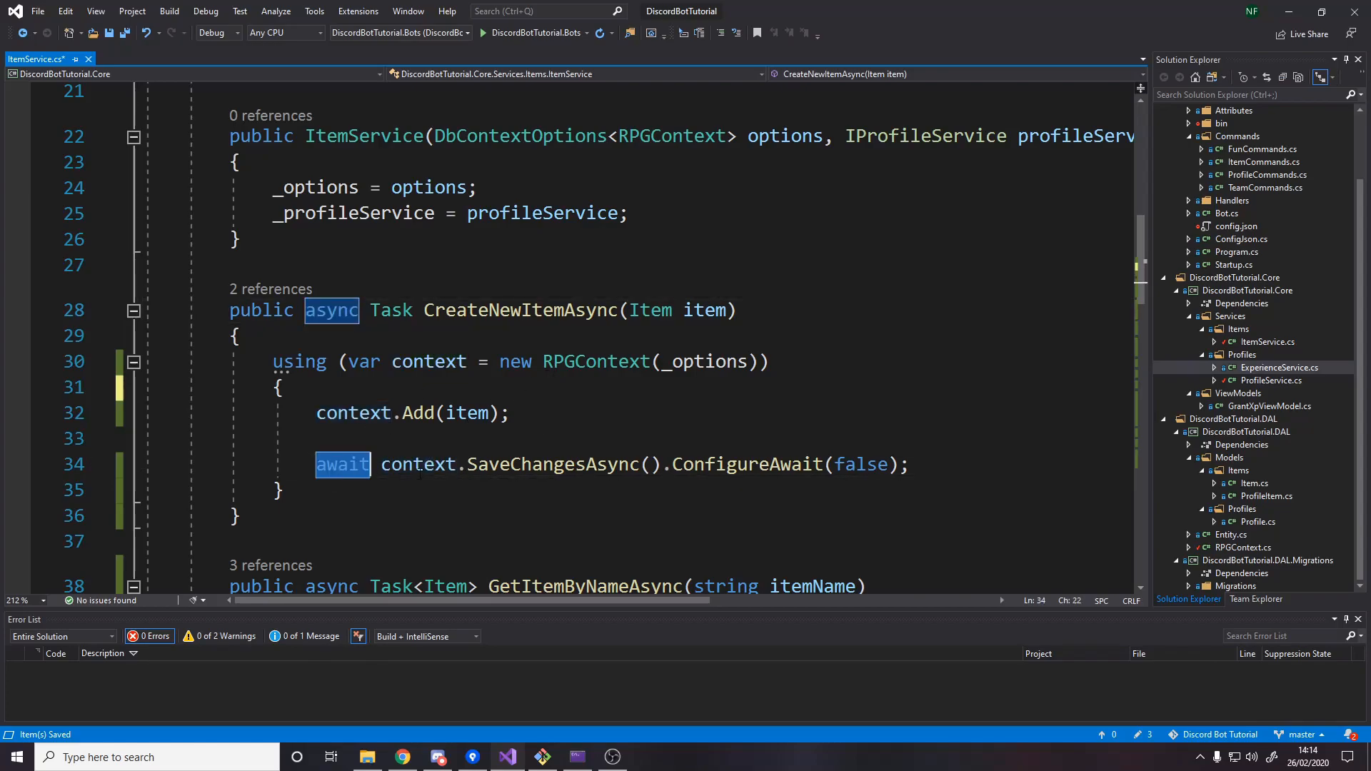
{"action": "left_click", "coordinate": [299, 361]}
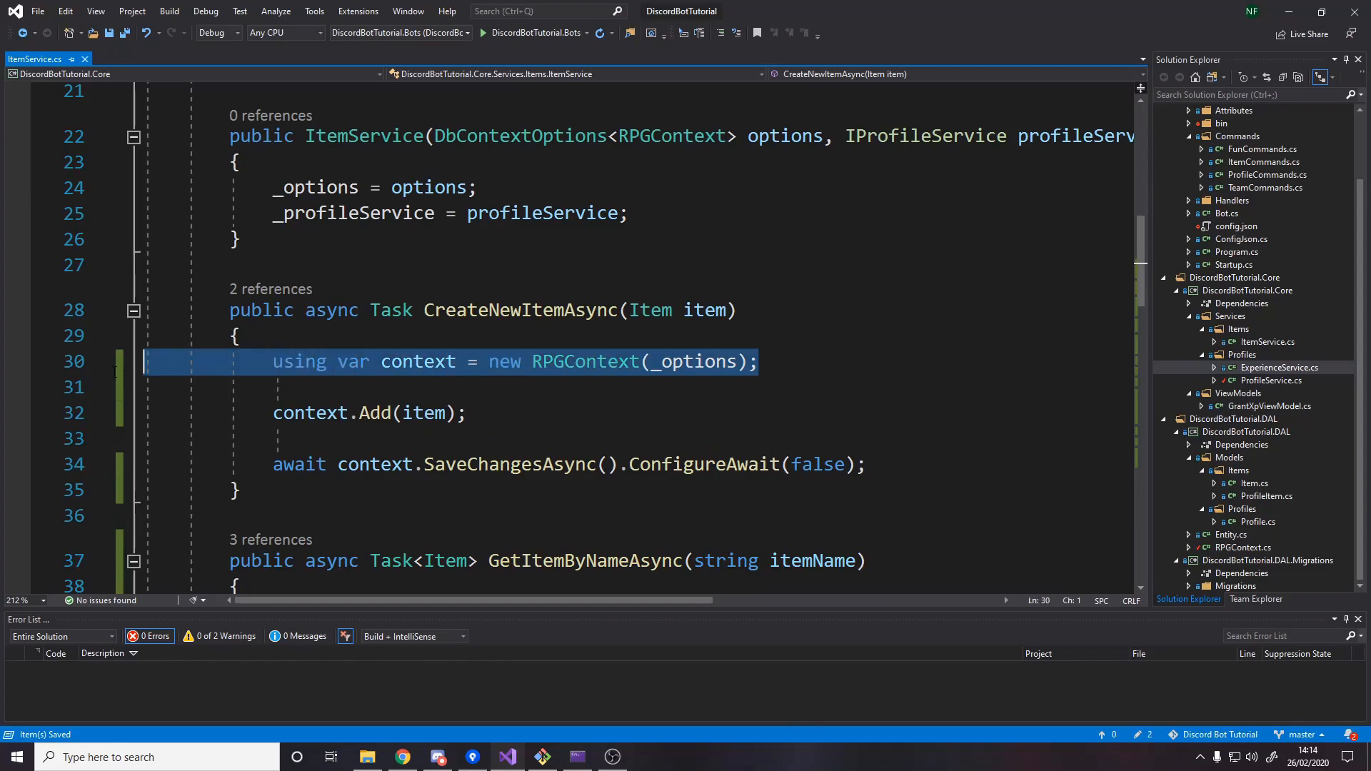
{"action": "scroll", "scroll_direction": "down", "scroll_amount": 3}
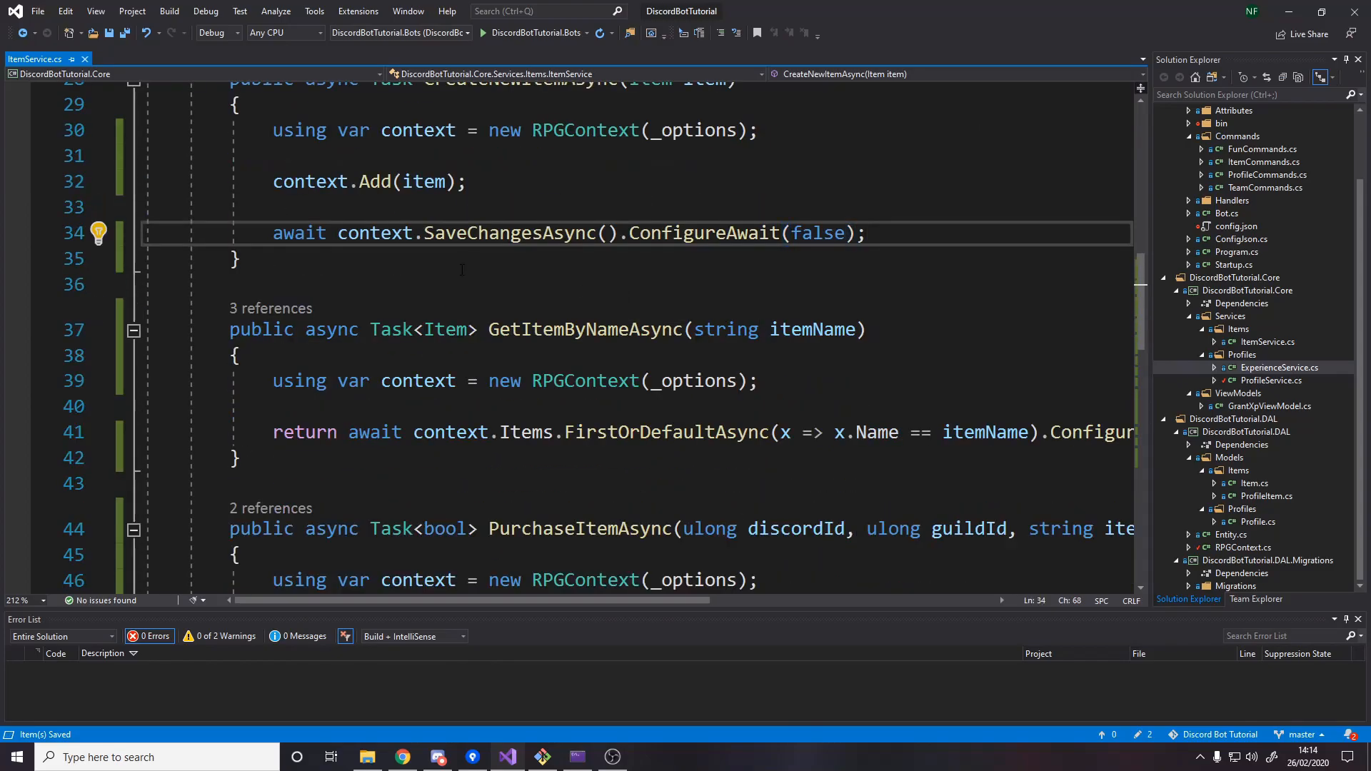
{"action": "scroll", "scroll_direction": "down", "scroll_amount": 3}
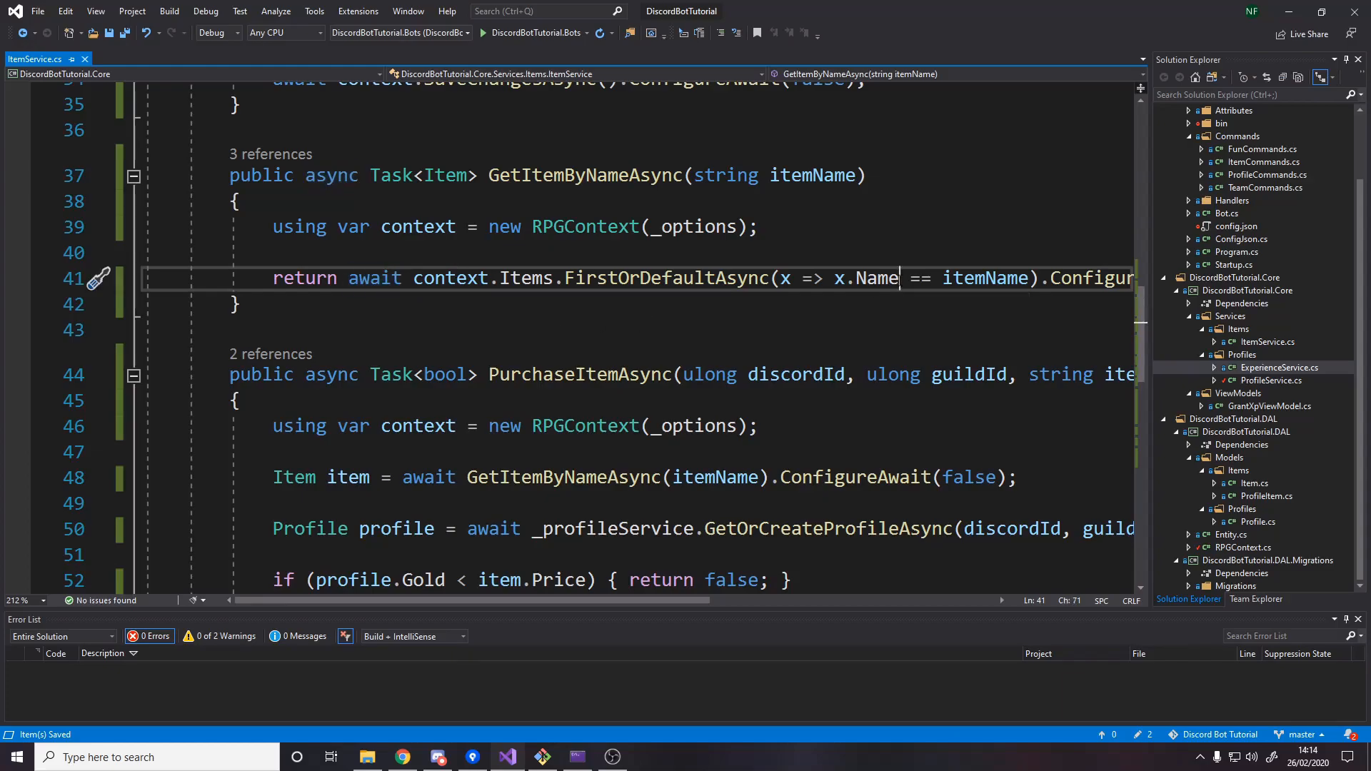
Append .ToLower() to x.Name in GetItemByNameAsync's name lookup.
{"action": "type", "text": ".to"}
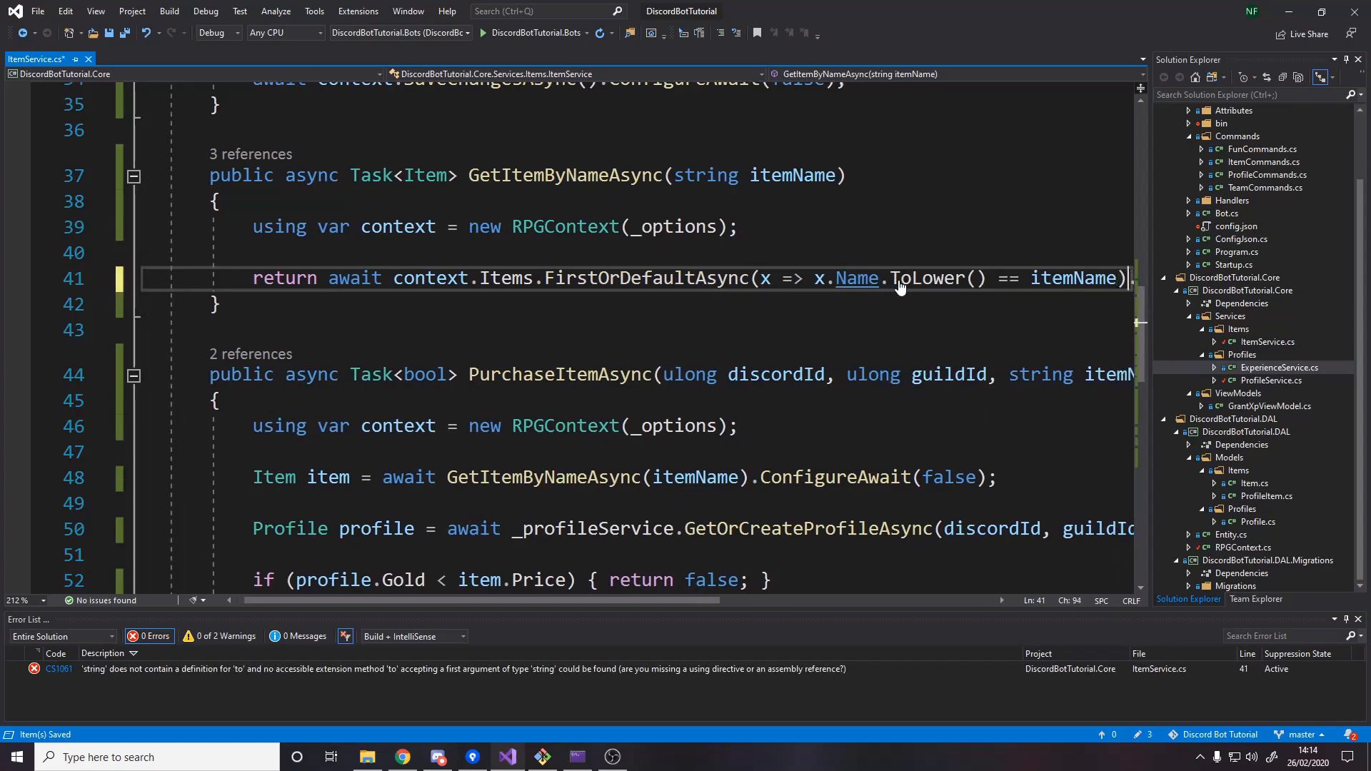
{"action": "type", "text": ".ToLower()"}
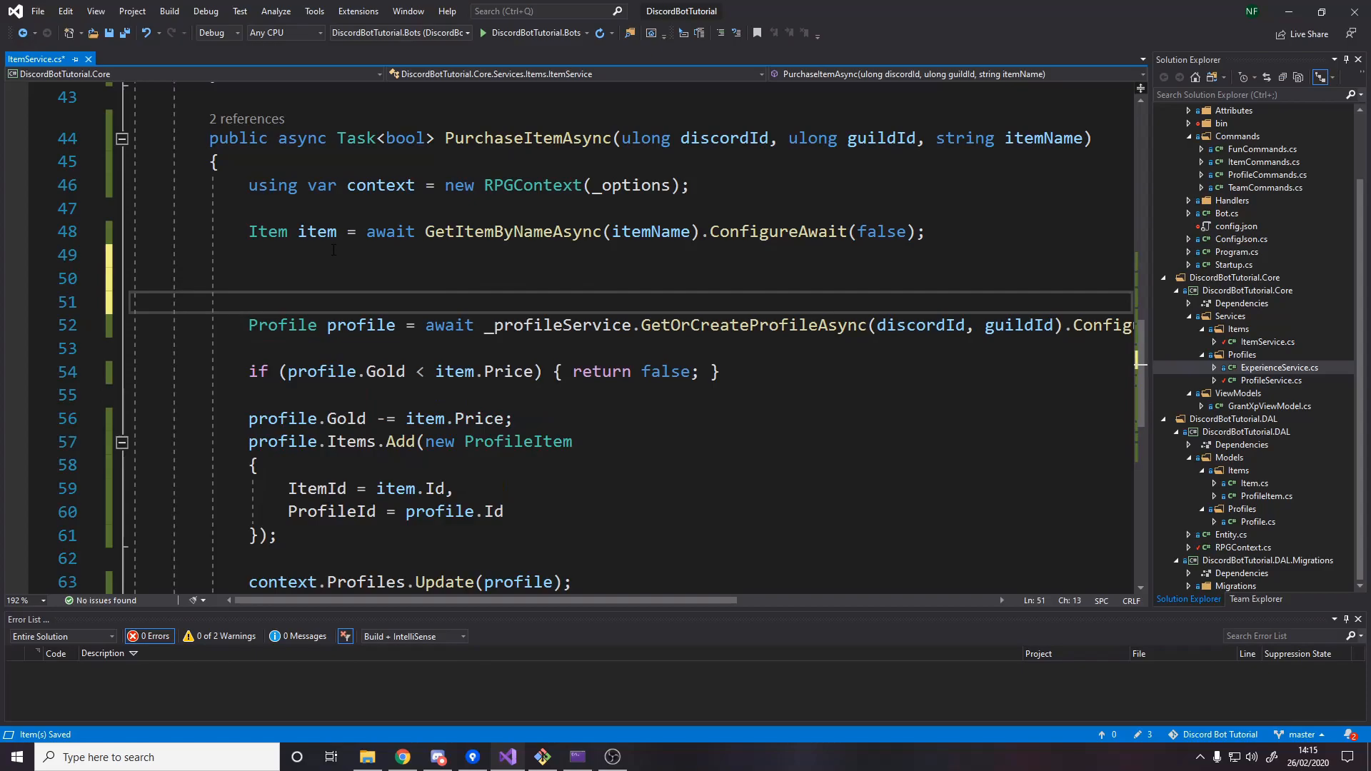
Add 'if (item == null) { return false; }' after fetching the item in PurchaseItemAsync.
{"action": "type", "text": "if()"}
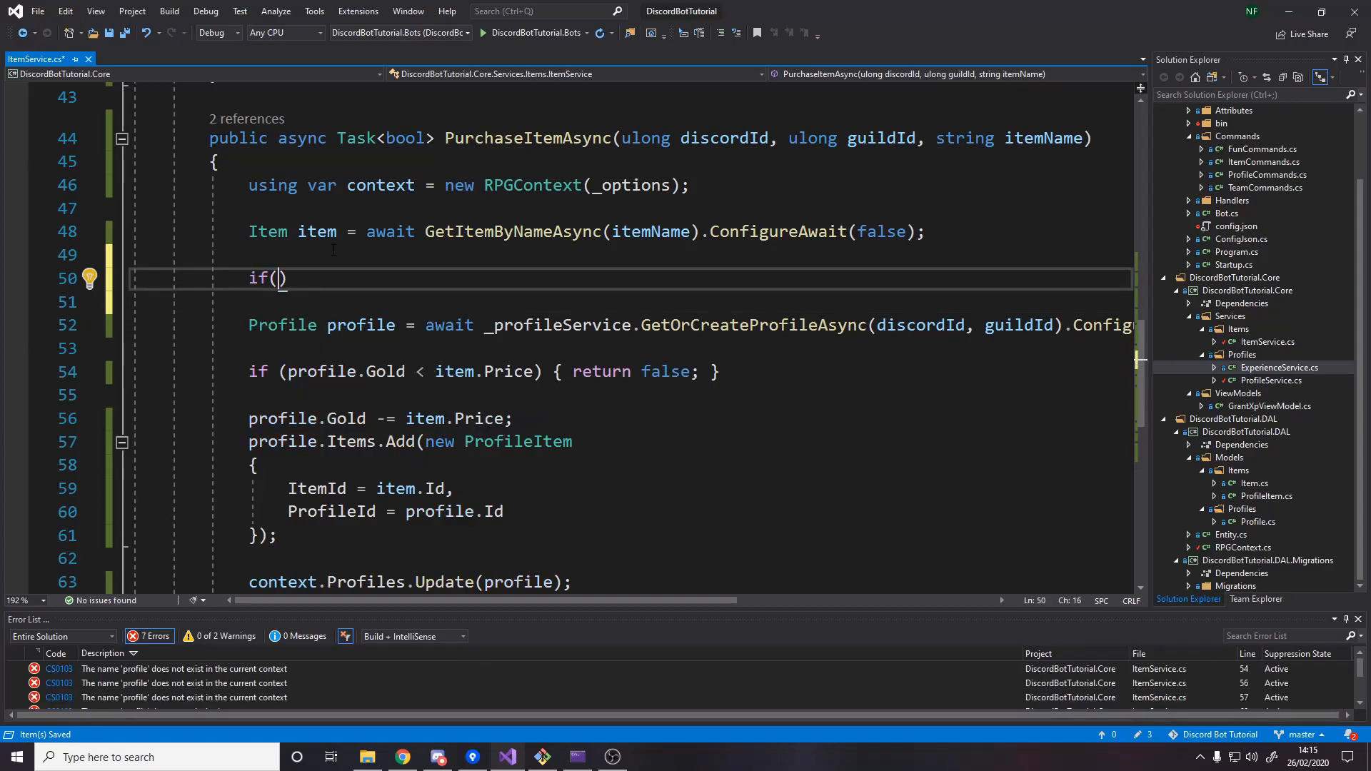
{"action": "type", "text": "i"}
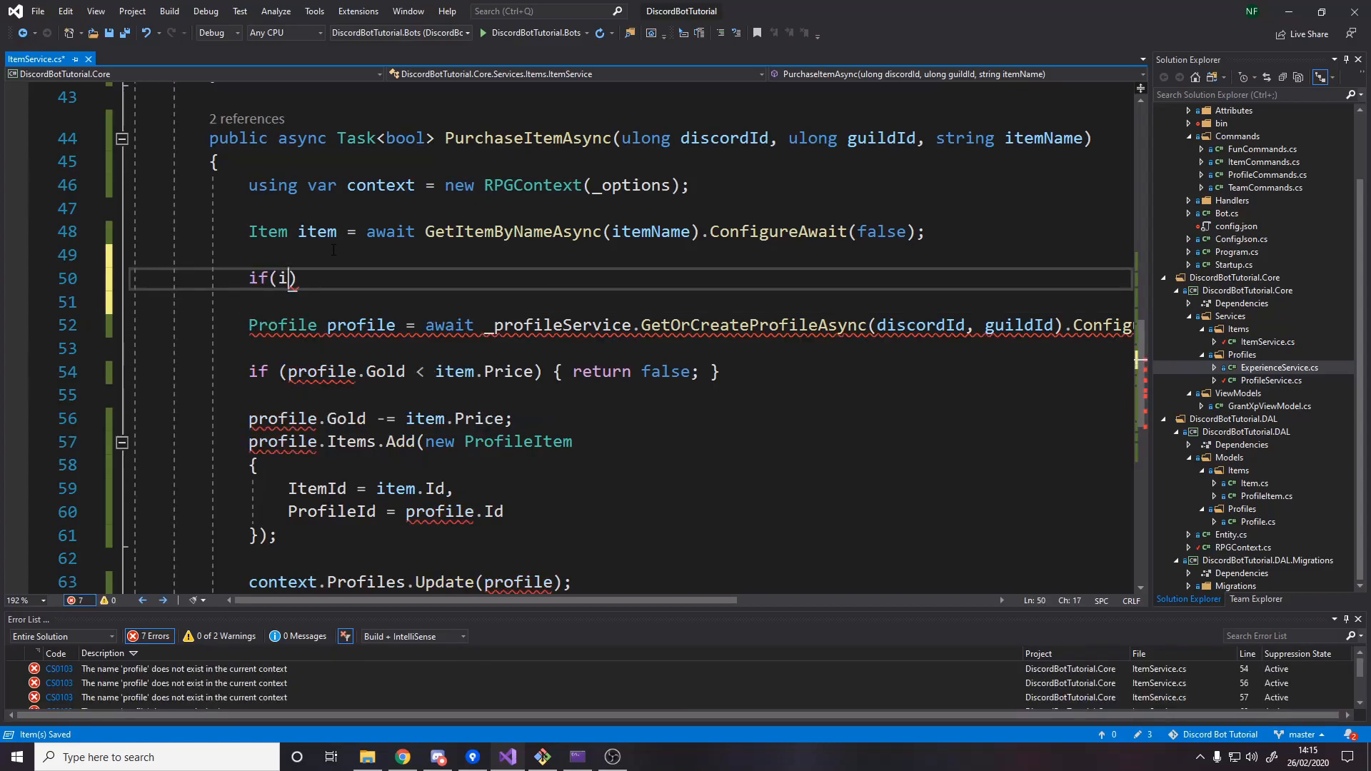
{"action": "type", "text": "tem ="}
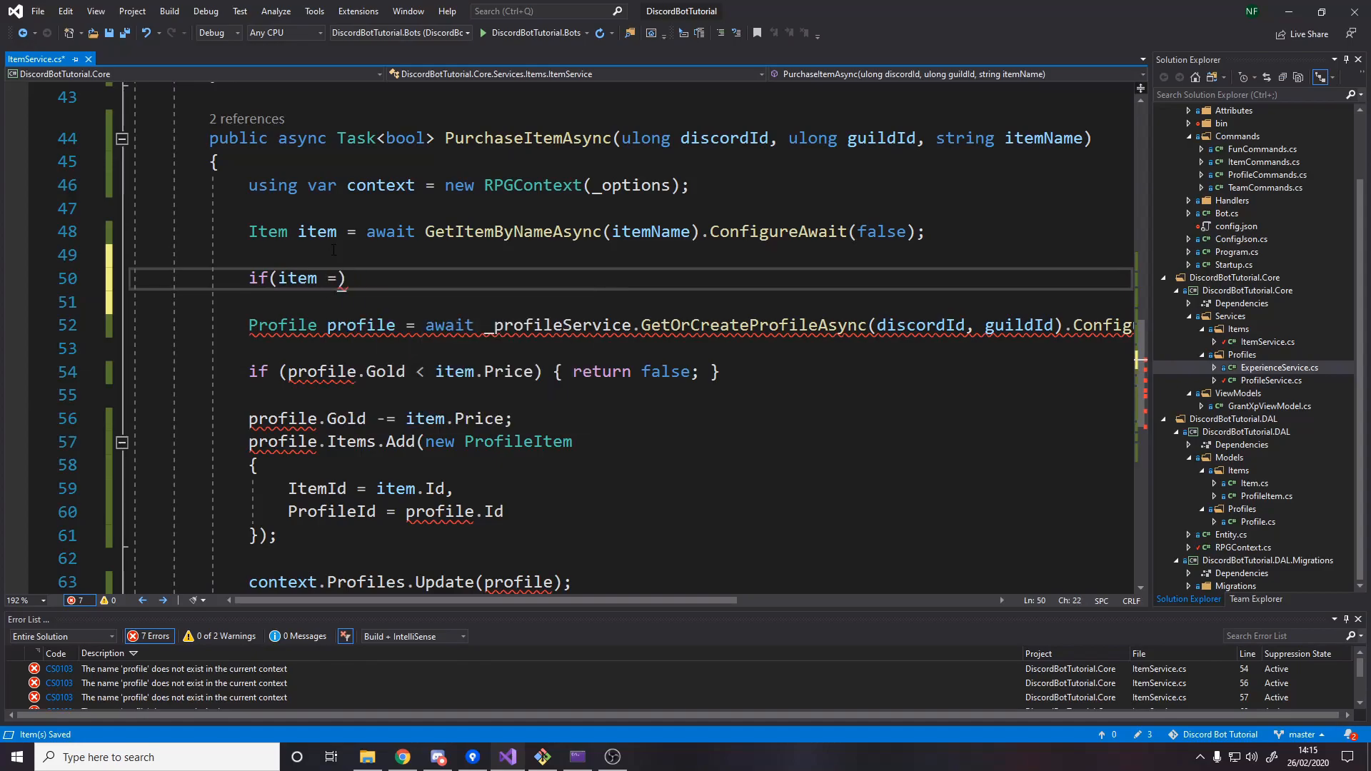
{"action": "type", "text": "= null) { return }"}
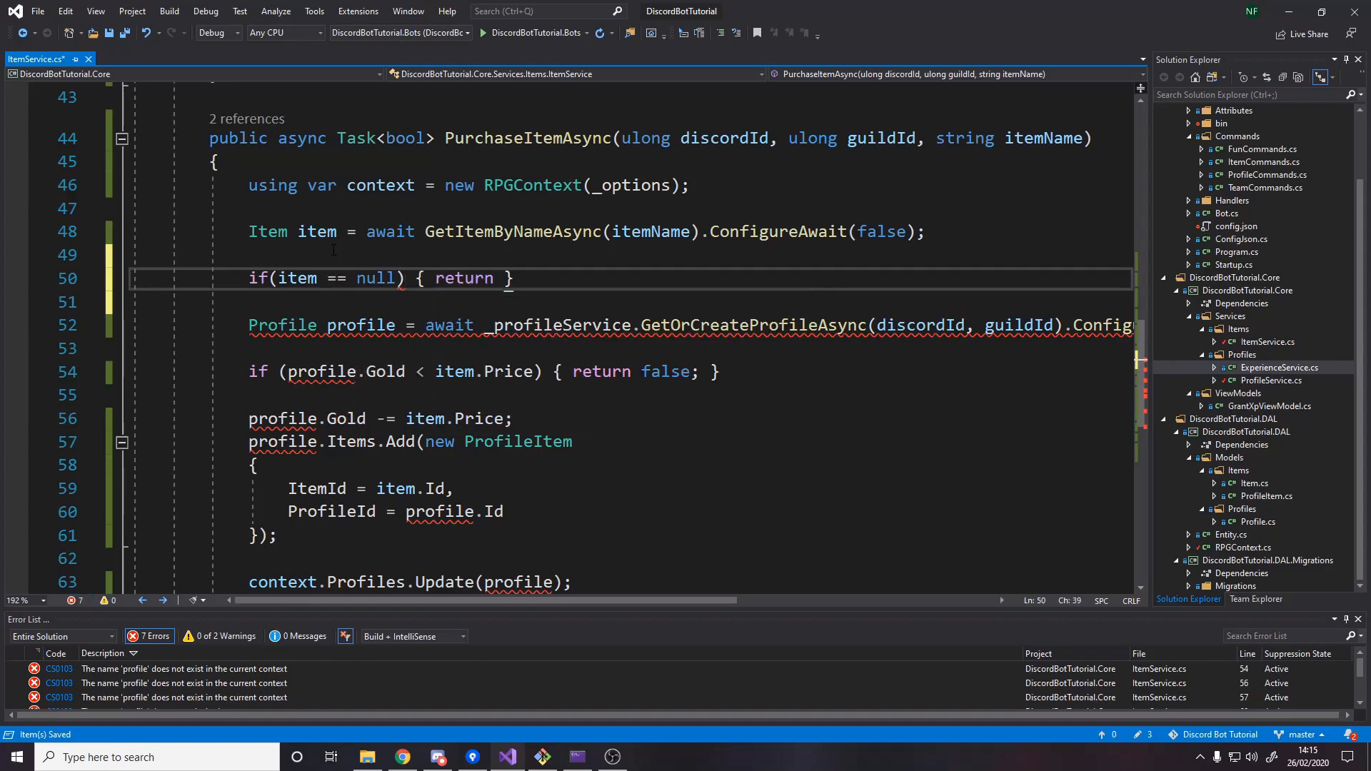
{"action": "type", "text": "false;"}
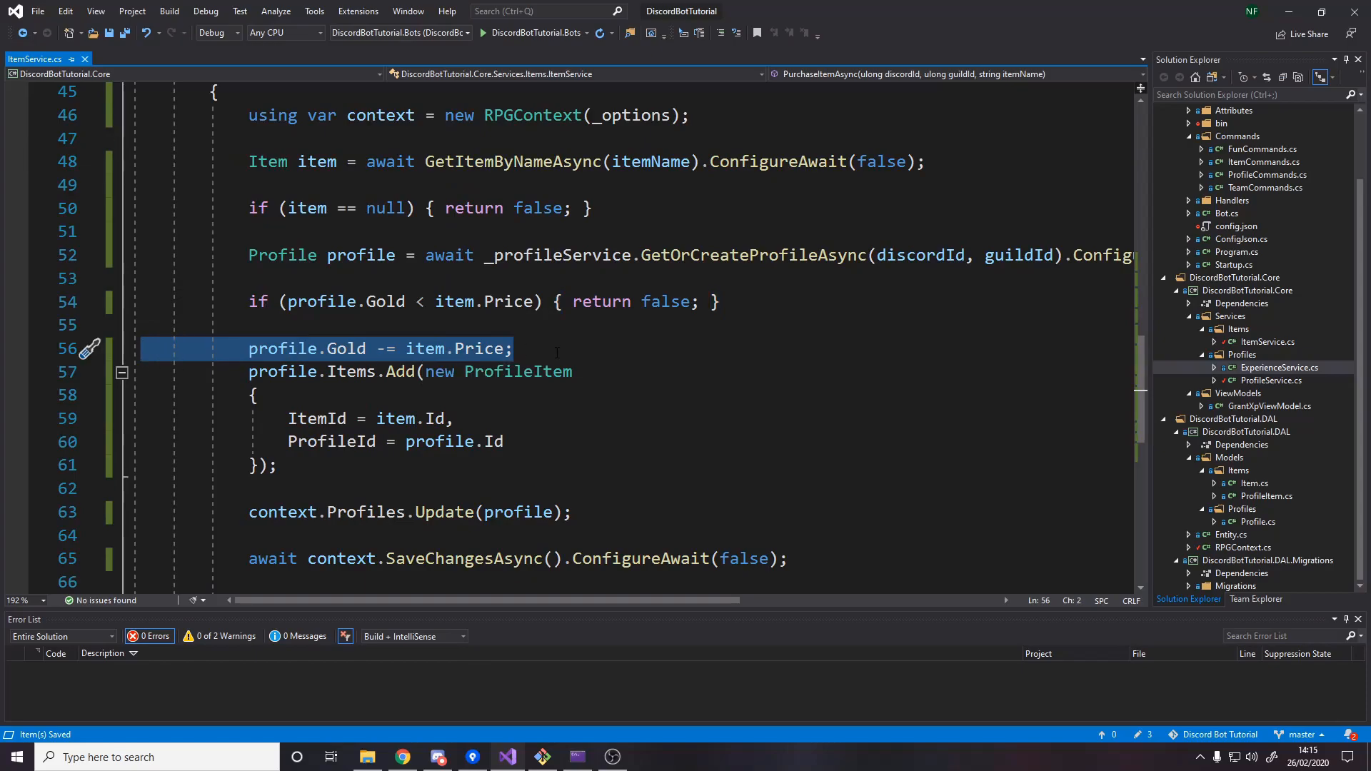
Point out the profile's Items collection in the purchase logic and open ProfileCommands.cs.
{"action": "double_click", "coordinate": [350, 371]}
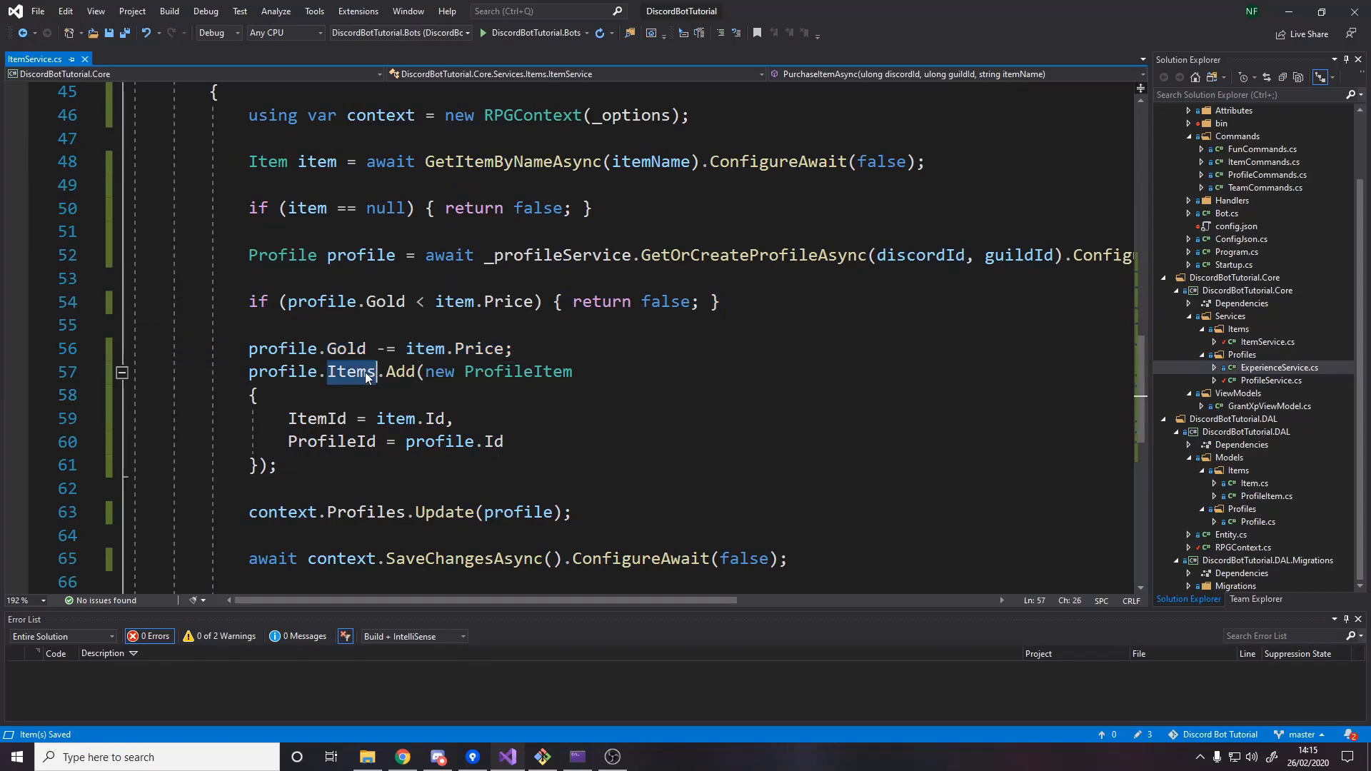
{"action": "double_click", "coordinate": [351, 370]}
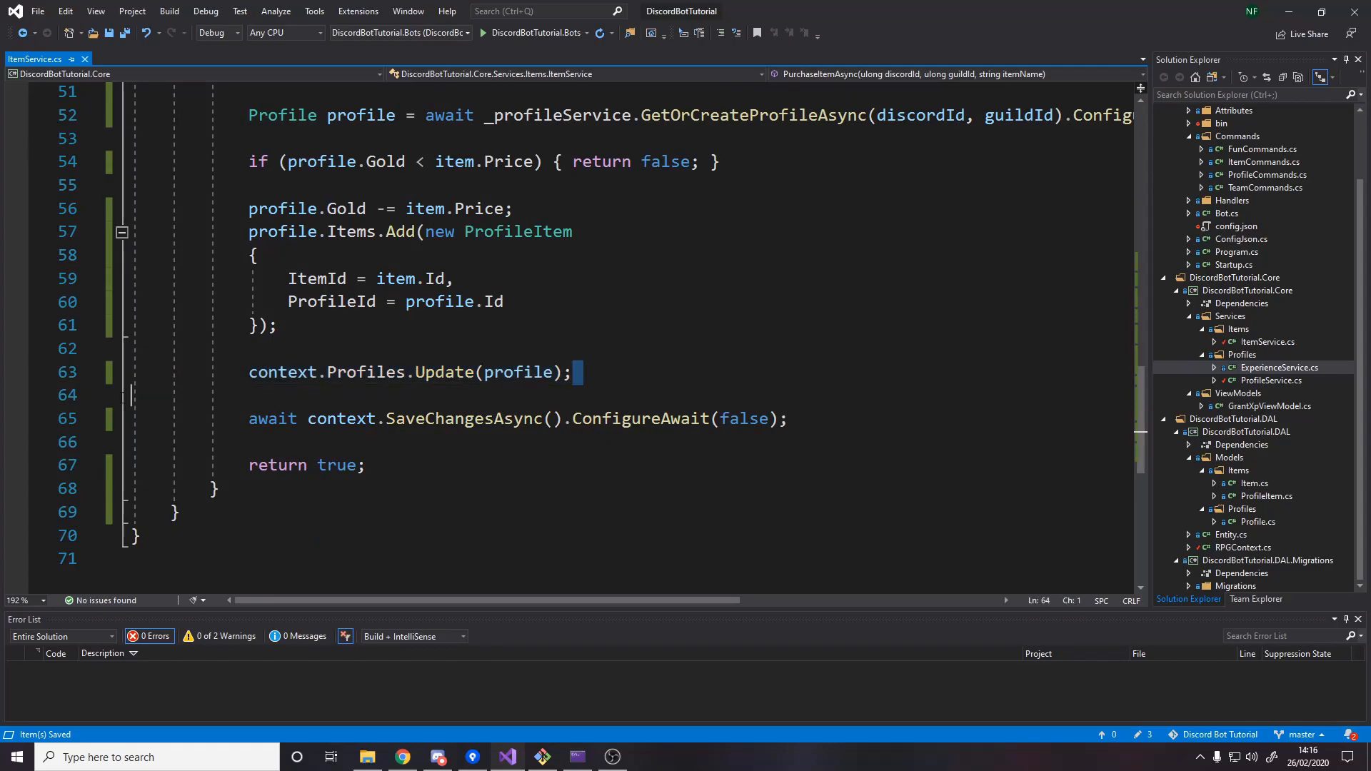
{"action": "double_click", "coordinate": [518, 371]}
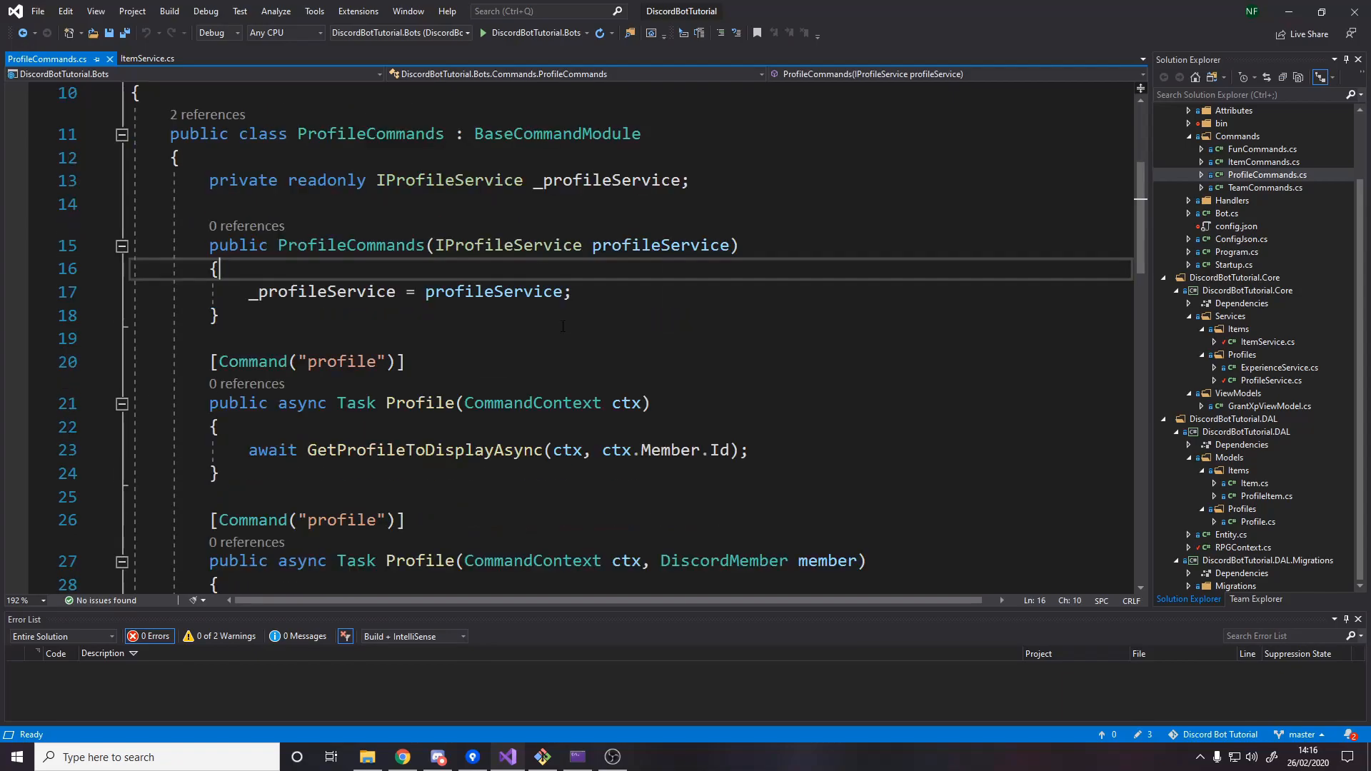
Review the embed's Items field that joins the profile's item names with commas.
{"action": "scroll", "scroll_direction": "down", "scroll_amount": 3}
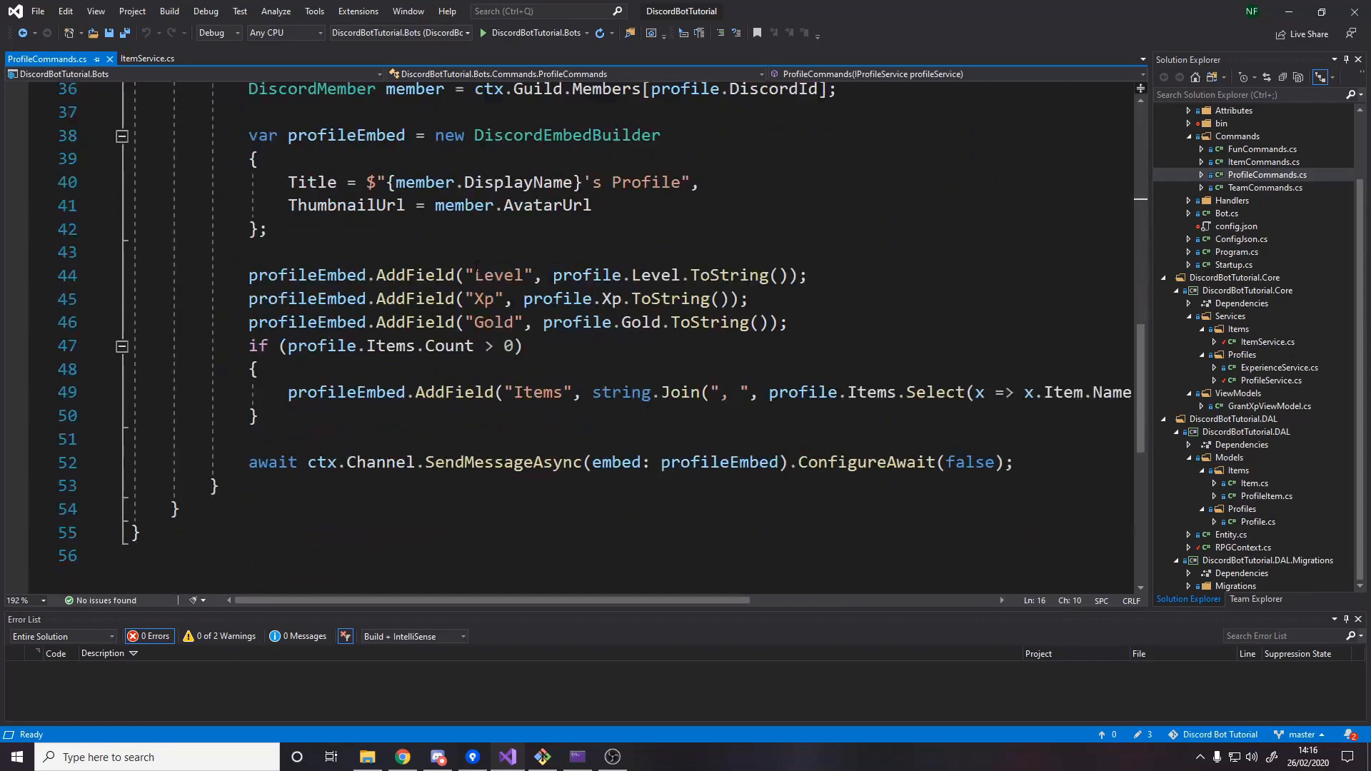
{"action": "mouse_move", "coordinate": [452, 392]}
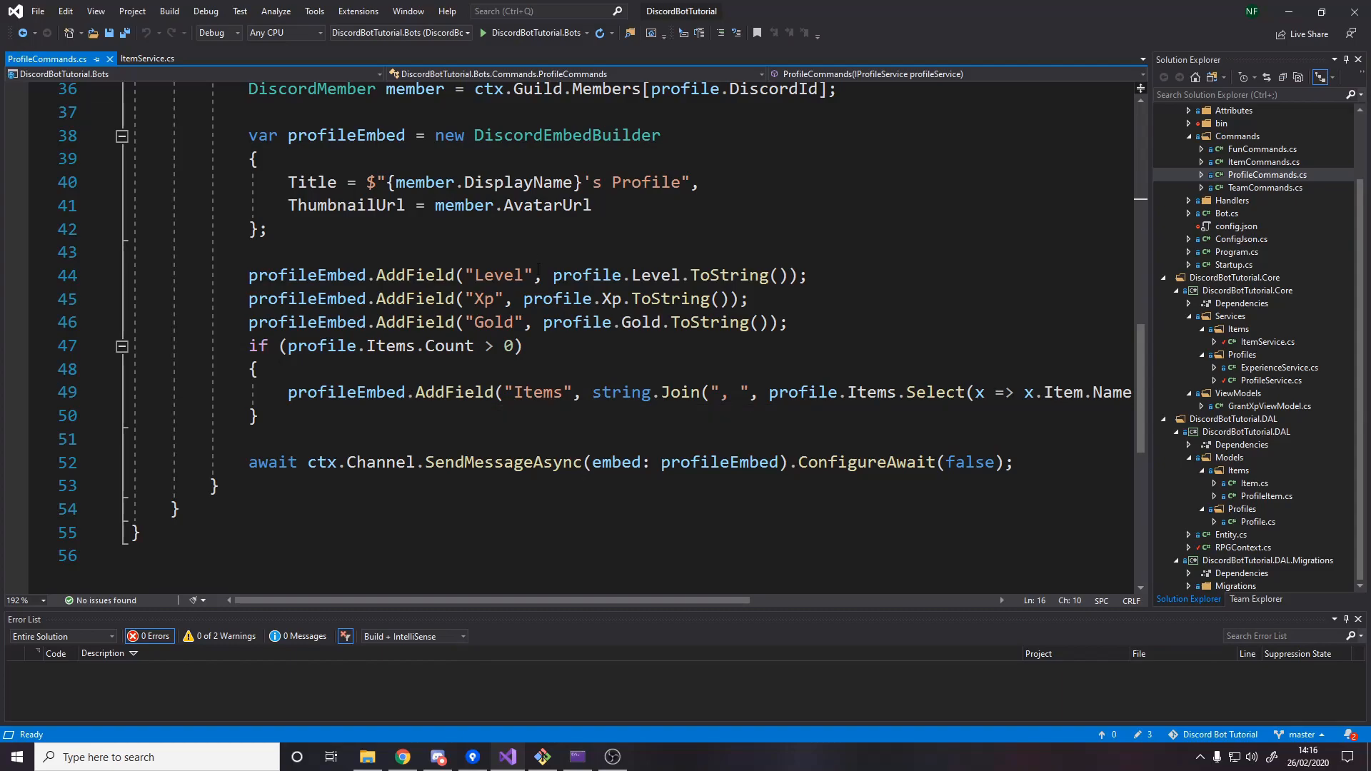
{"action": "left_click", "coordinate": [747, 299]}
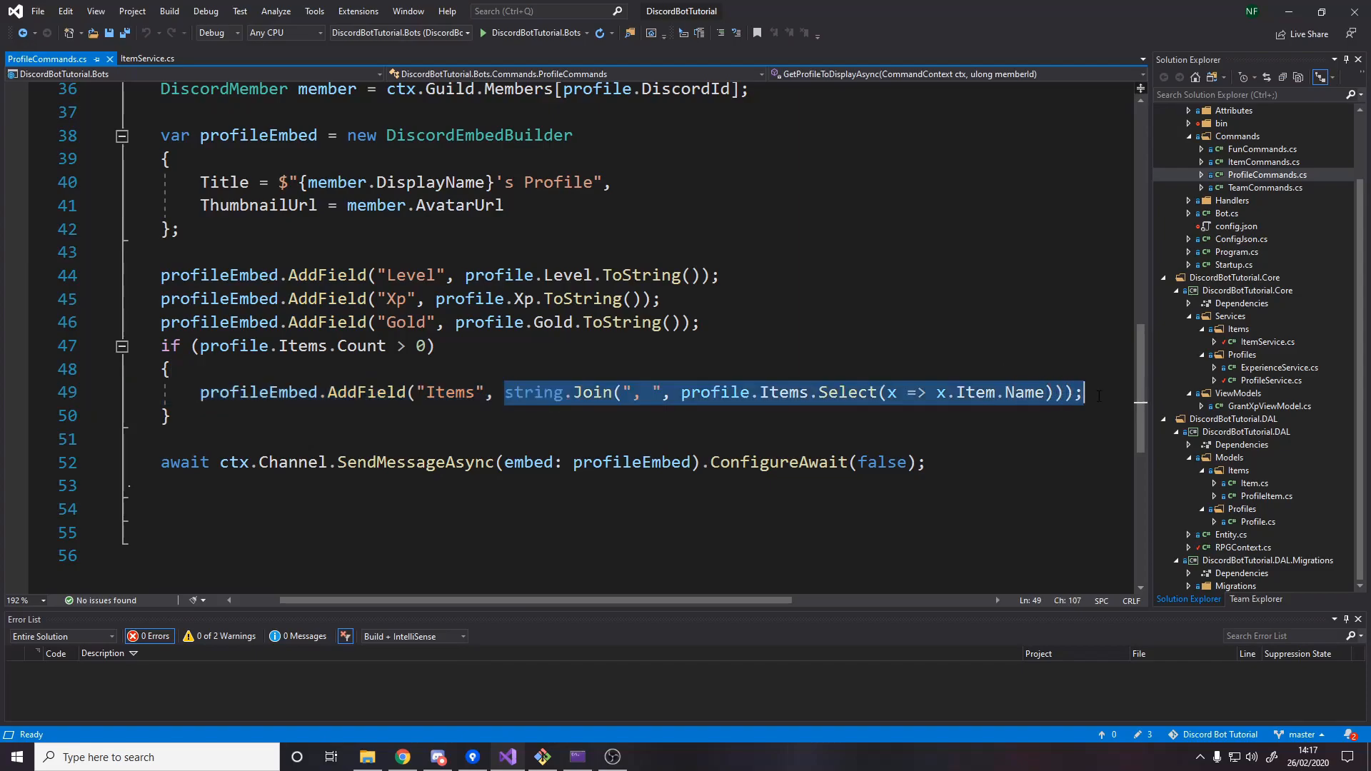
{"action": "left_click", "coordinate": [566, 392]}
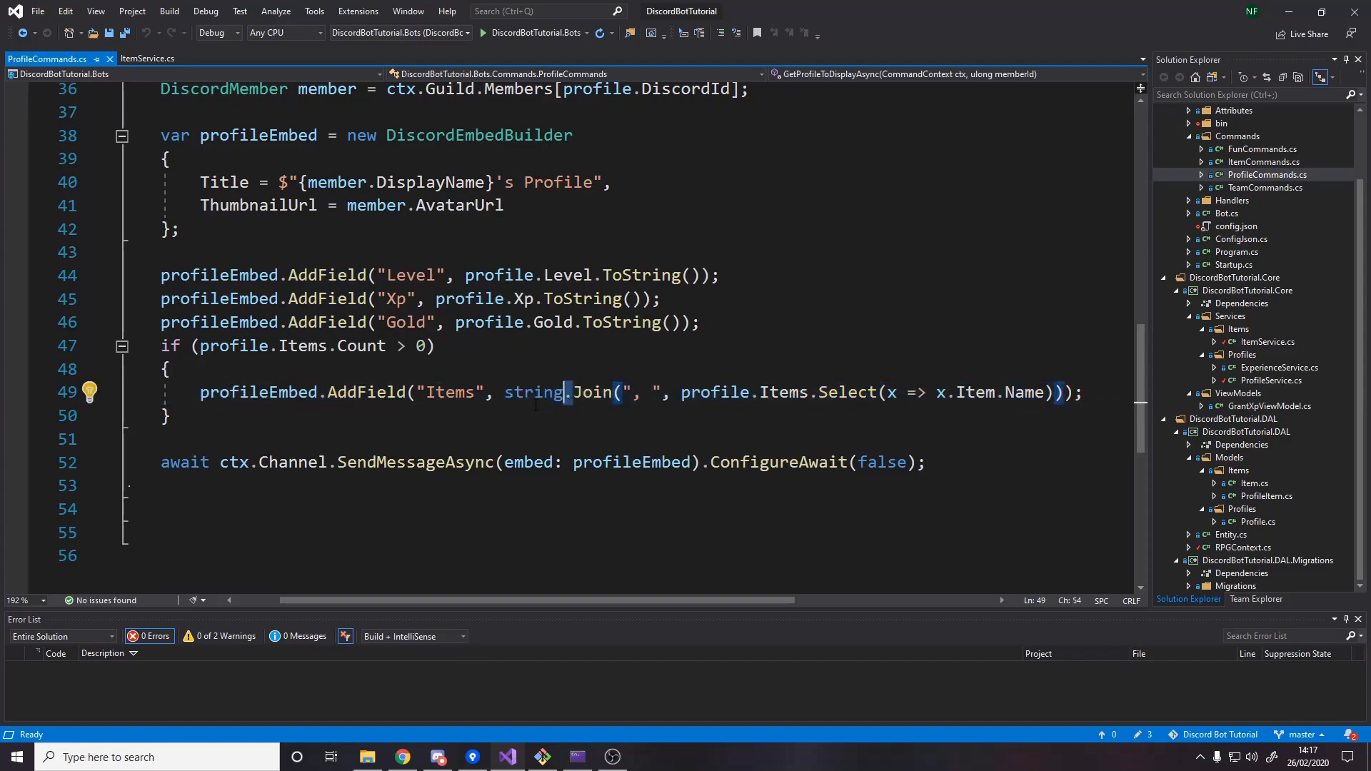
{"action": "double_click", "coordinate": [593, 392]}
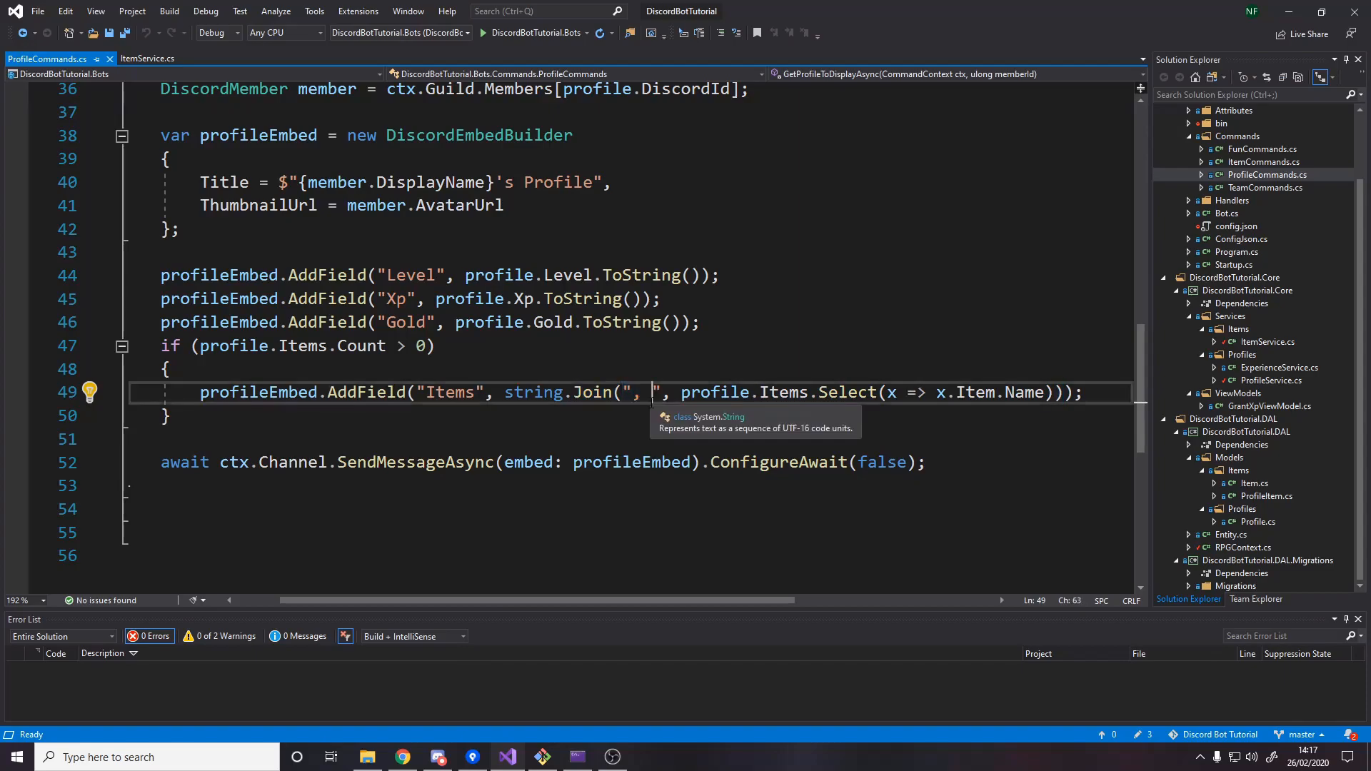
{"action": "left_click", "coordinate": [175, 369]}
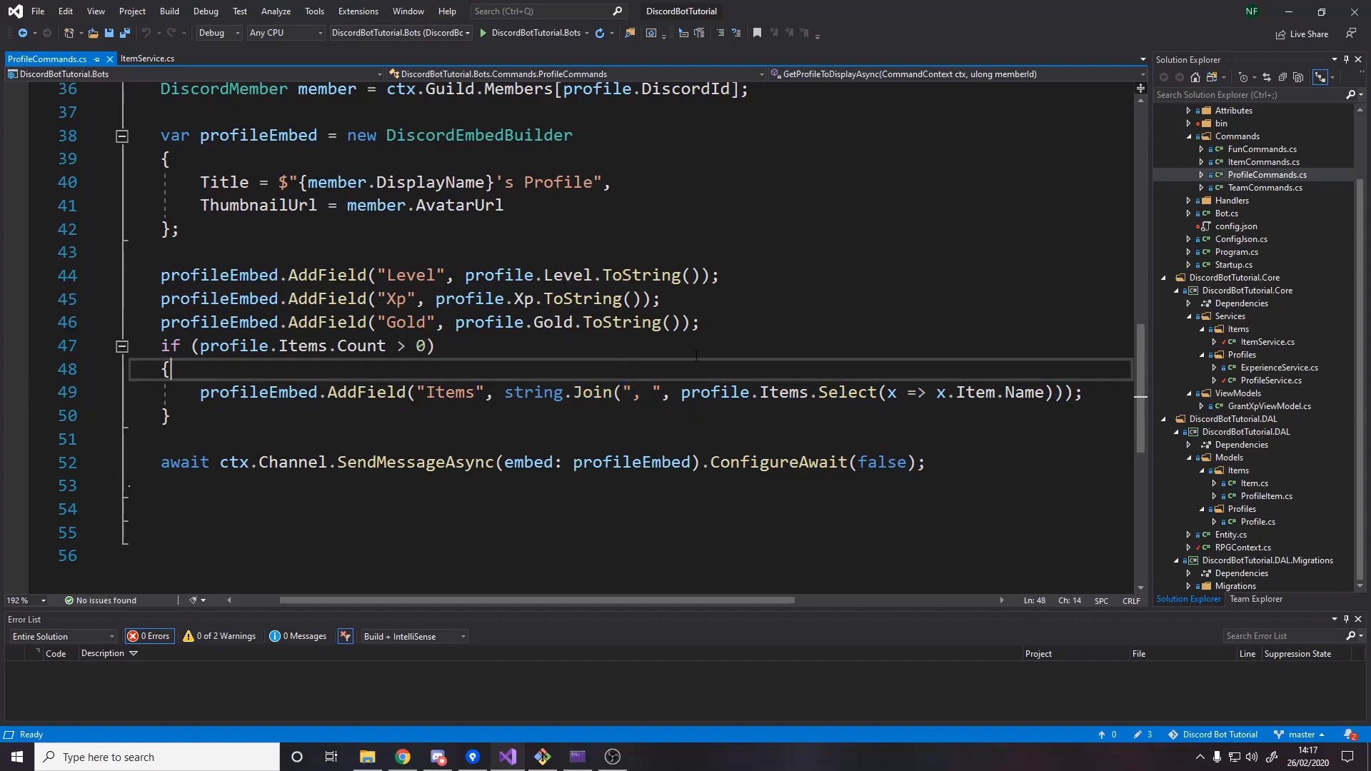
{"action": "left_click_drag", "start_coordinate": [683, 392], "coordinate": [838, 392]}
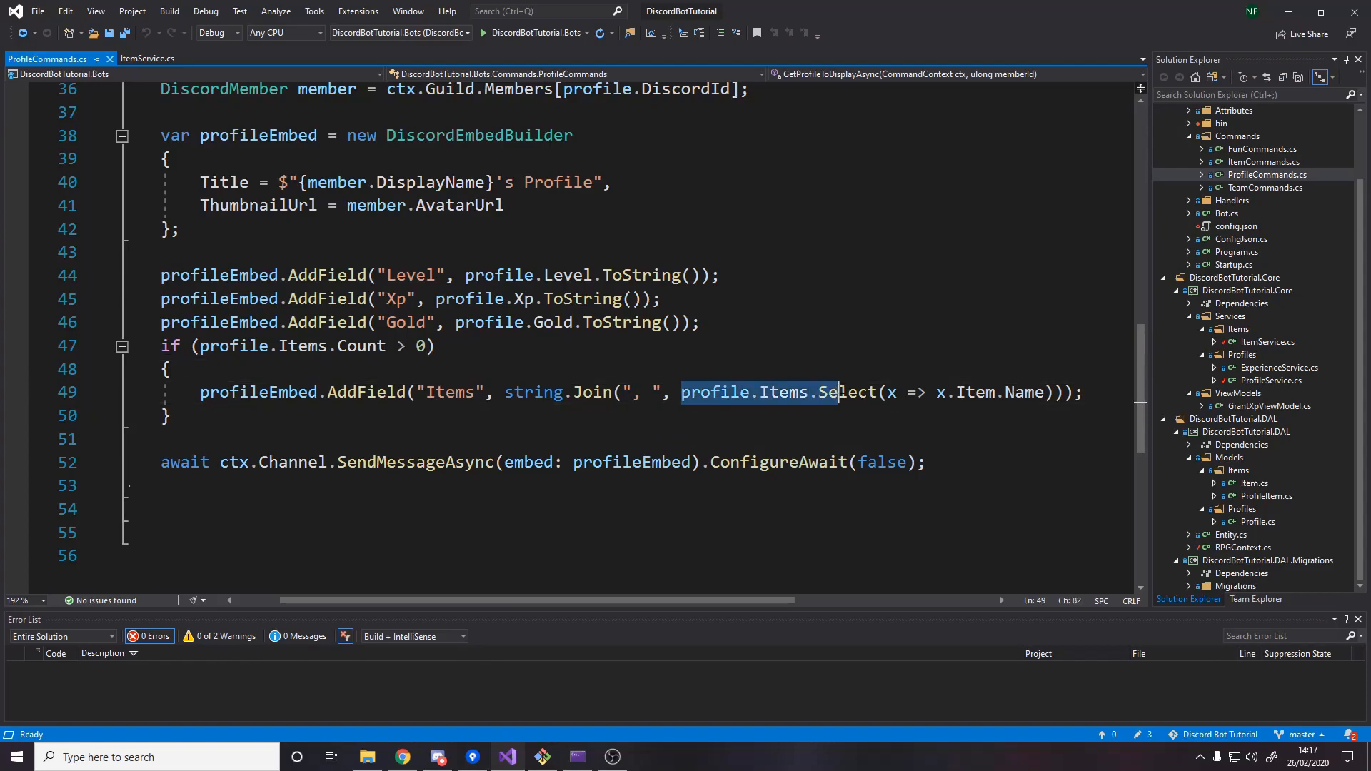
{"action": "double_click", "coordinate": [845, 392]}
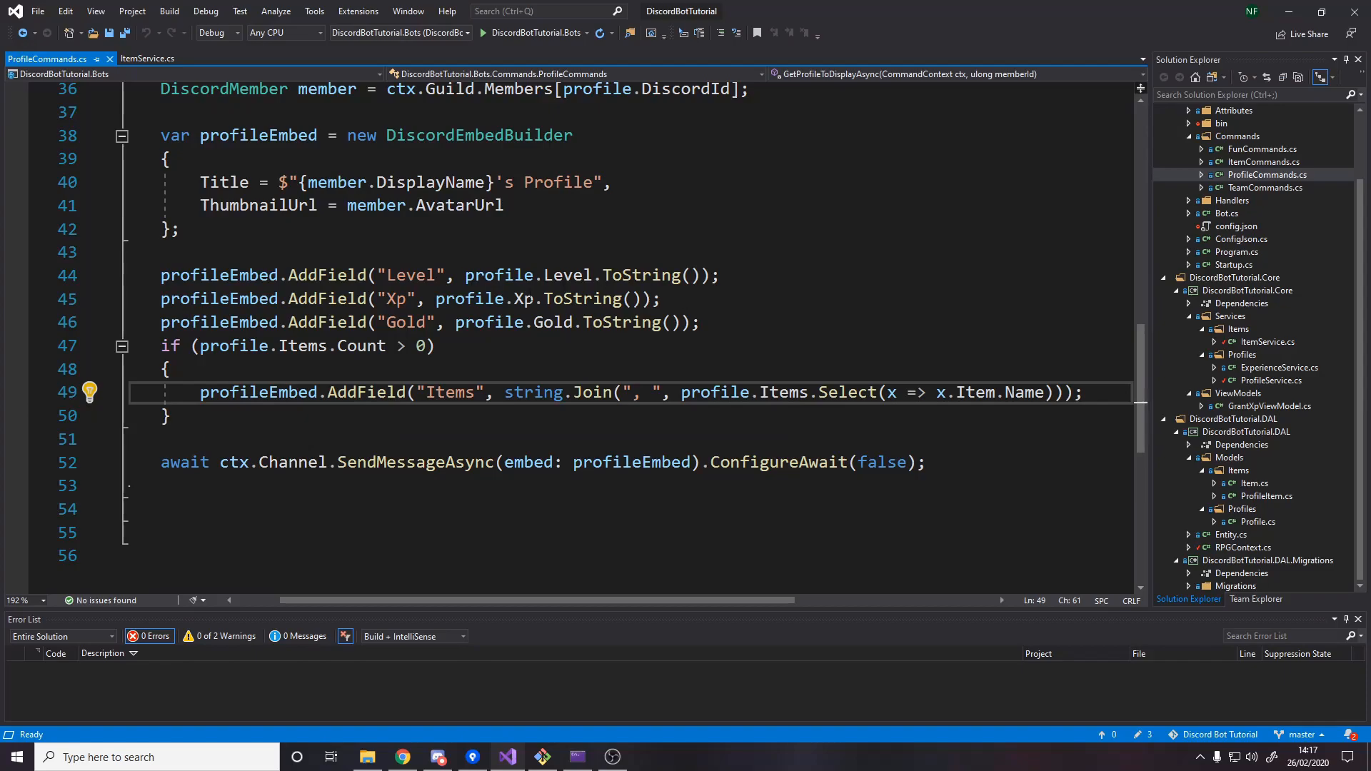
{"action": "double_click", "coordinate": [449, 392]}
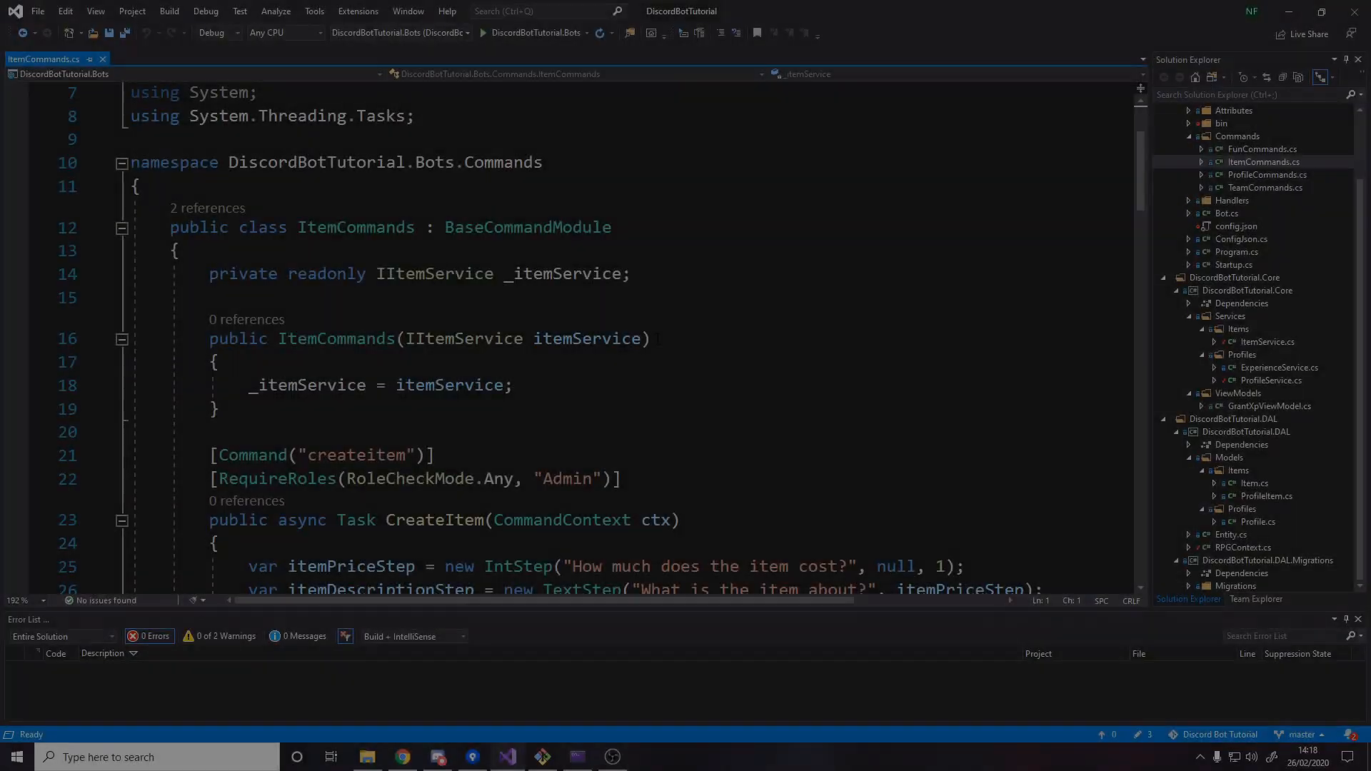
Review the Buy command joining item name words and calling PurchaseItemAsync, then save ItemCommands.cs.
{"action": "scroll", "scroll_direction": "down", "scroll_amount": 3}
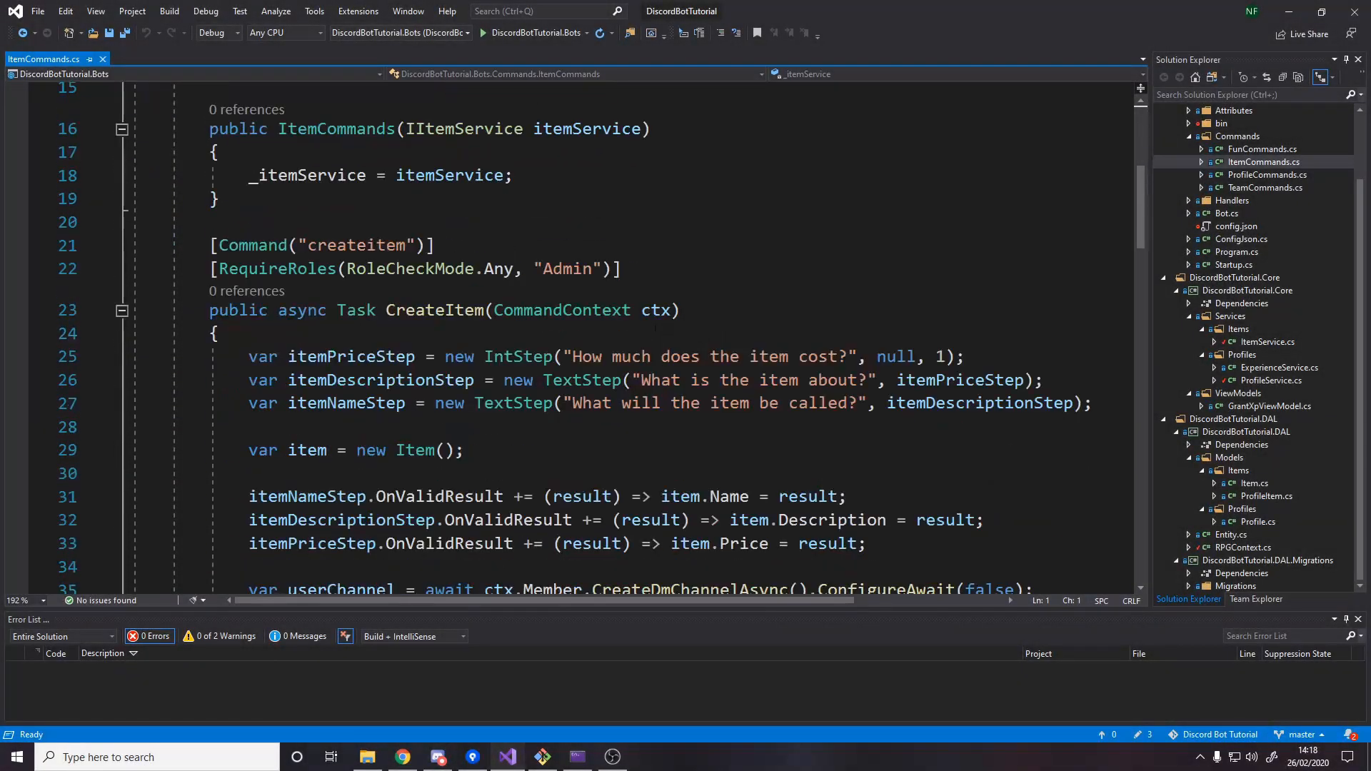
{"action": "scroll", "scroll_direction": "down", "scroll_amount": 3}
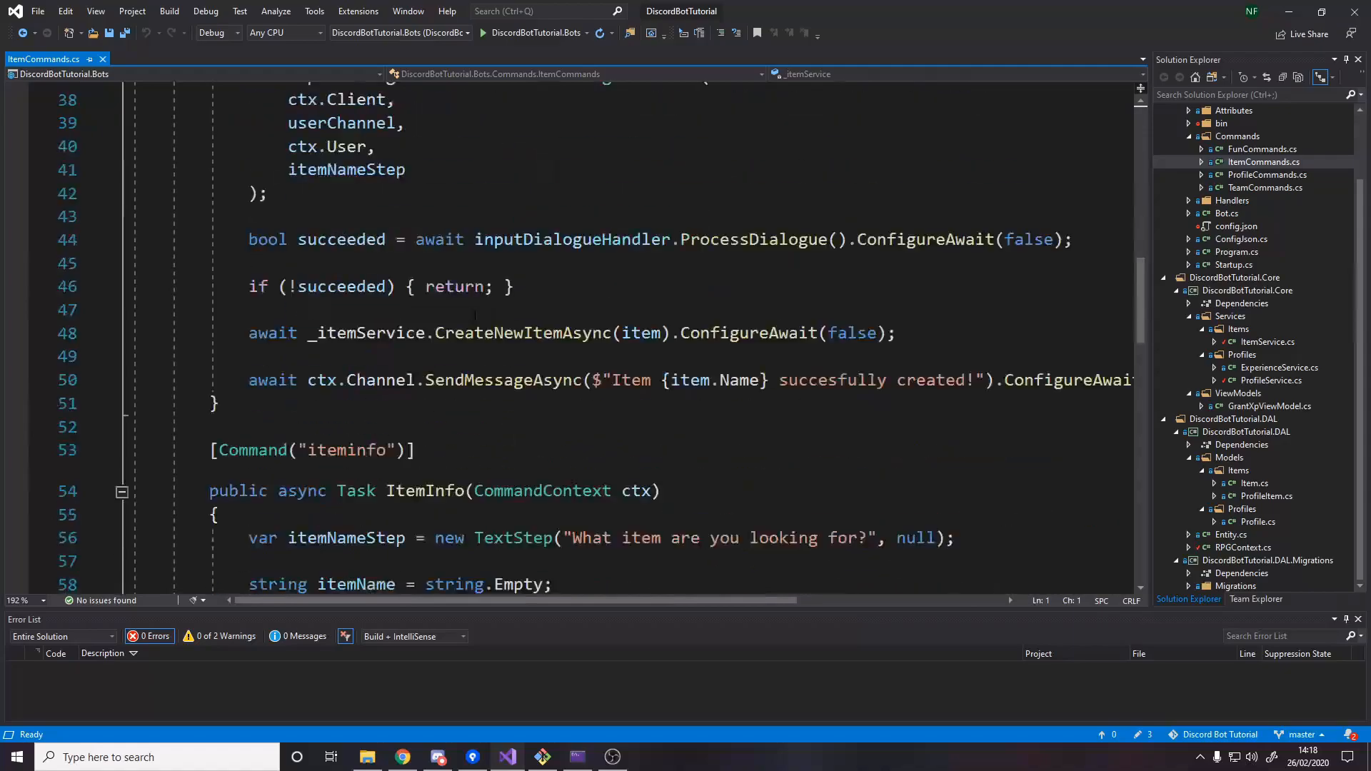
{"action": "scroll", "scroll_direction": "down", "scroll_amount": 3}
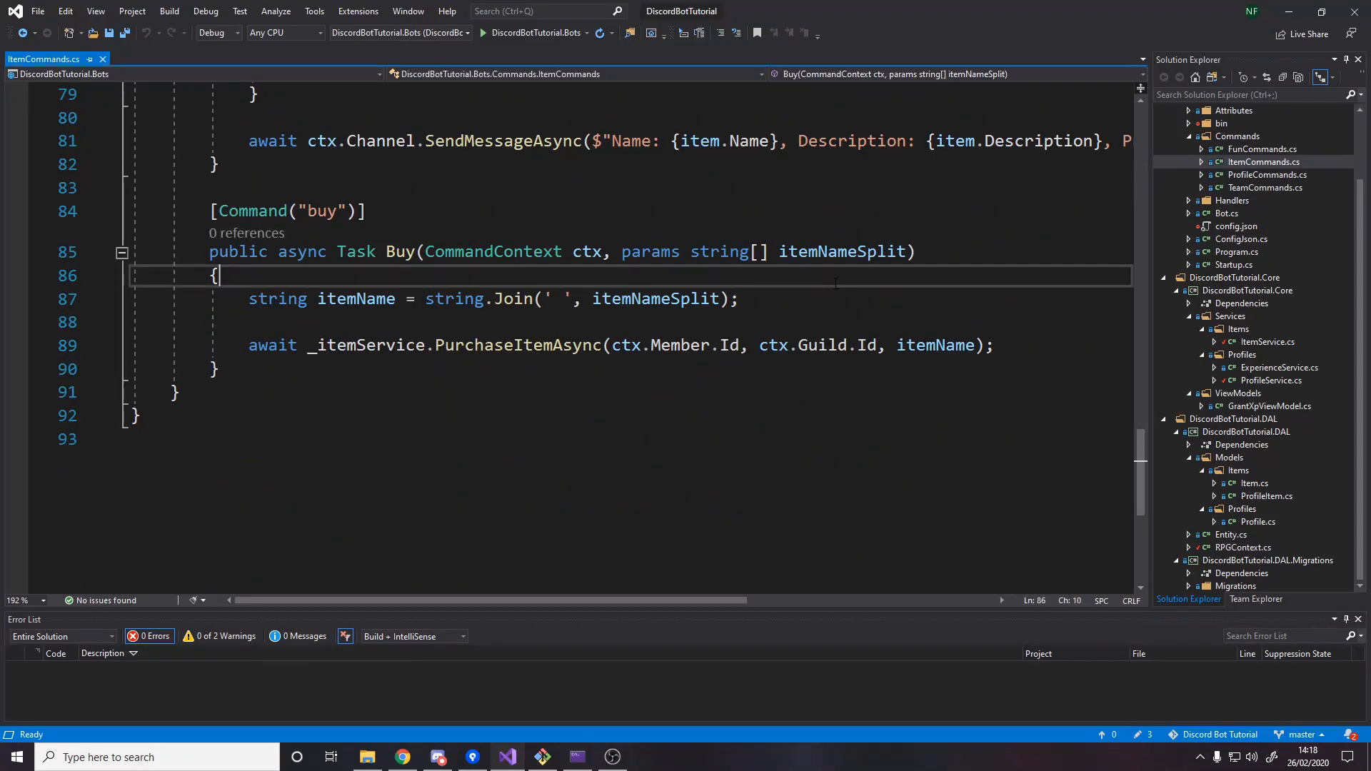
{"action": "double_click", "coordinate": [587, 252]}
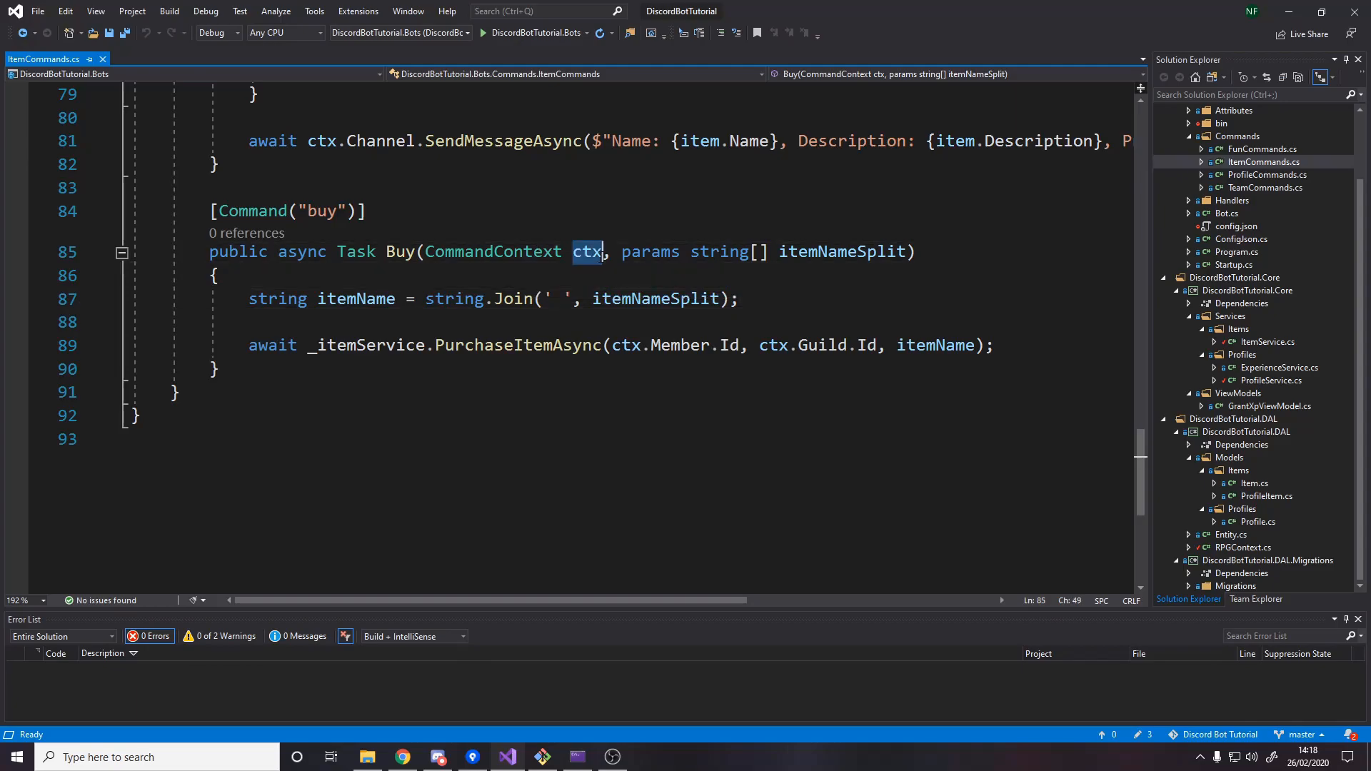
{"action": "left_click_drag", "start_coordinate": [606, 251], "coordinate": [907, 250]}
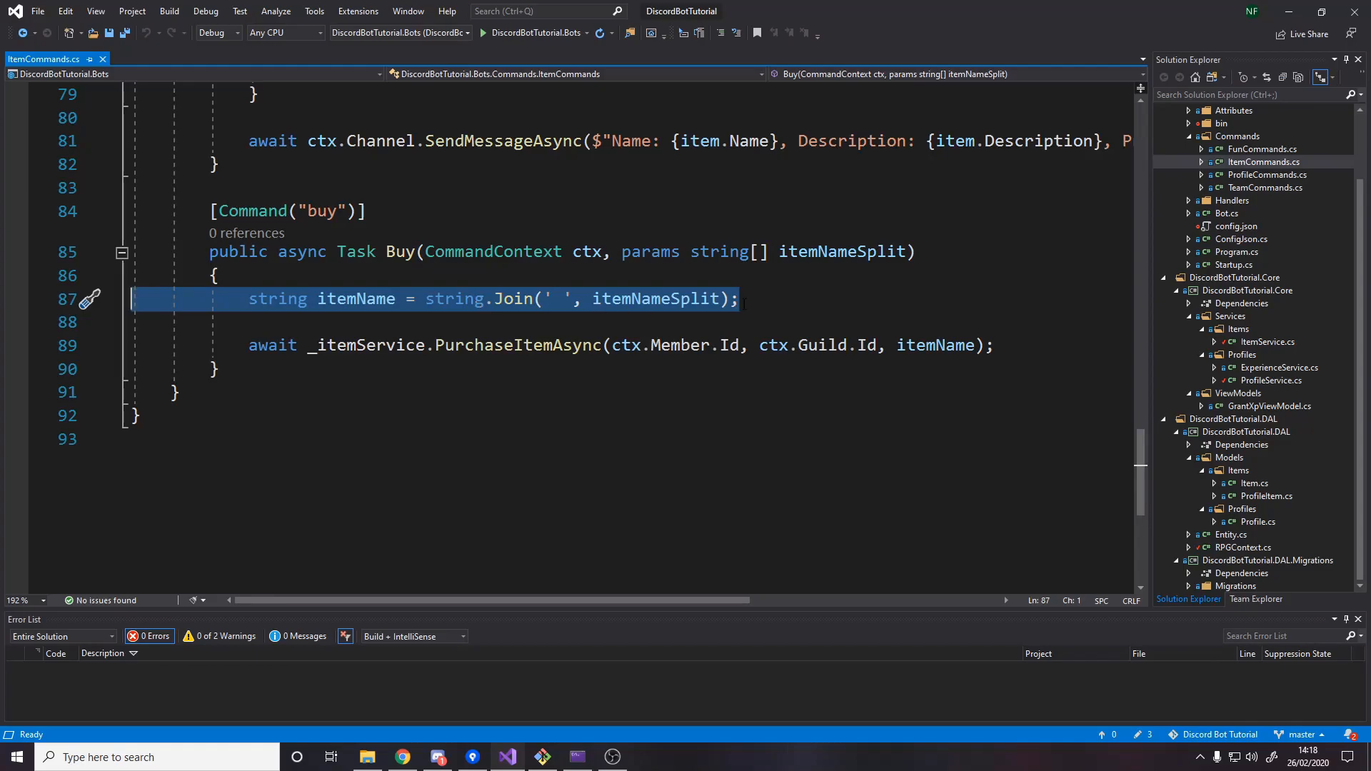
{"action": "left_click", "coordinate": [564, 344]}
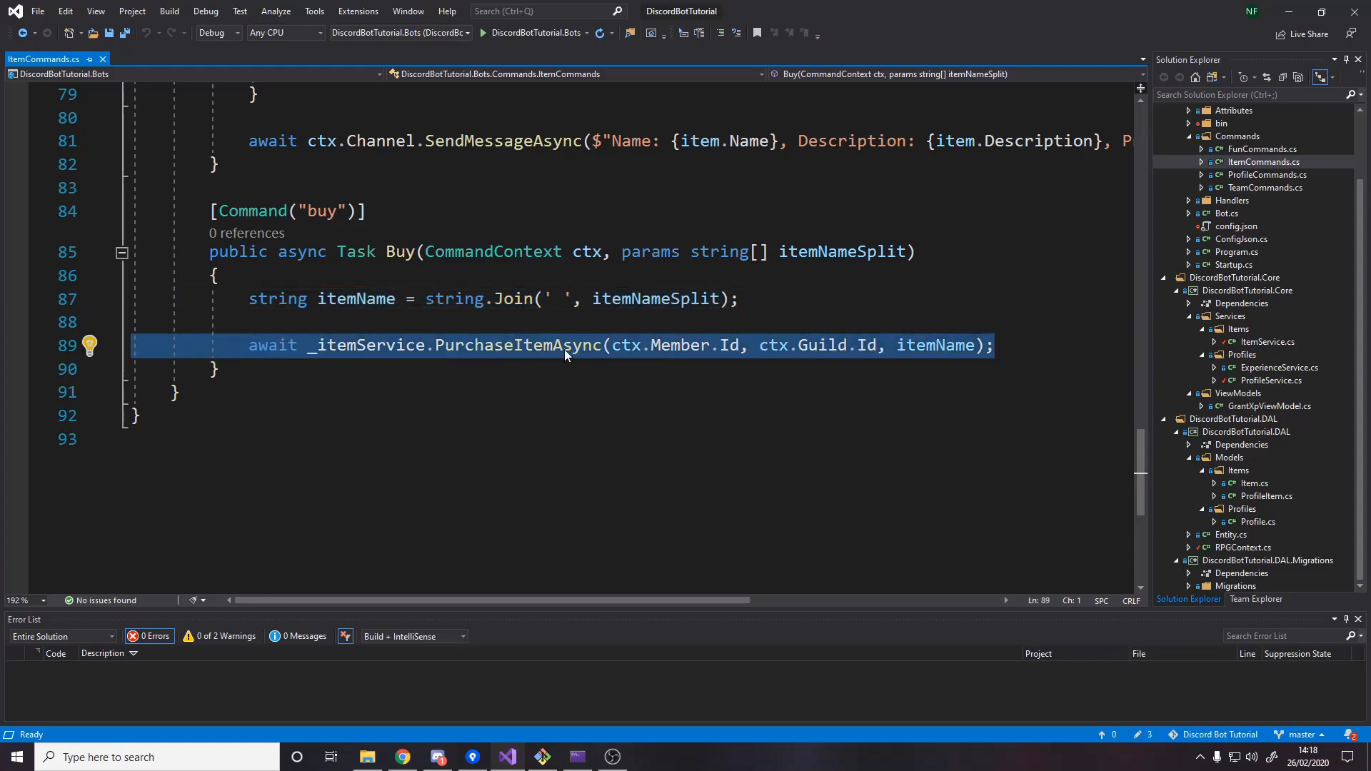
{"action": "double_click", "coordinate": [517, 344]}
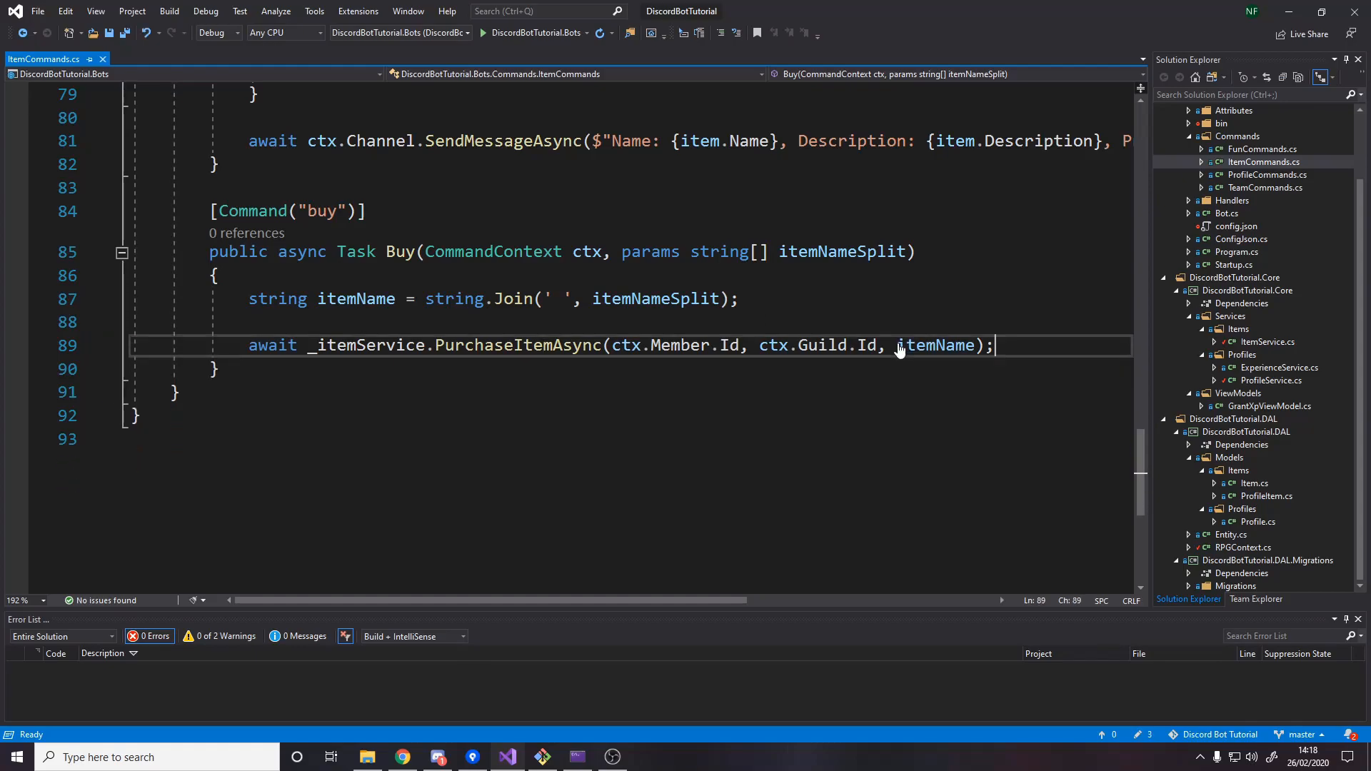
{"action": "key", "text": "ctrl+s"}
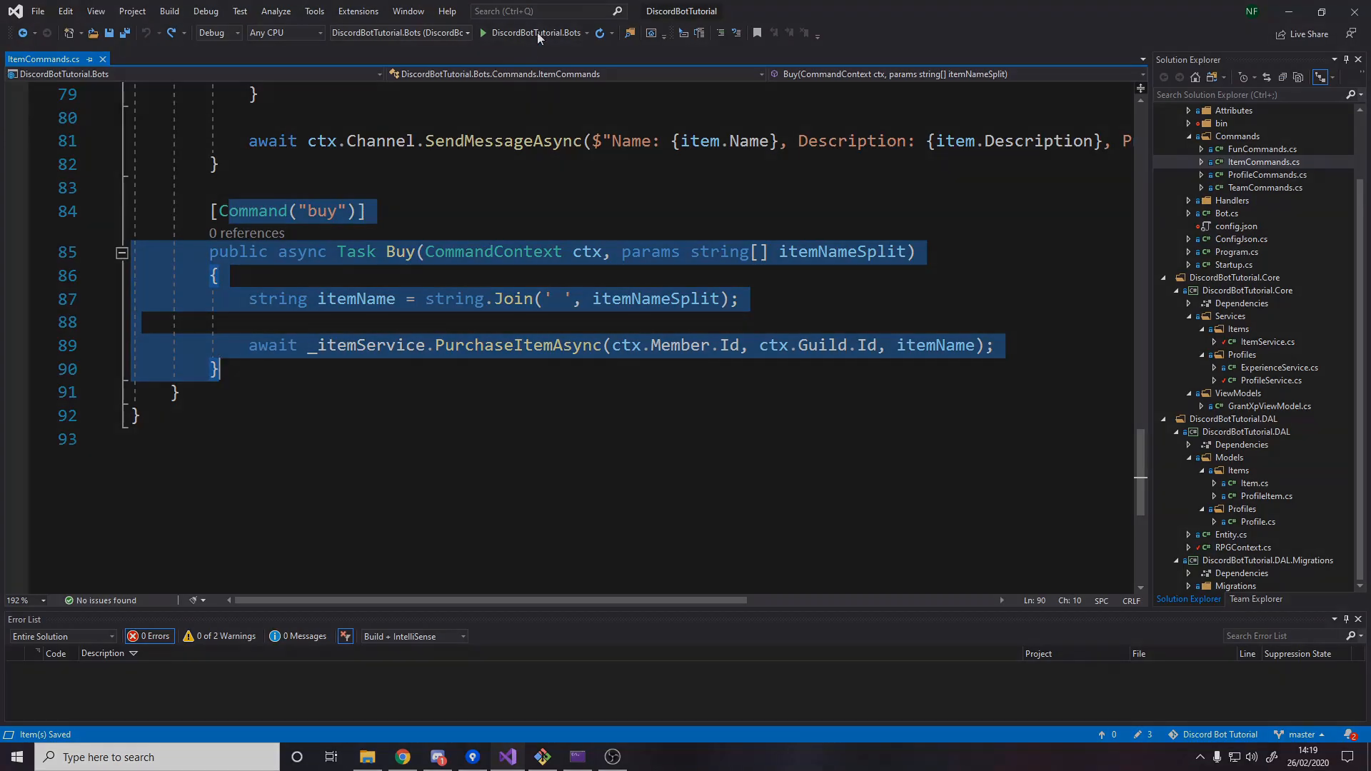
Run the bot under the debugger and continue past the ProfileService breakpoint.
{"action": "left_click", "coordinate": [475, 32]}
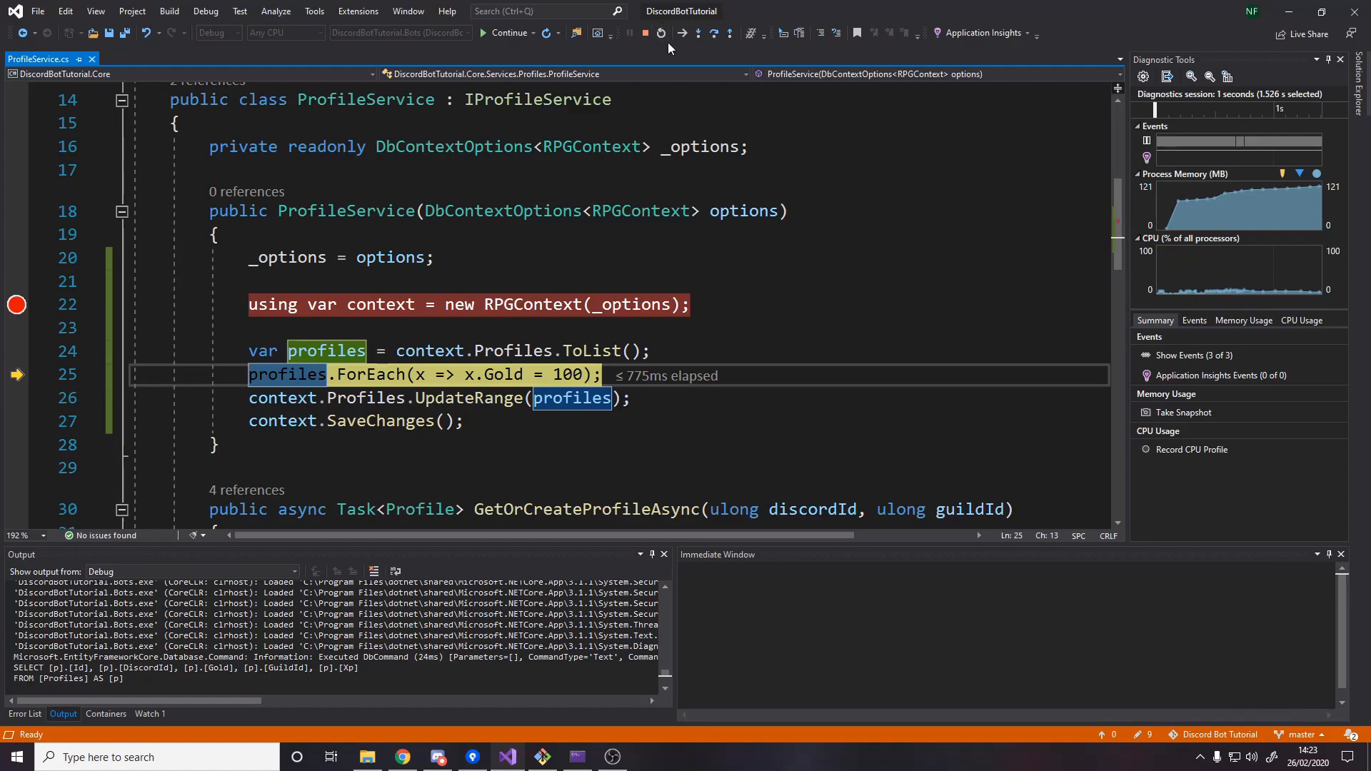
{"action": "left_click", "coordinate": [714, 34]}
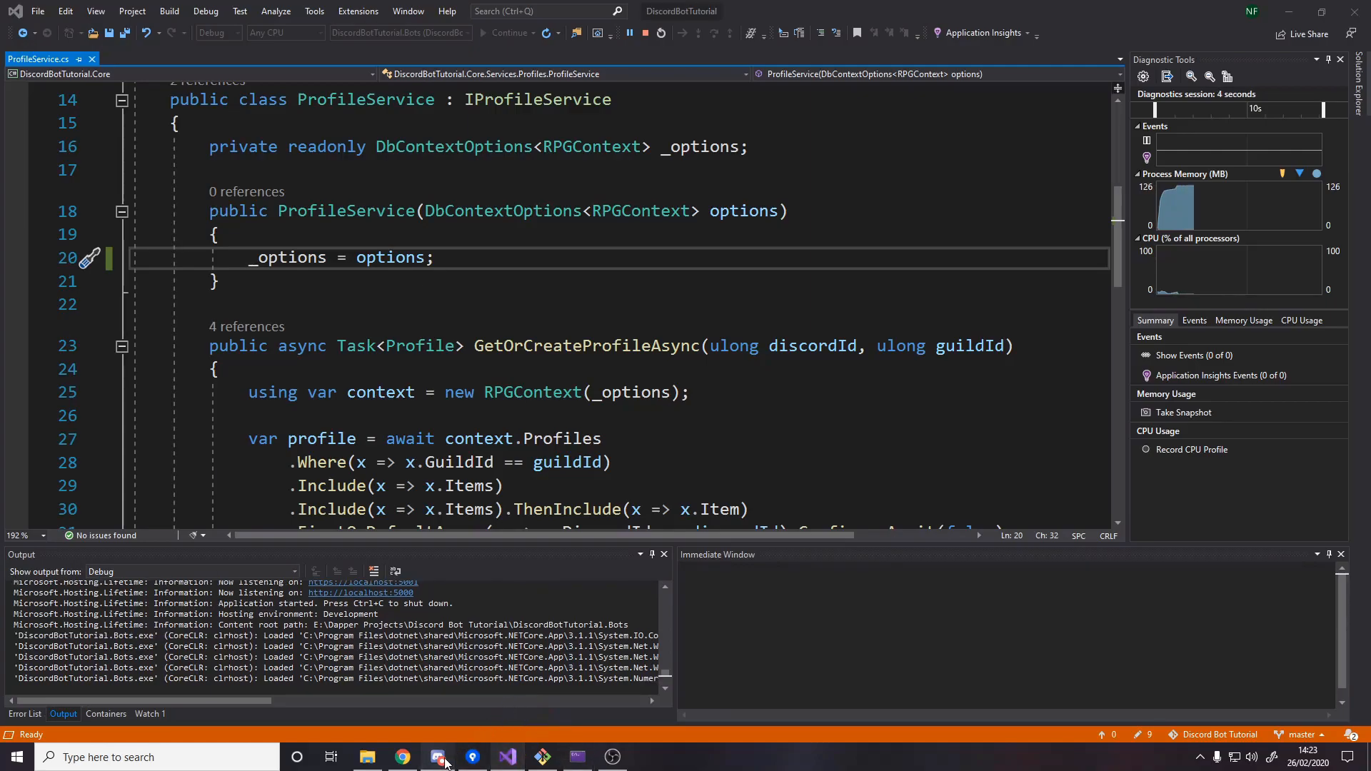
In #general, send '?buy Book' then '?profile' to see Book under Items.
{"action": "left_click", "coordinate": [436, 757]}
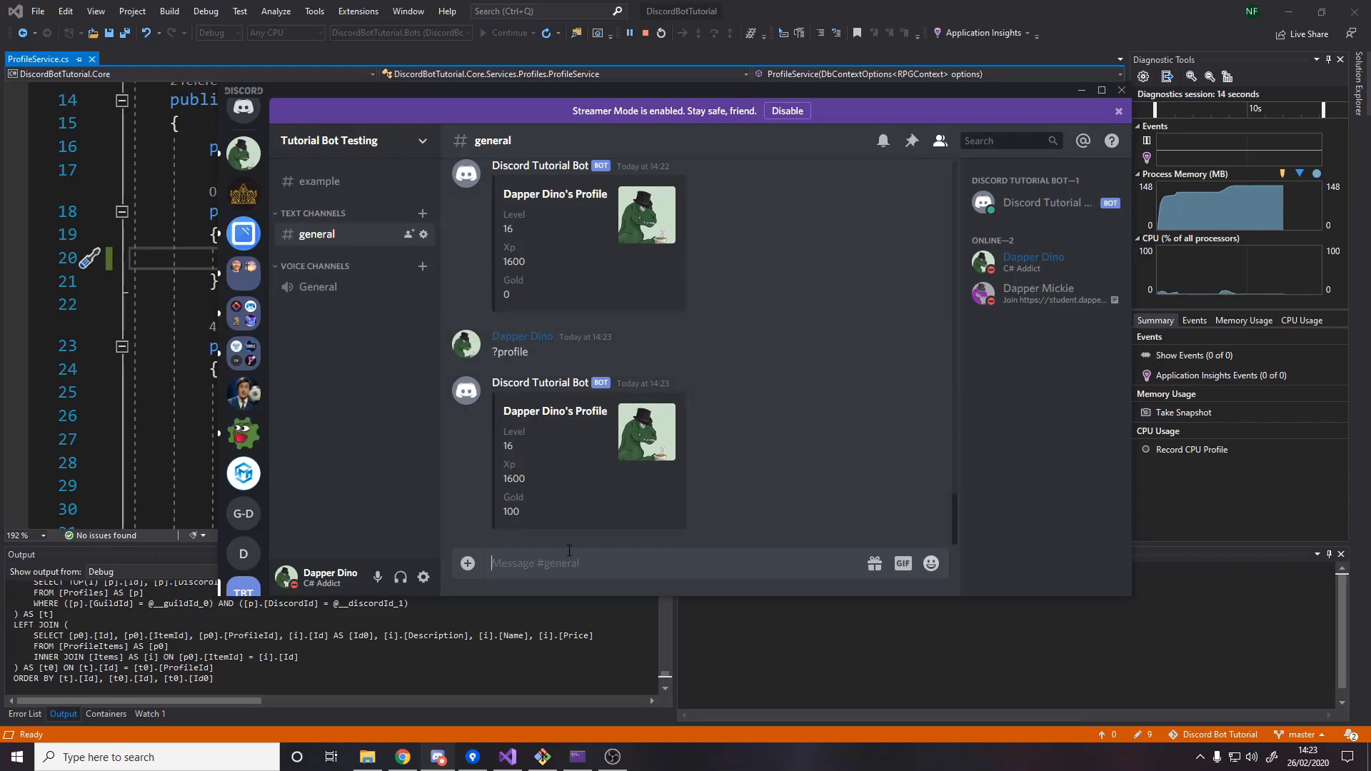
{"action": "type", "text": "?buy"}
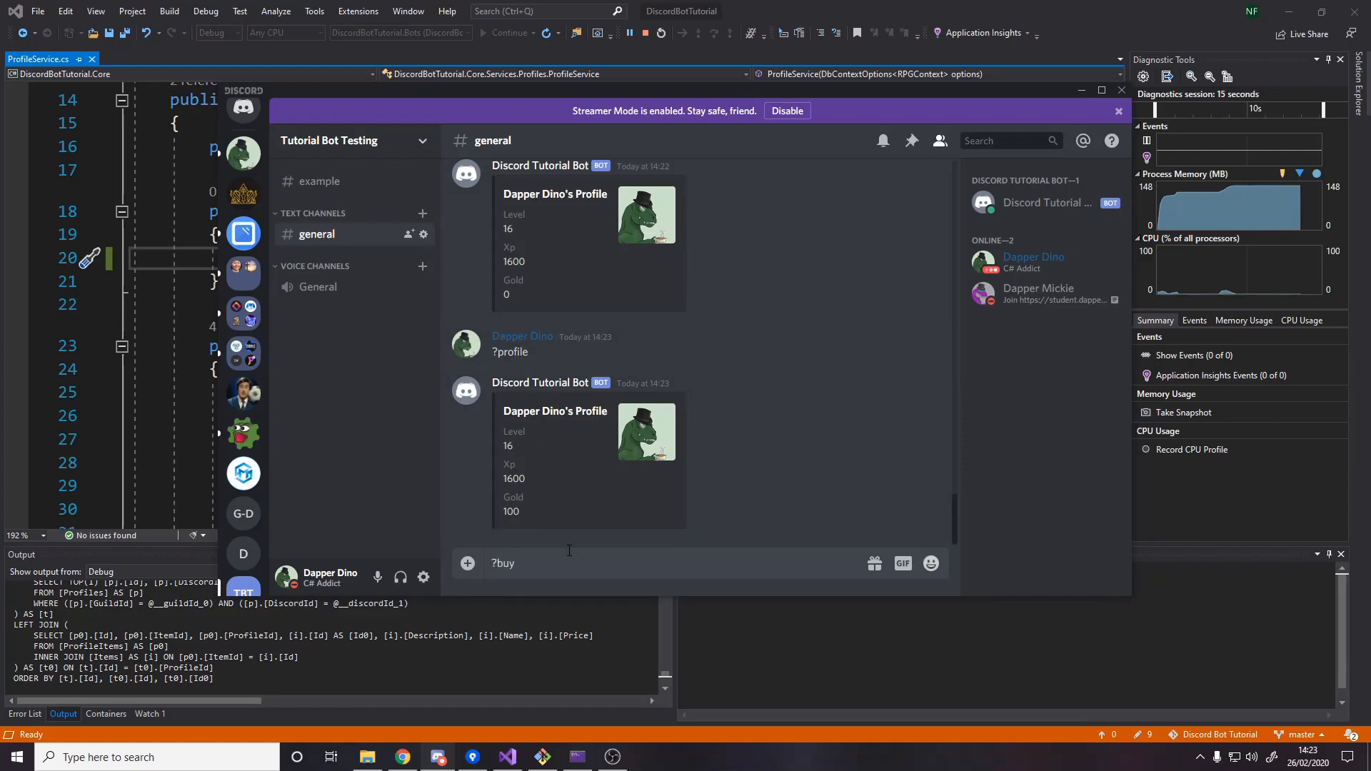
{"action": "type", "text": "Book"}
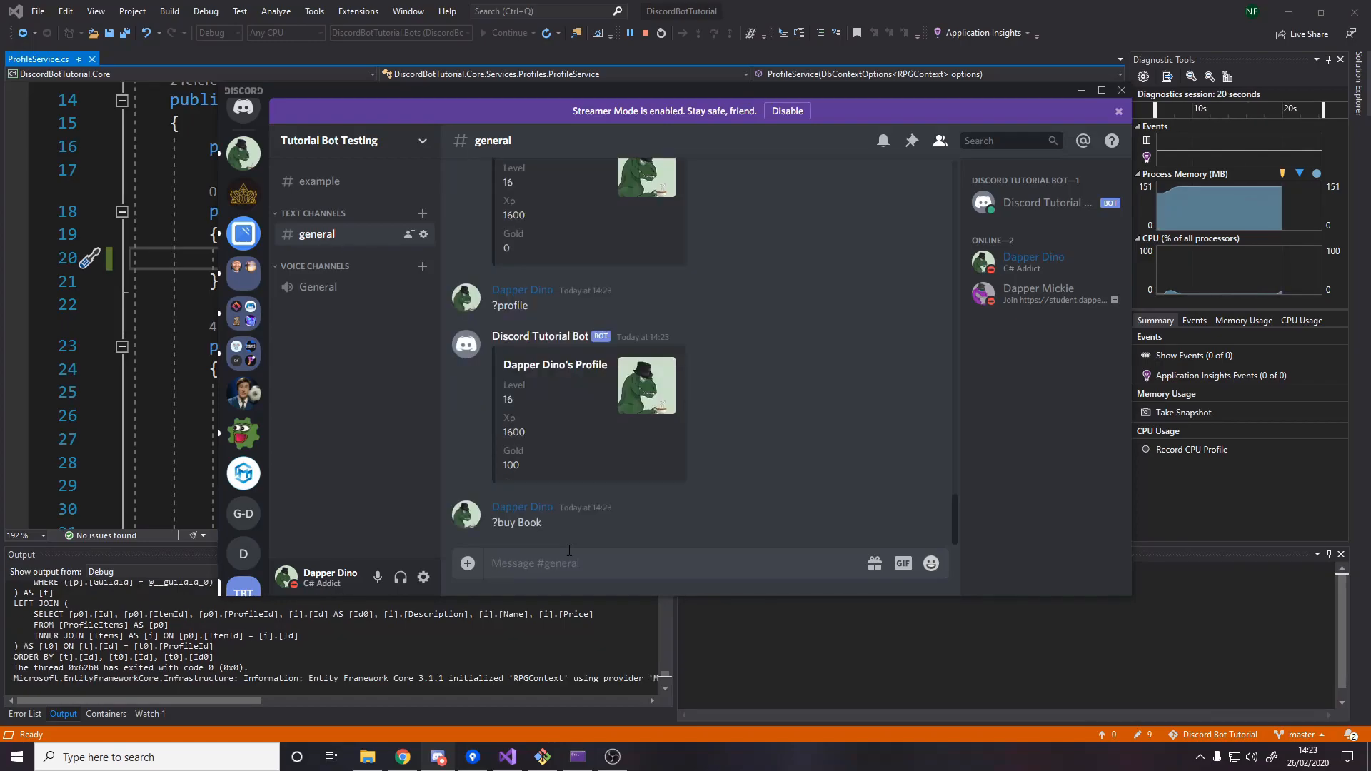
{"action": "type", "text": "?p"}
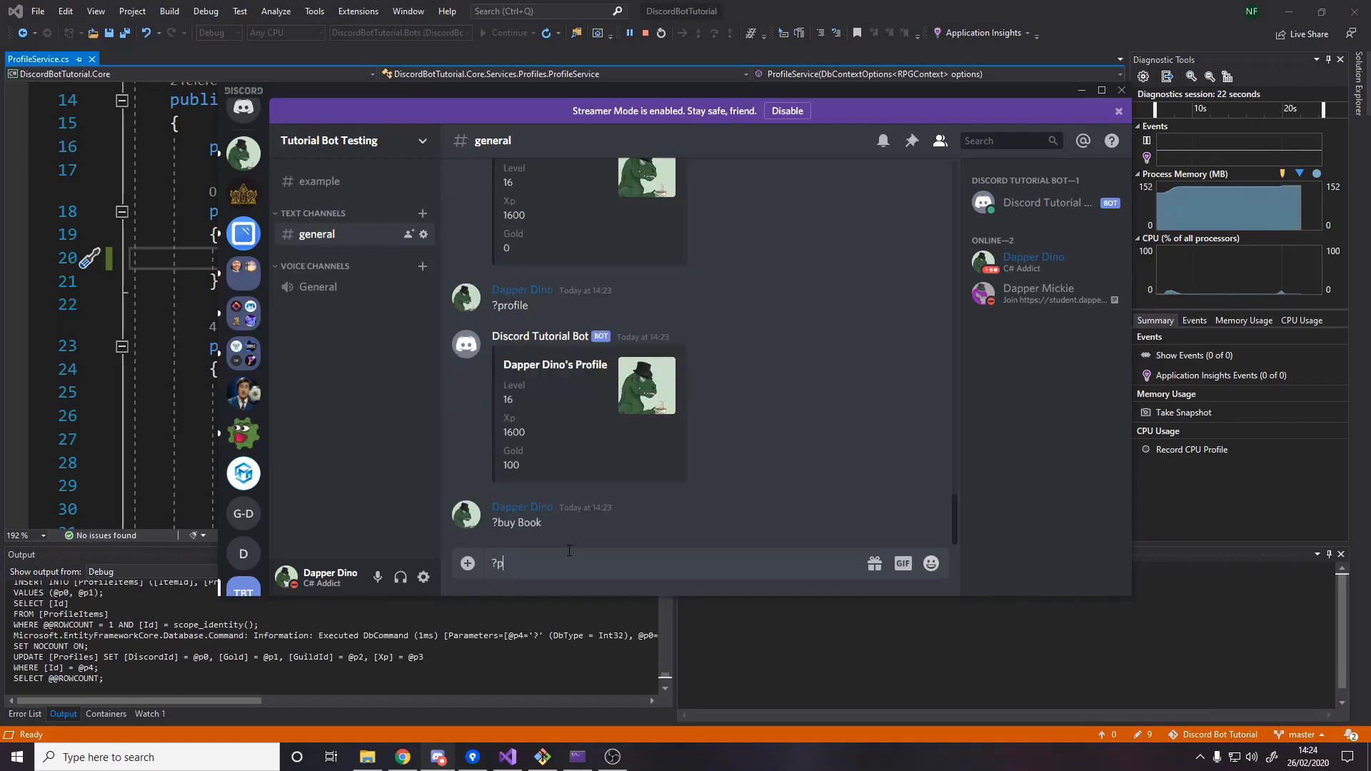
{"action": "key", "text": "enter"}
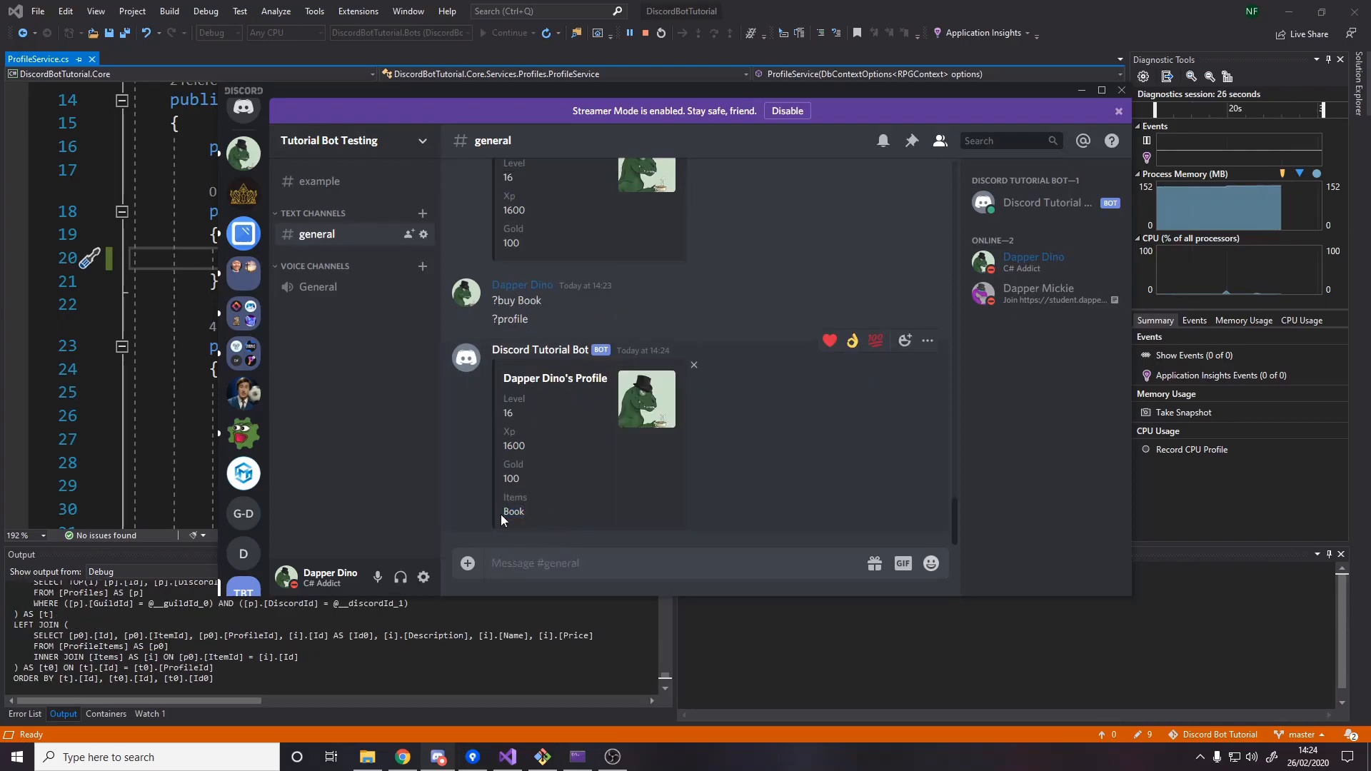
{"action": "double_click", "coordinate": [513, 511]}
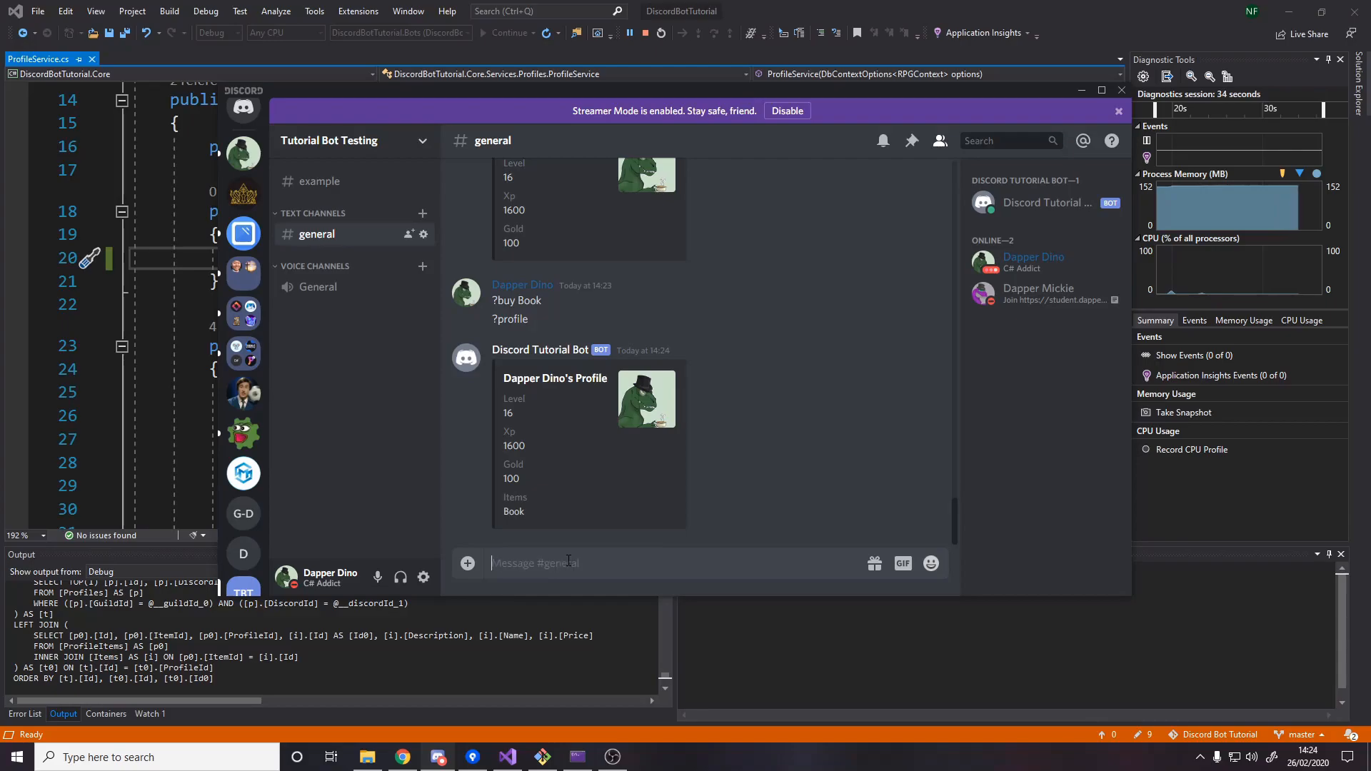
Create the Big Book item via ?createitem, then send '?buy Big Book' and view the profile.
{"action": "type", "text": "?createitem"}
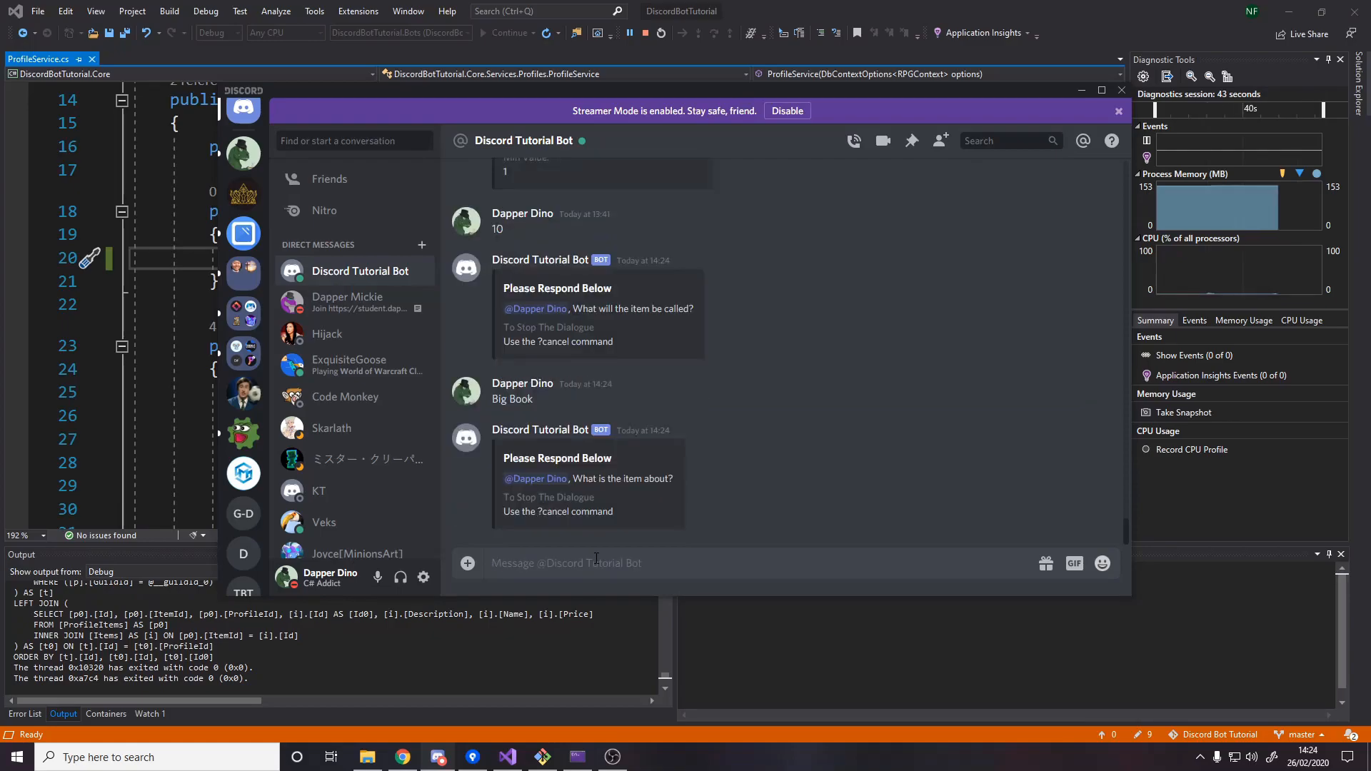
{"action": "type", "text": "Readi"}
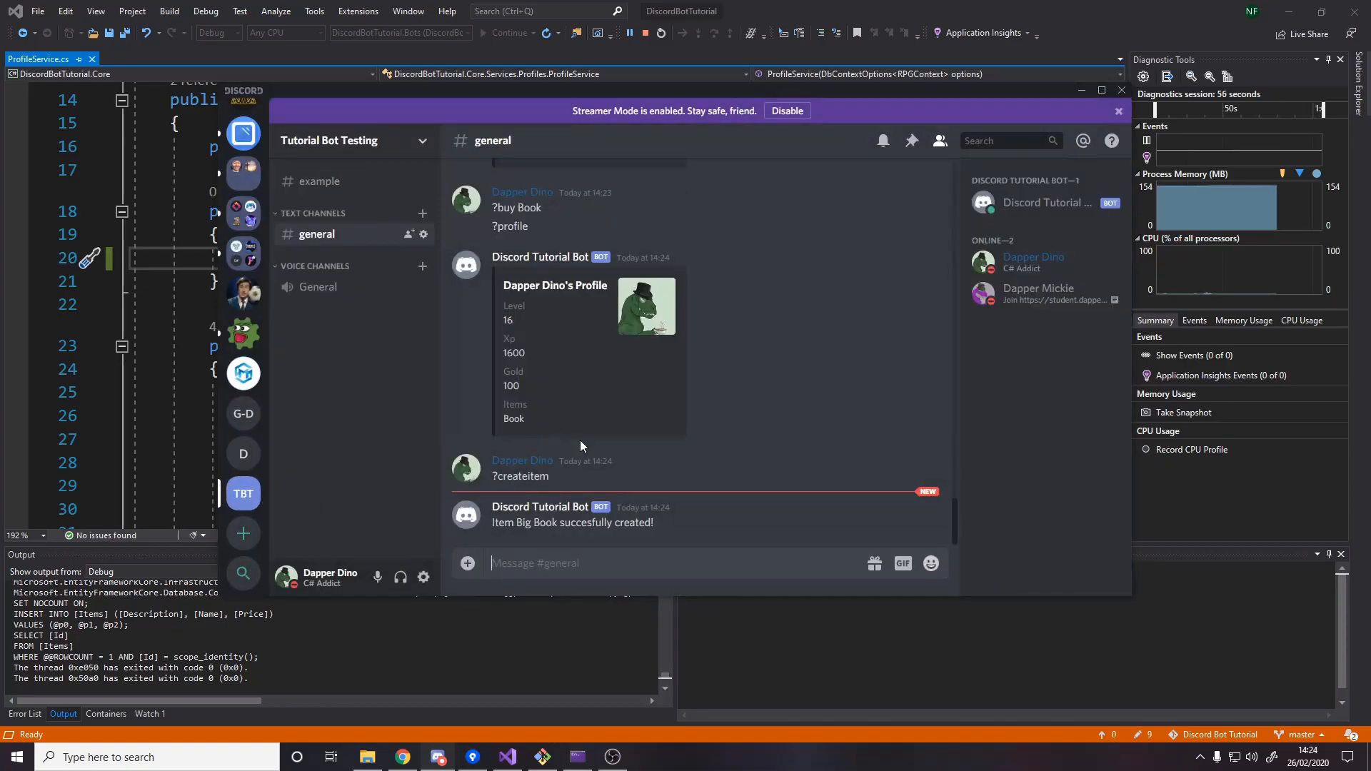
{"action": "type", "text": "?buy"}
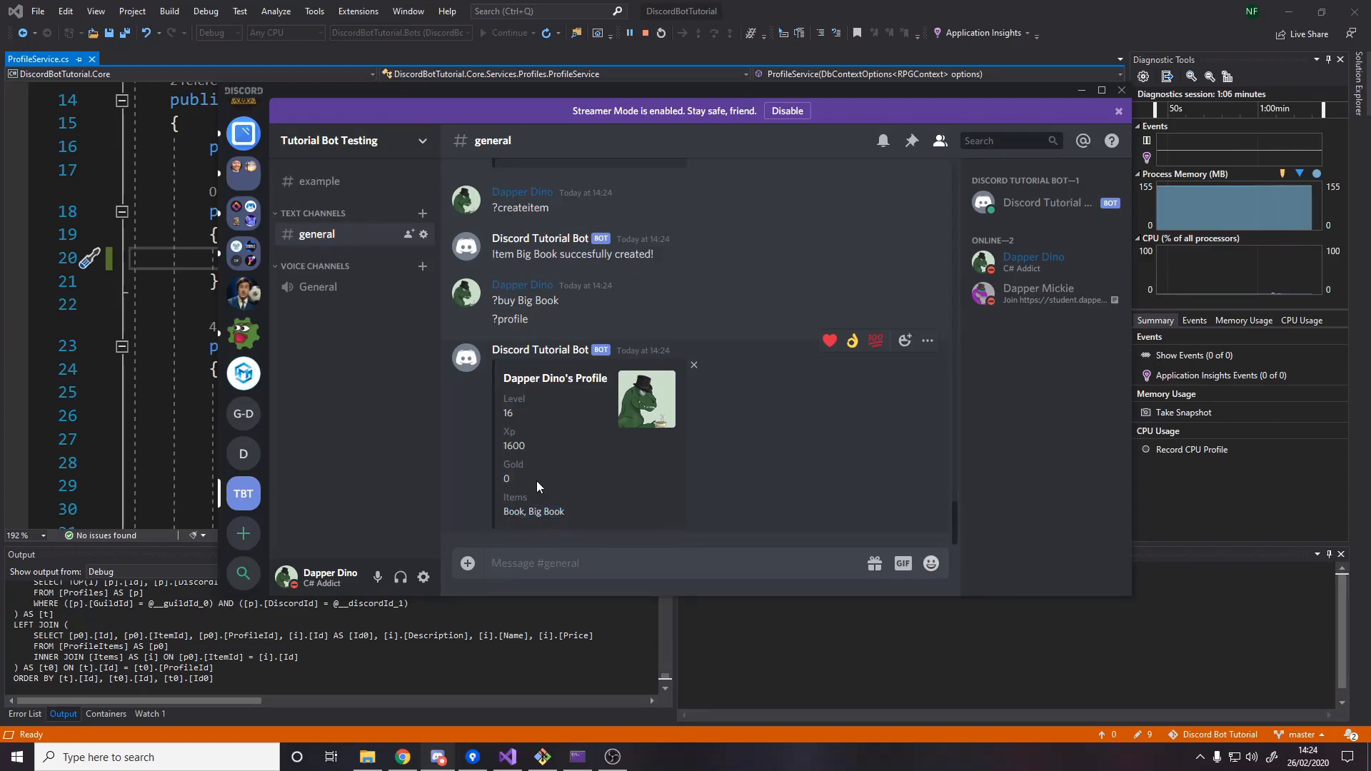
{"action": "double_click", "coordinate": [533, 511]}
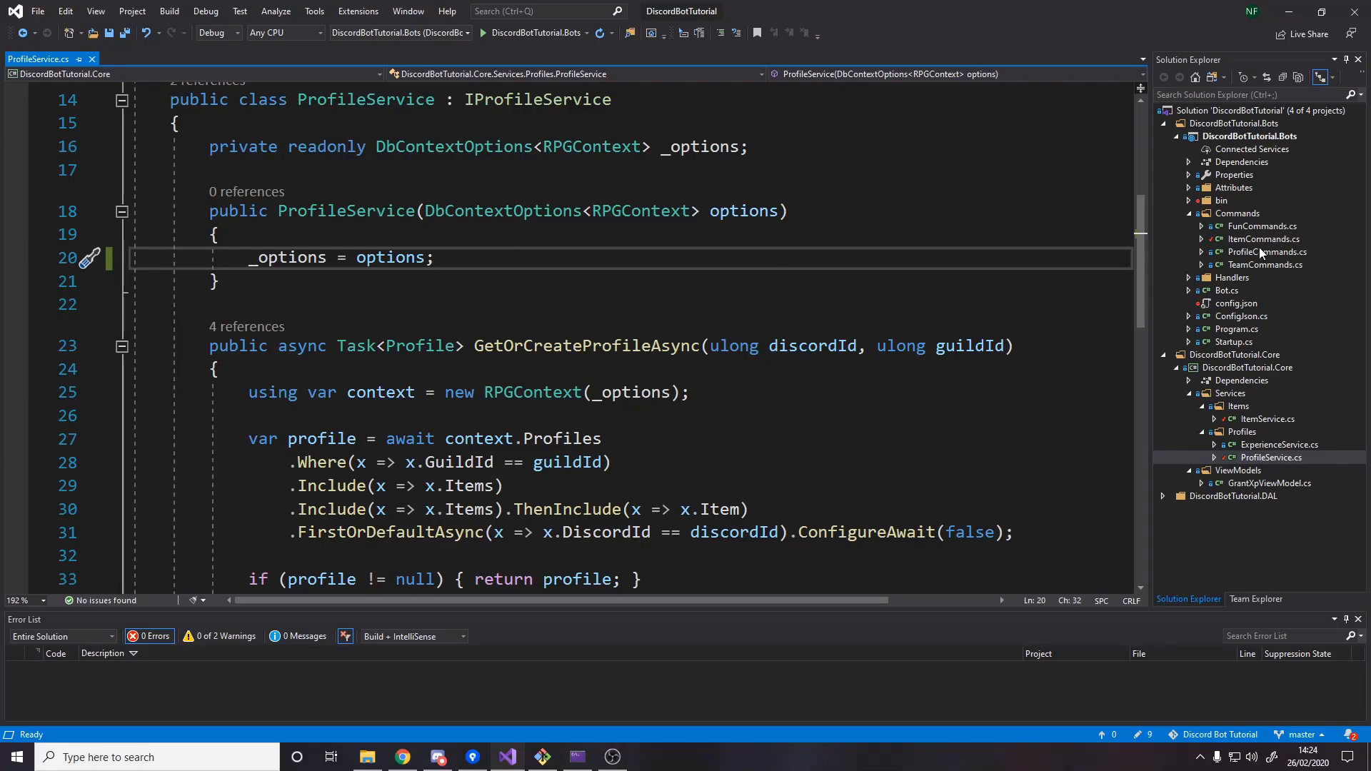
Open ItemCommands.cs and select the CreateItem itemNameStep line.
{"action": "left_click", "coordinate": [1262, 239]}
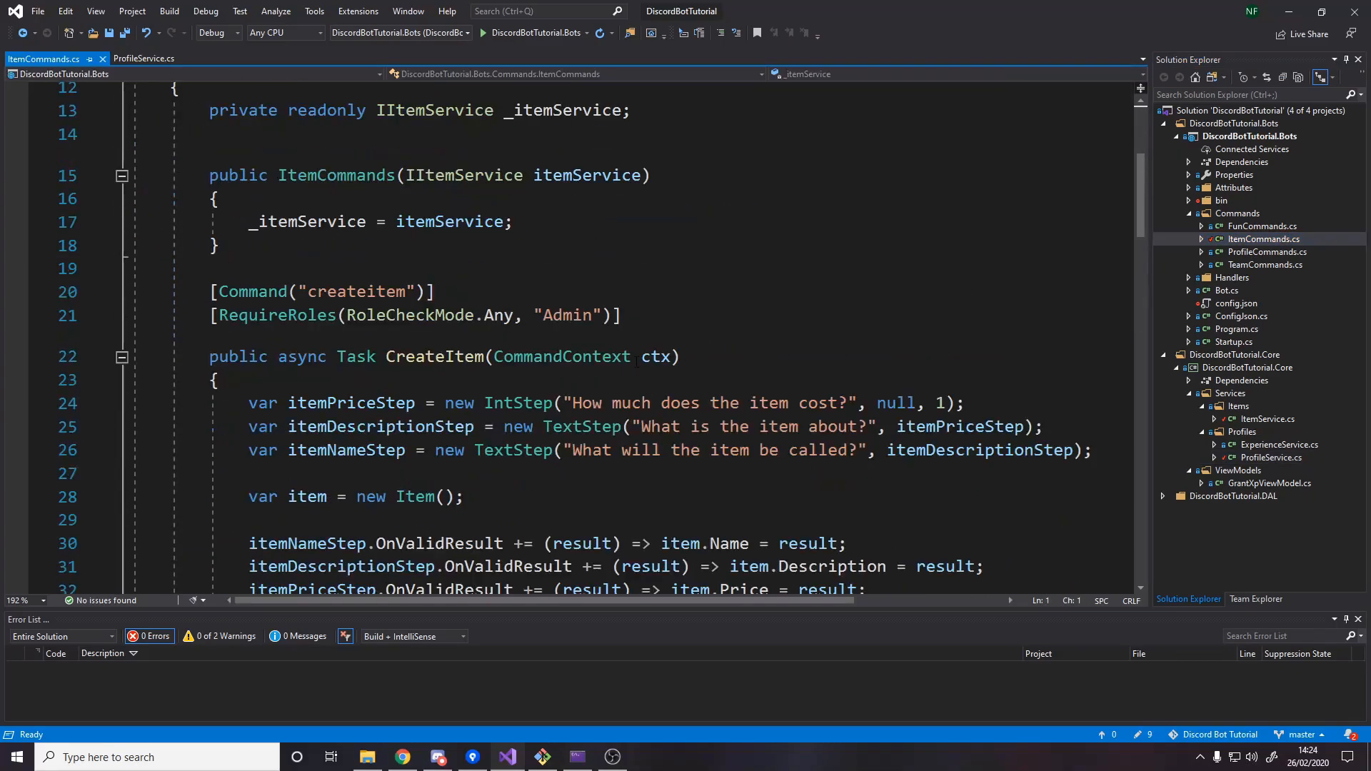
{"action": "scroll", "scroll_direction": "down", "scroll_amount": 3}
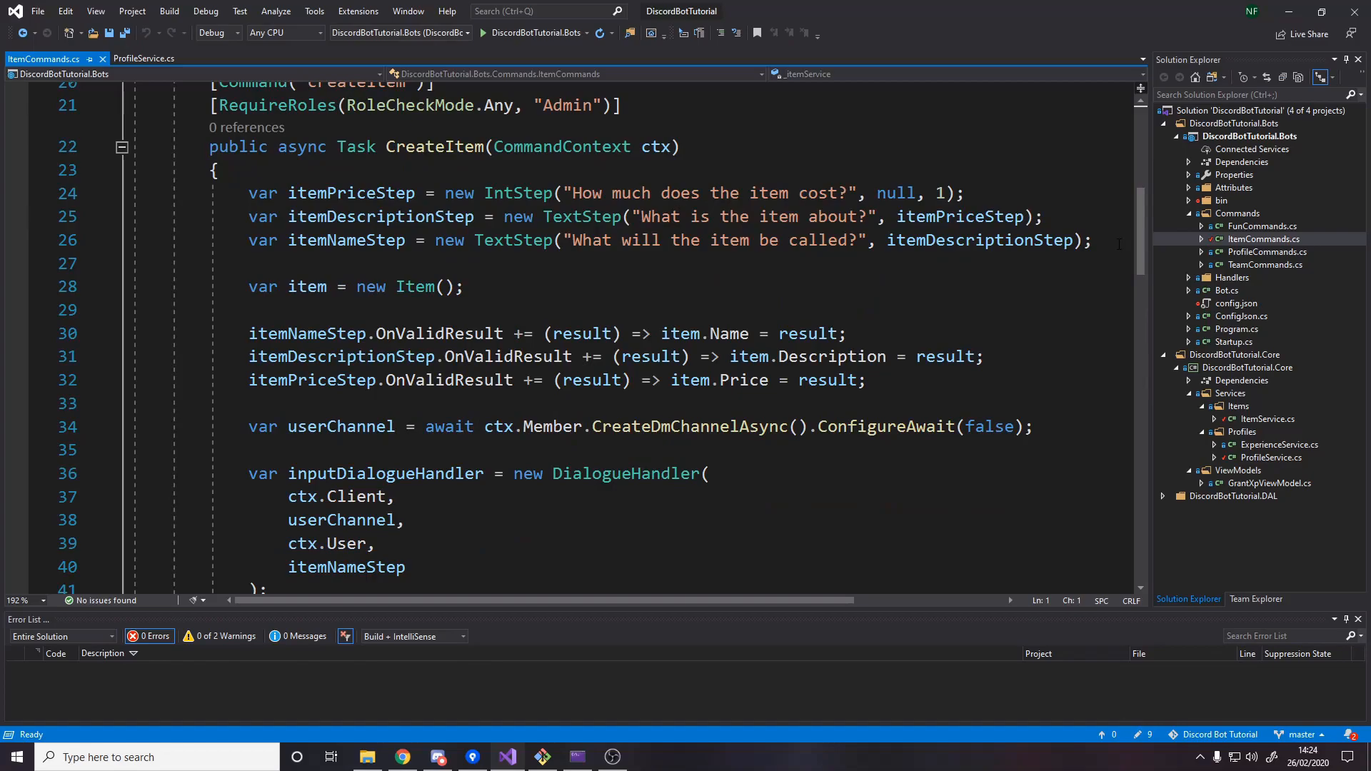
{"action": "left_click", "coordinate": [612, 240]}
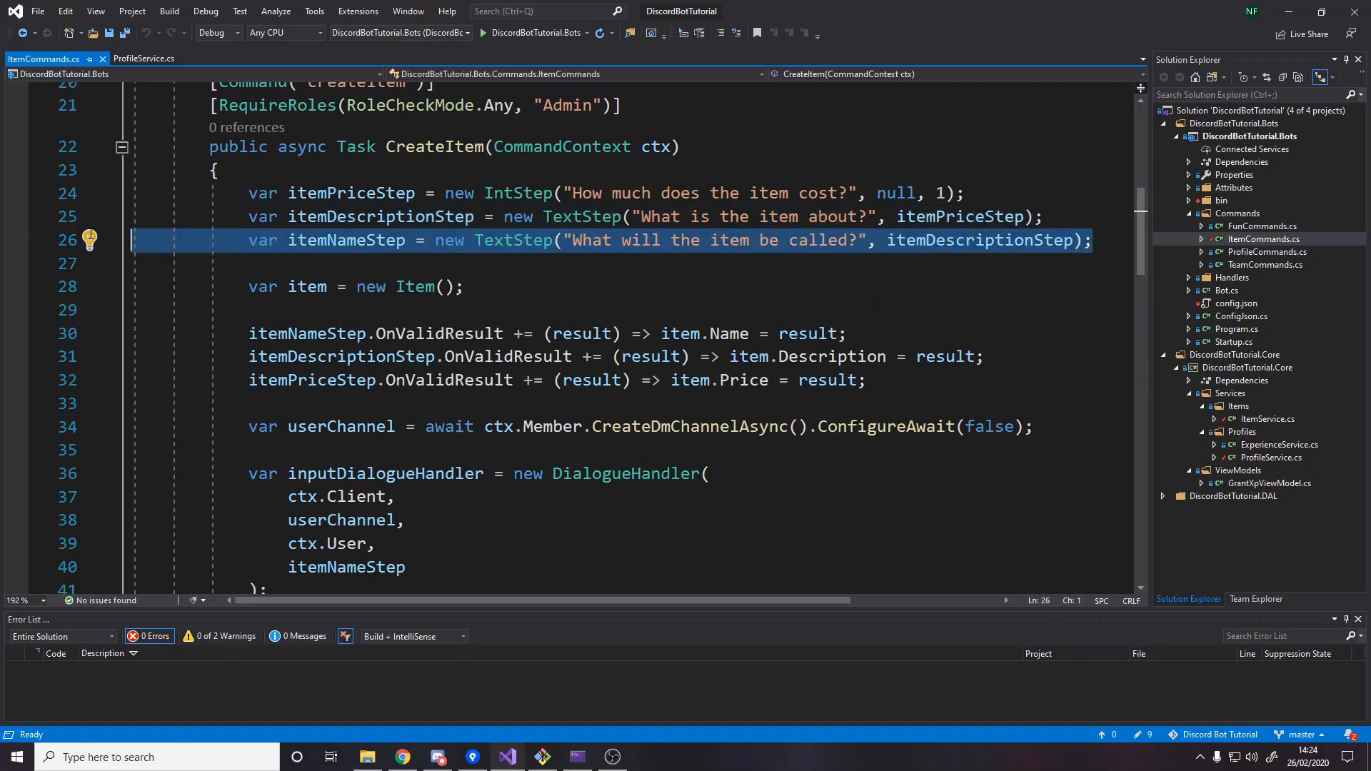